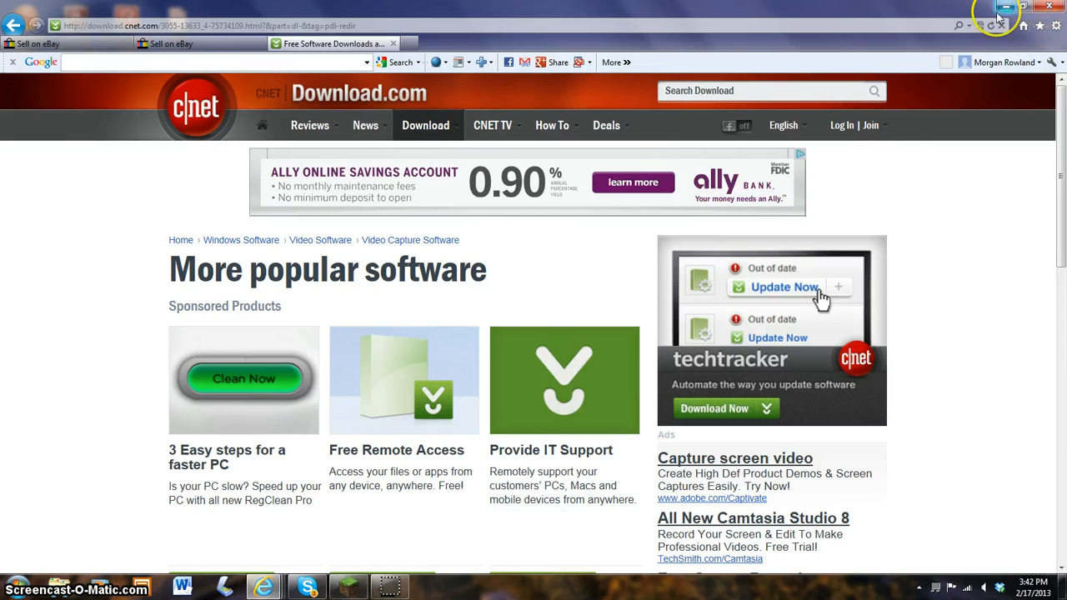
# Step: Minimize Internet Explorer and search the Start menu for 'word' to launch Microsoft Word
pyautogui.click(1004, 7)
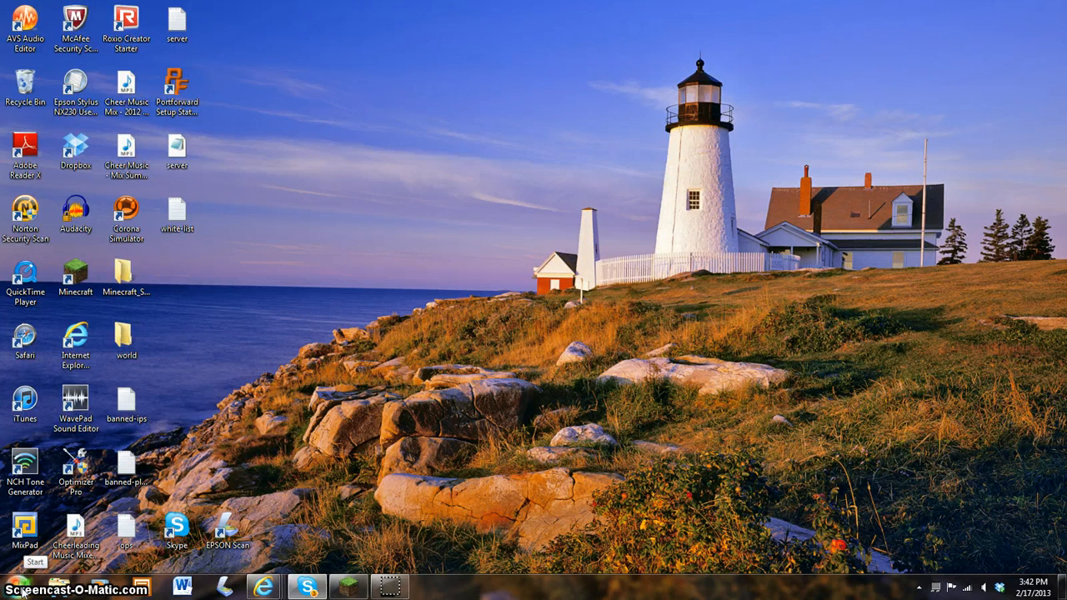
pyautogui.click(15, 587)
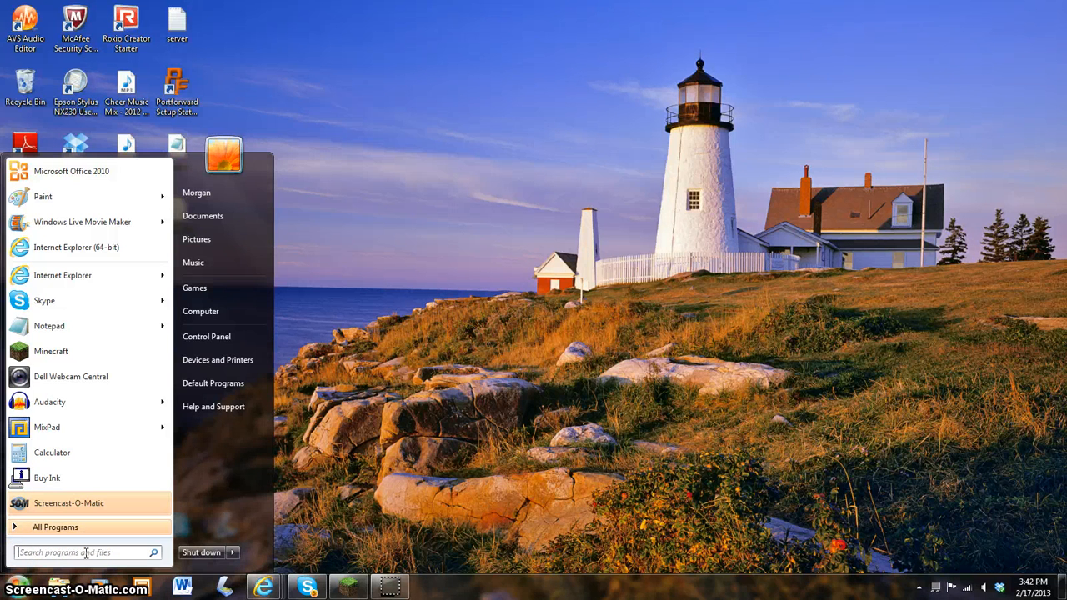
pyautogui.write('word')
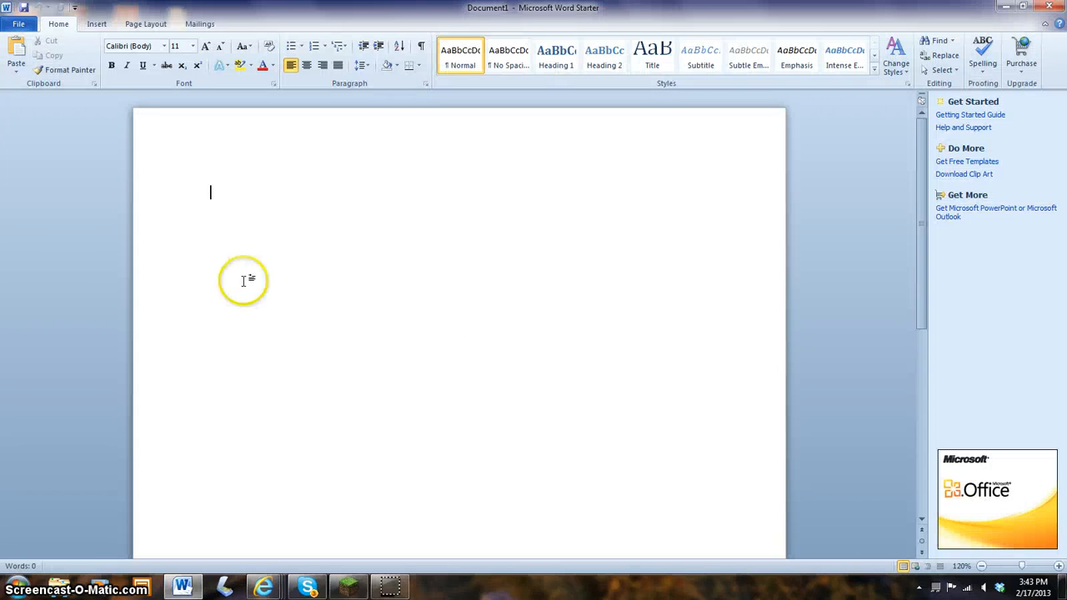
pyautogui.moveTo(484, 329)
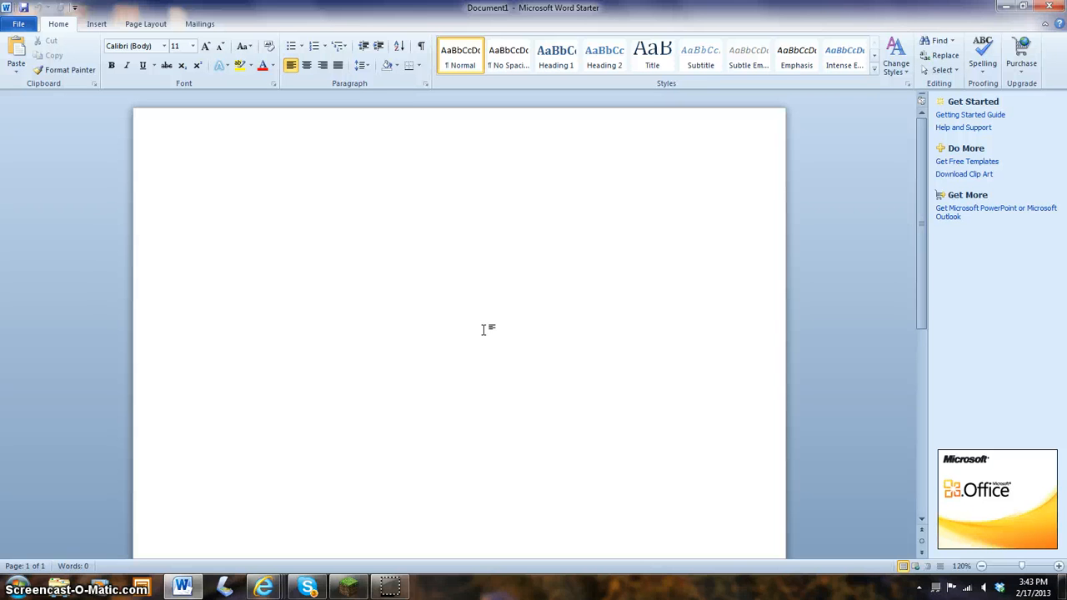
pyautogui.click(210, 192)
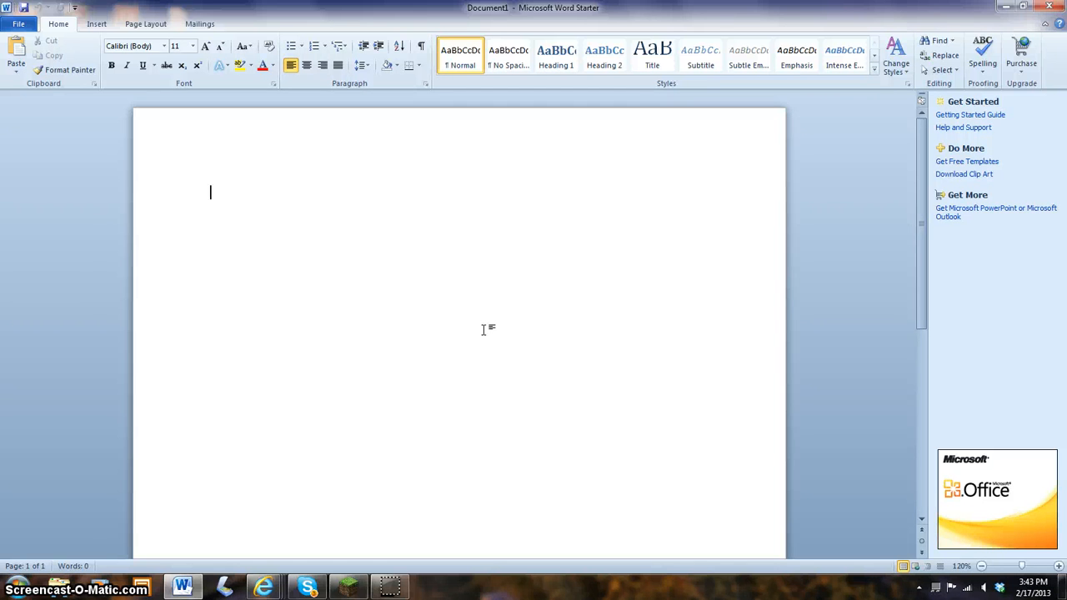
pyautogui.moveTo(164, 229)
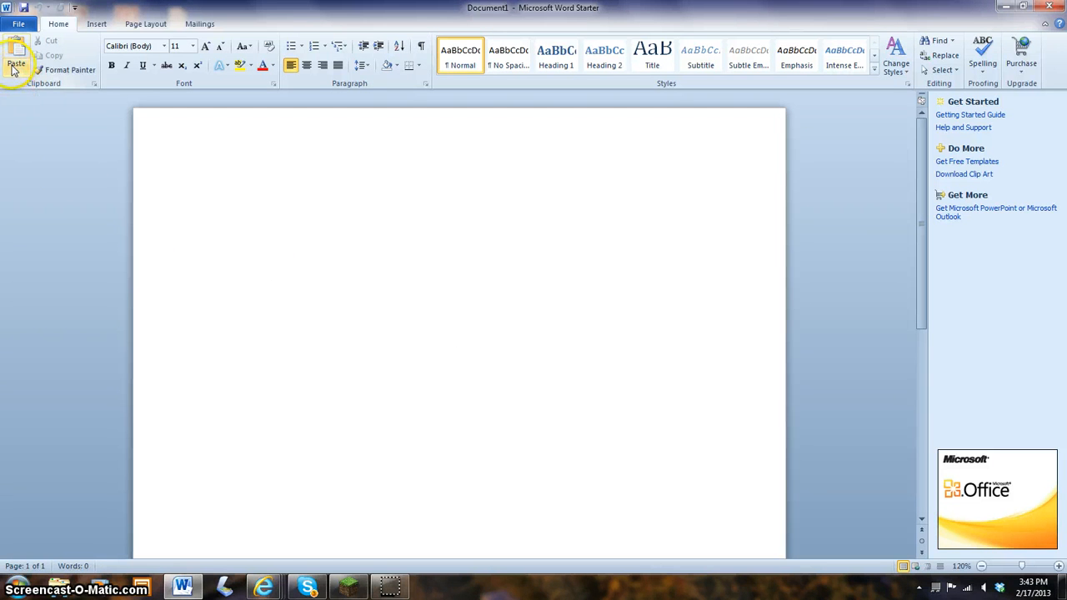
pyautogui.moveTo(15, 68)
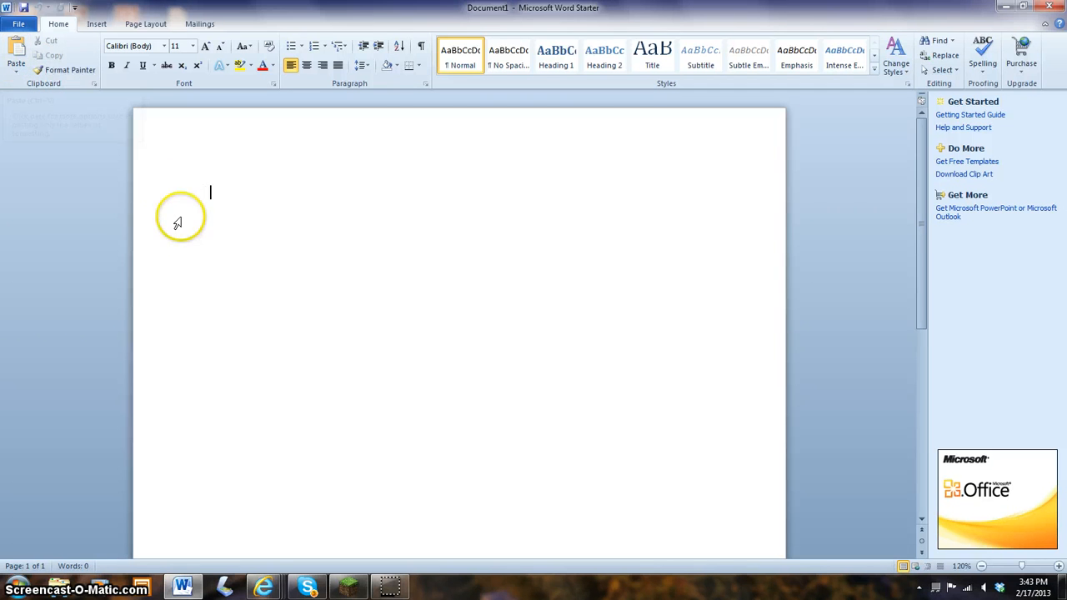
pyautogui.moveTo(133, 173)
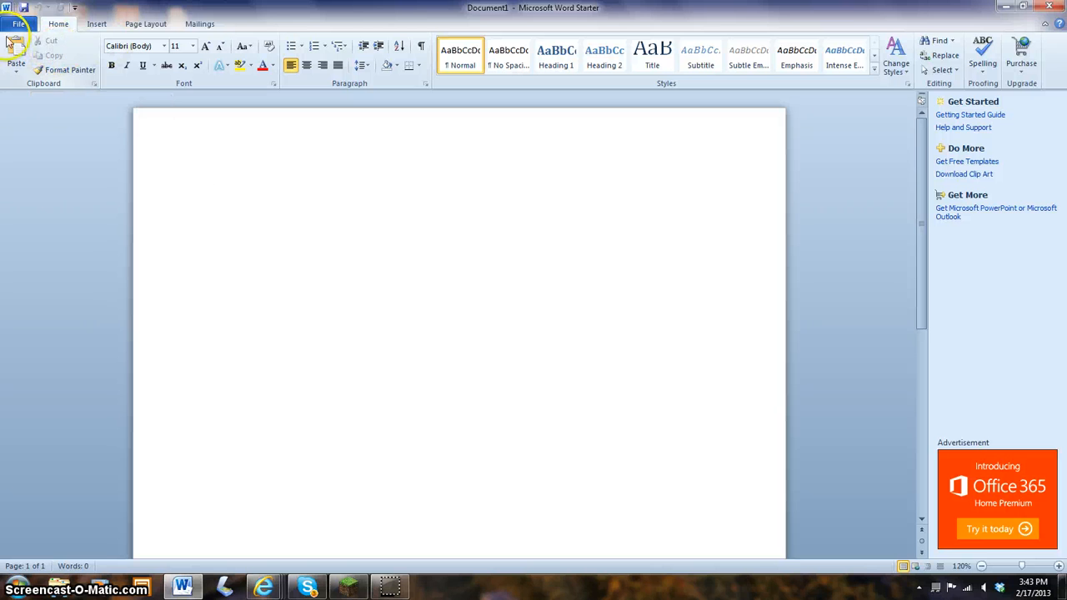
pyautogui.moveTo(168, 185)
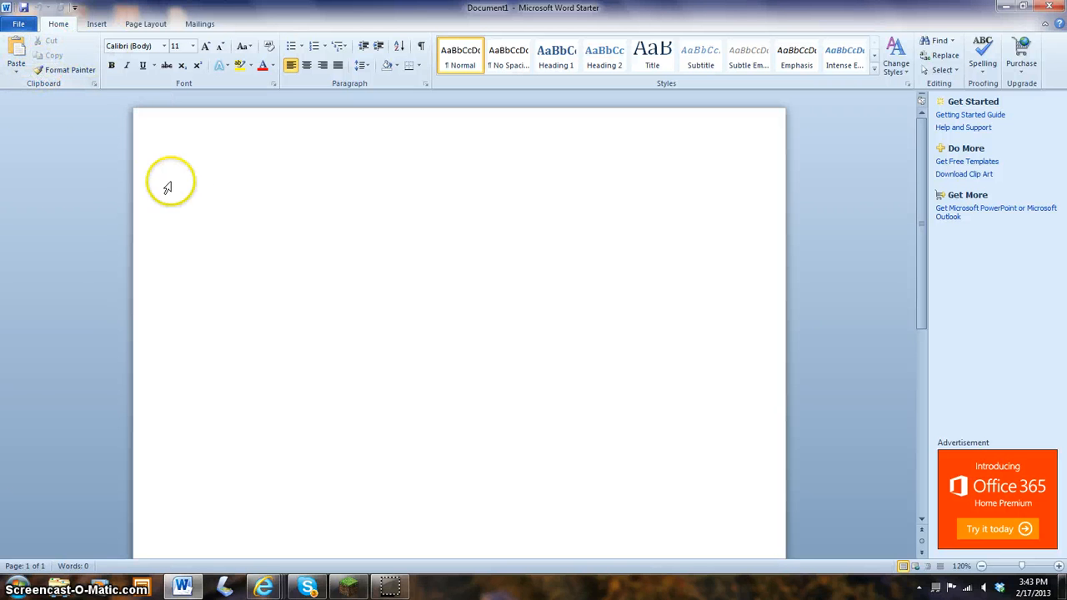
pyautogui.moveTo(373, 322)
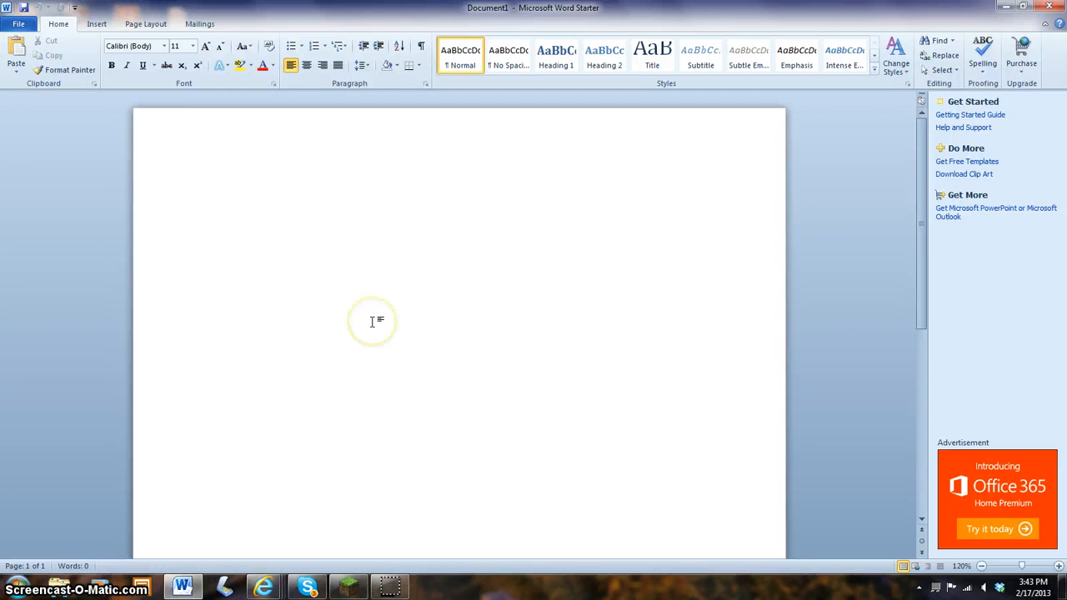
pyautogui.write('bfjbfjvbf')
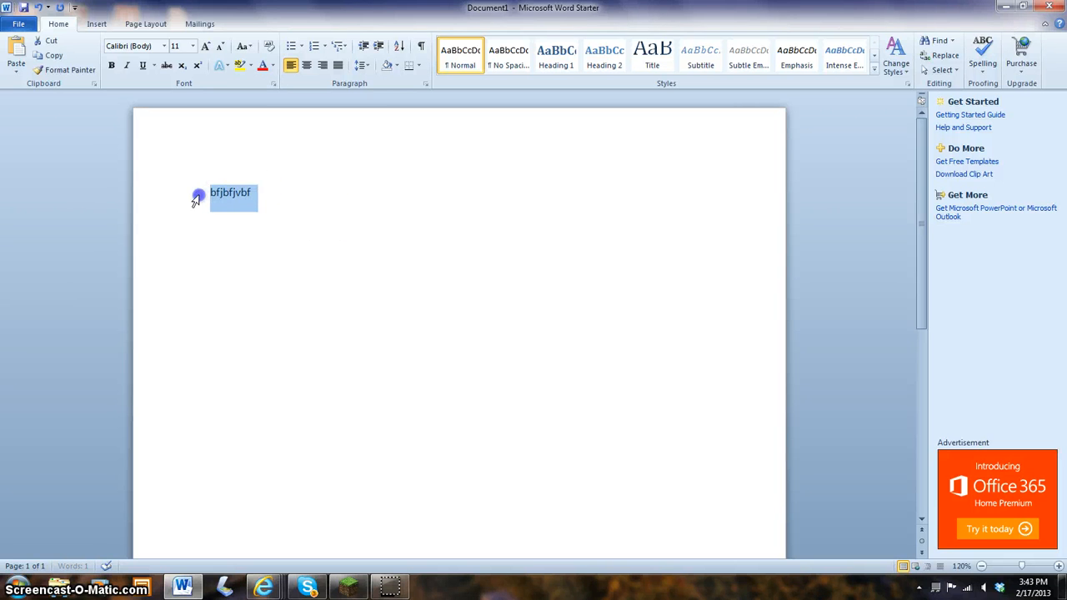
pyautogui.moveTo(119, 158)
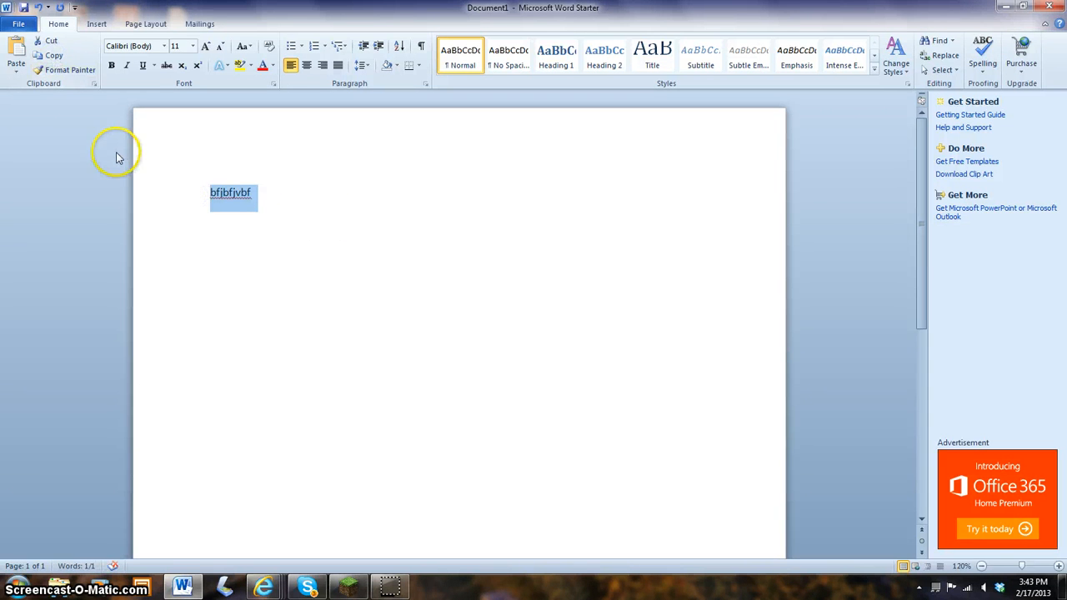
pyautogui.press('Delete')
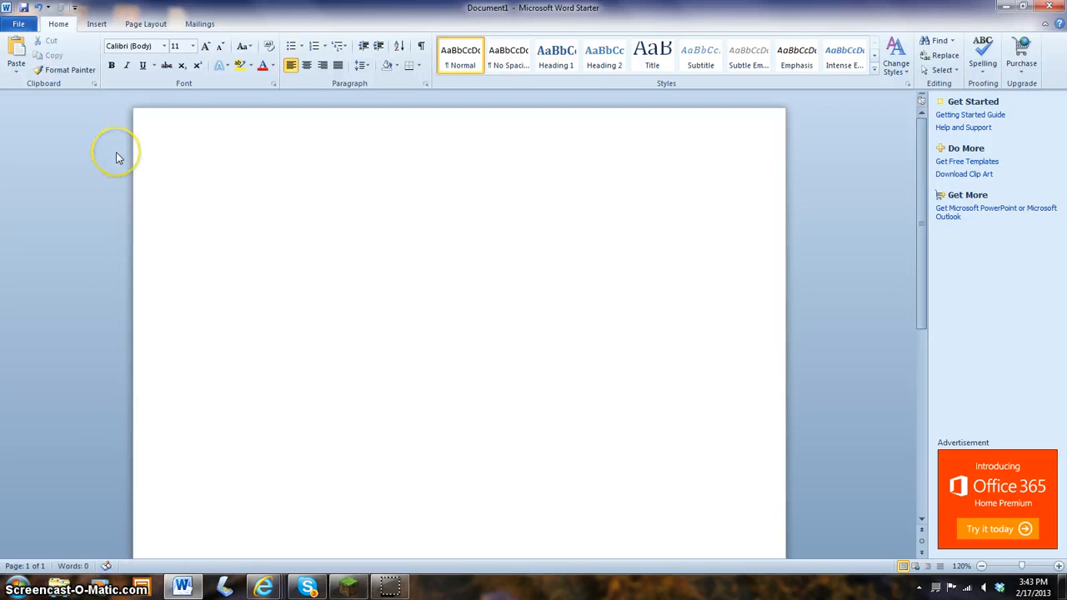
pyautogui.moveTo(70, 70)
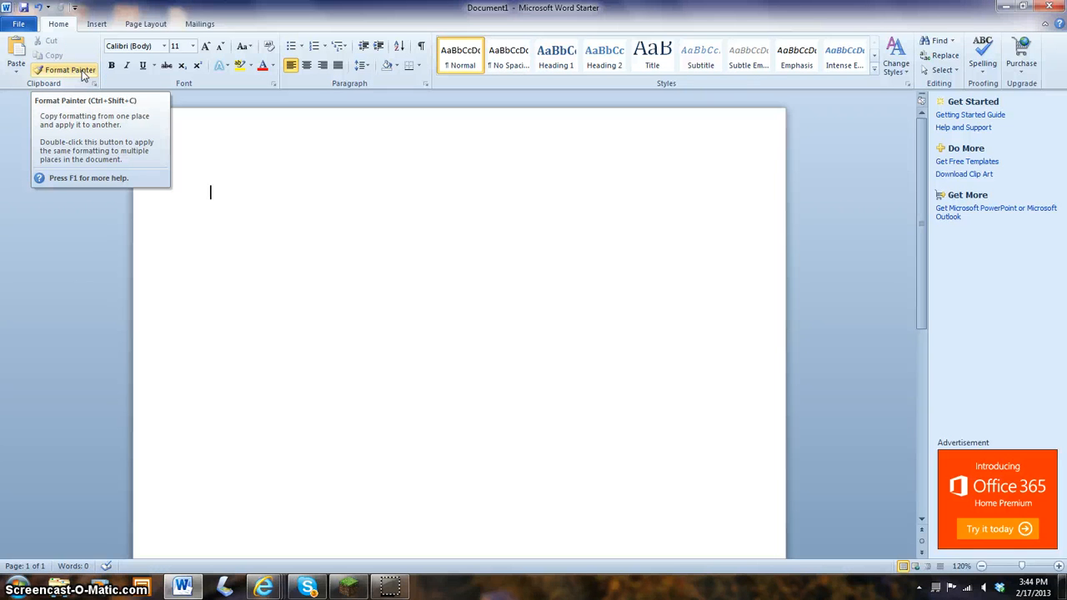
pyautogui.moveTo(332, 65)
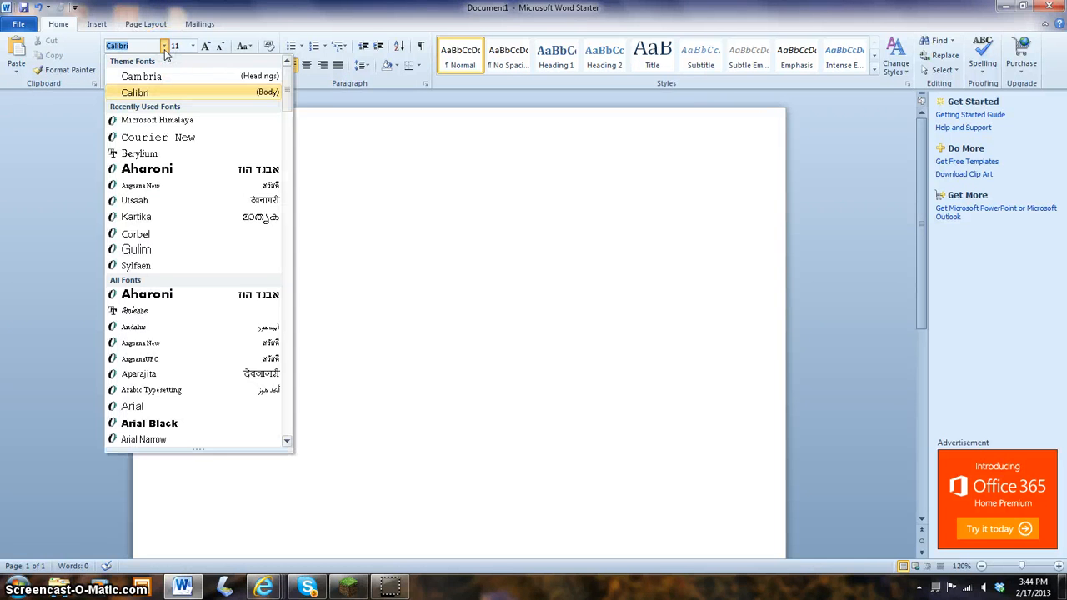
pyautogui.moveTo(136, 216)
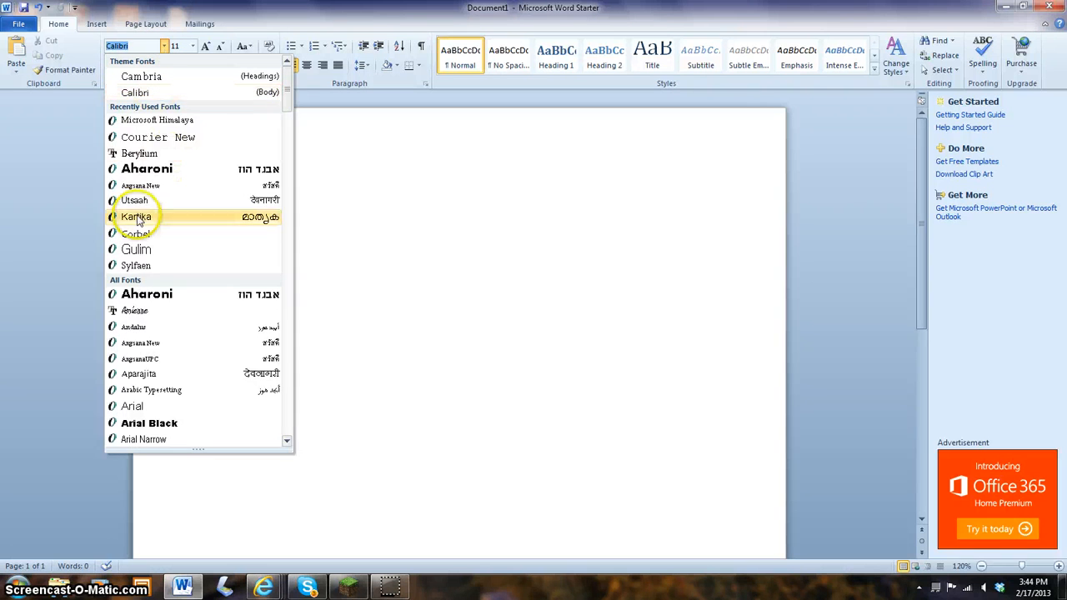
# Step: Choose Corbel as the font, try font size 28, and begin typing test text
pyautogui.click(136, 232)
pyautogui.write('dbuf')
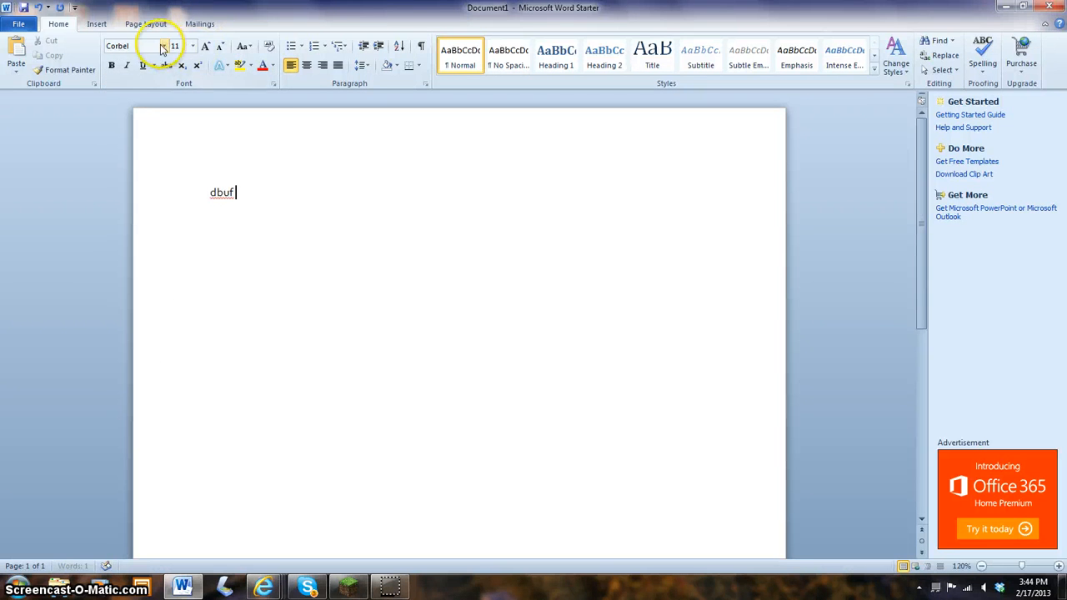
pyautogui.click(163, 46)
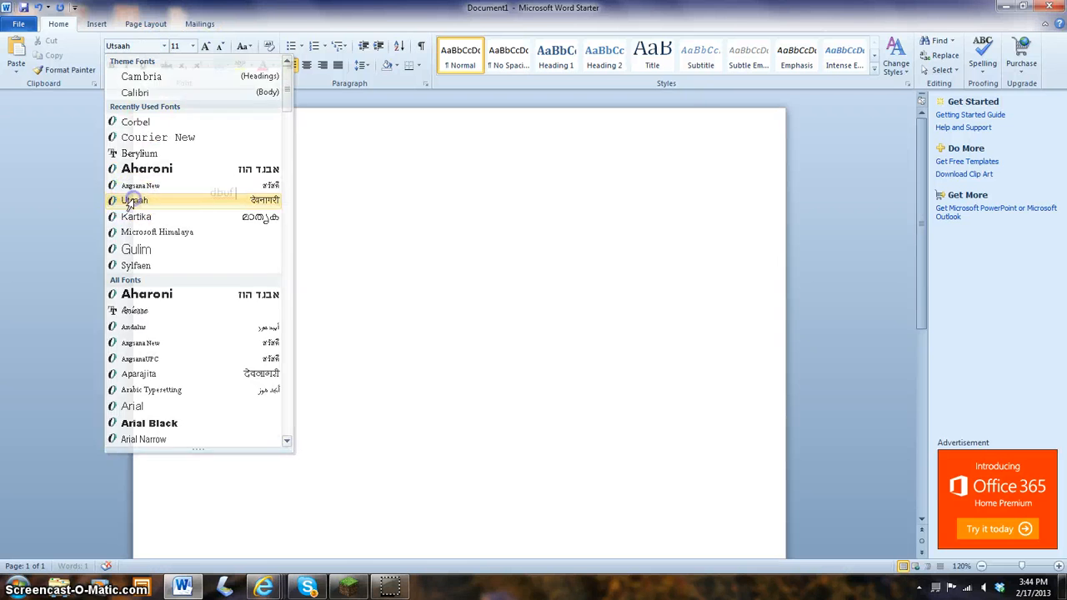
pyautogui.click(133, 200)
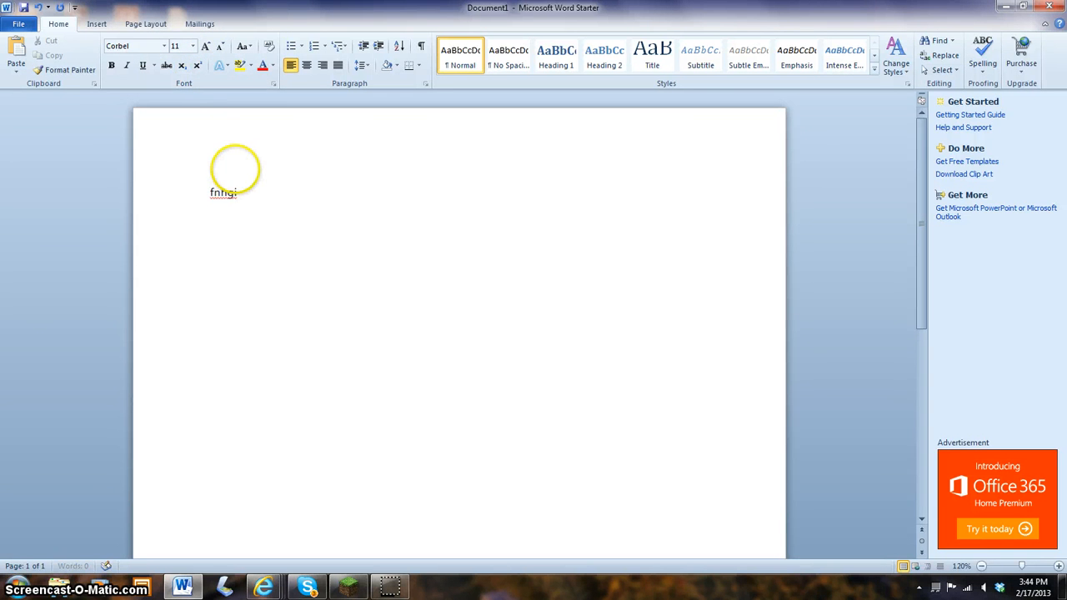
pyautogui.click(193, 45)
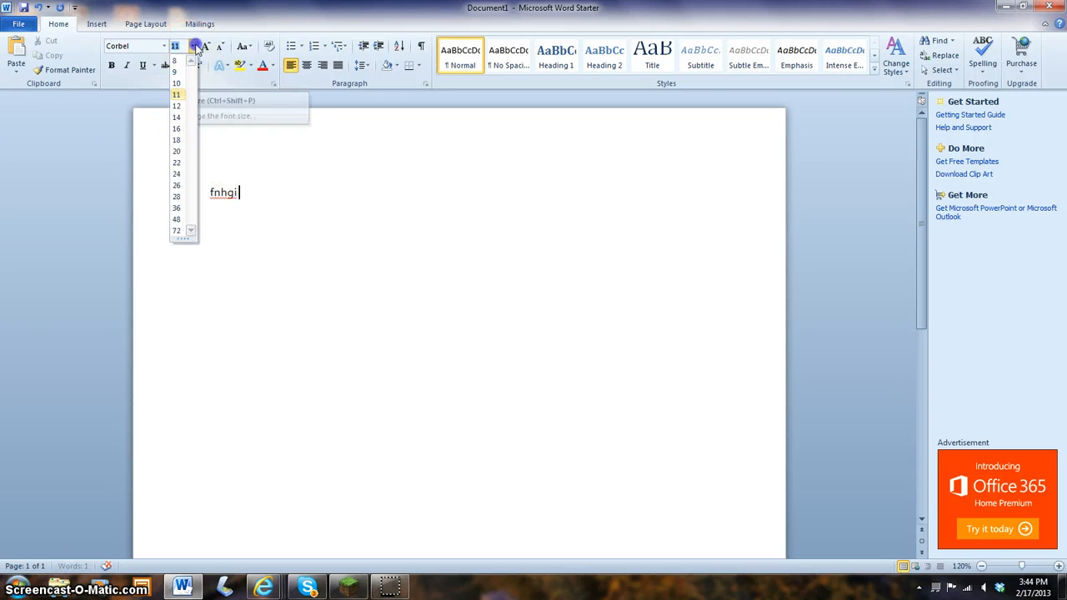
pyautogui.click(176, 196)
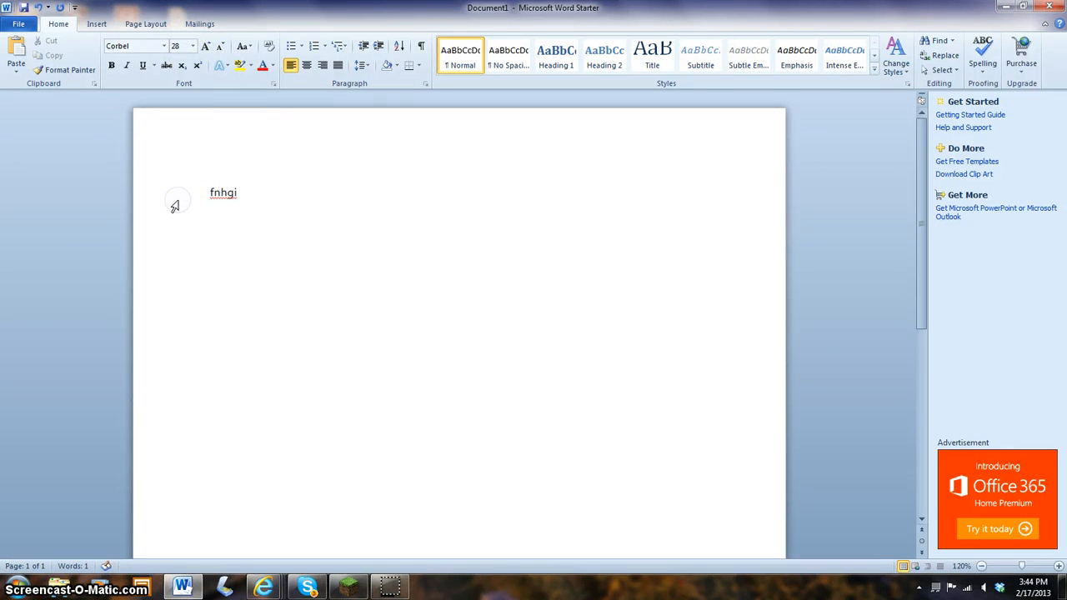
pyautogui.write('V')
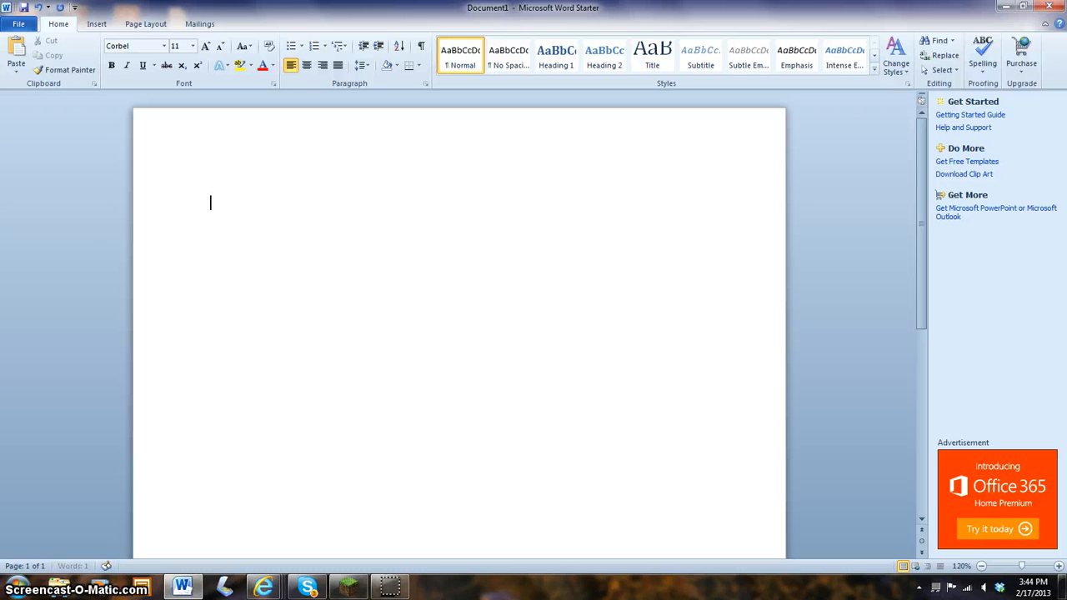
# Step: Type 'vbrufvab', make it bold and italic, then toggle underline on and off
pyautogui.write('vbruf')
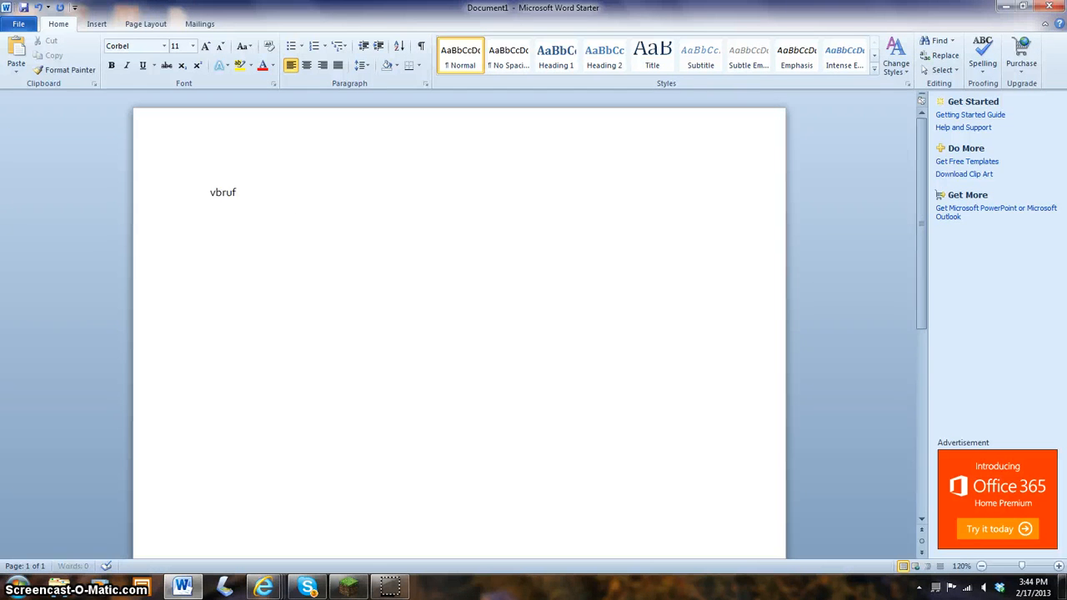
pyautogui.write('ab')
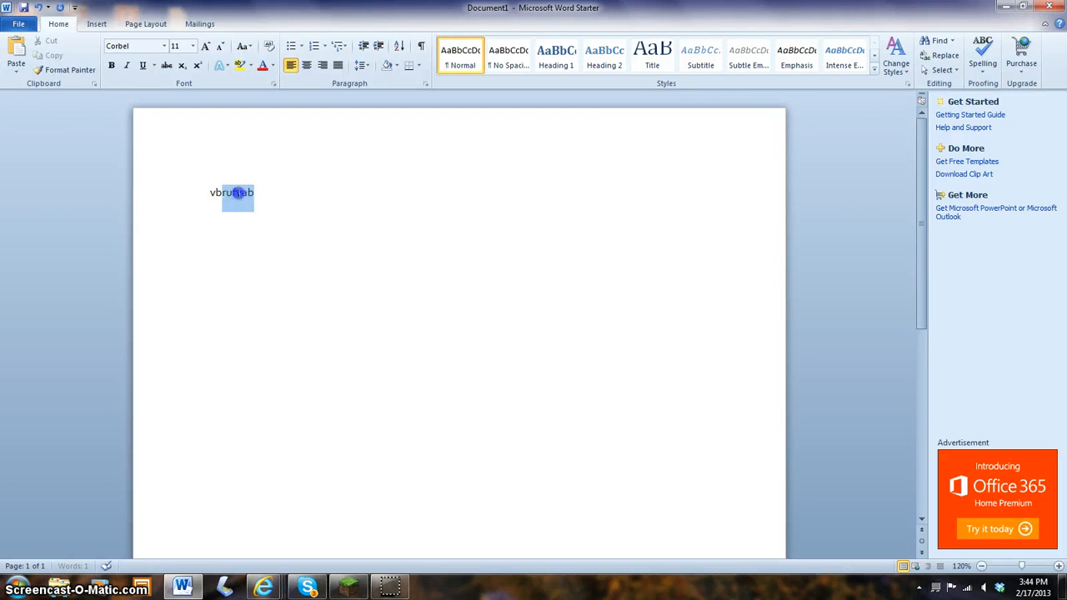
pyautogui.click(111, 65)
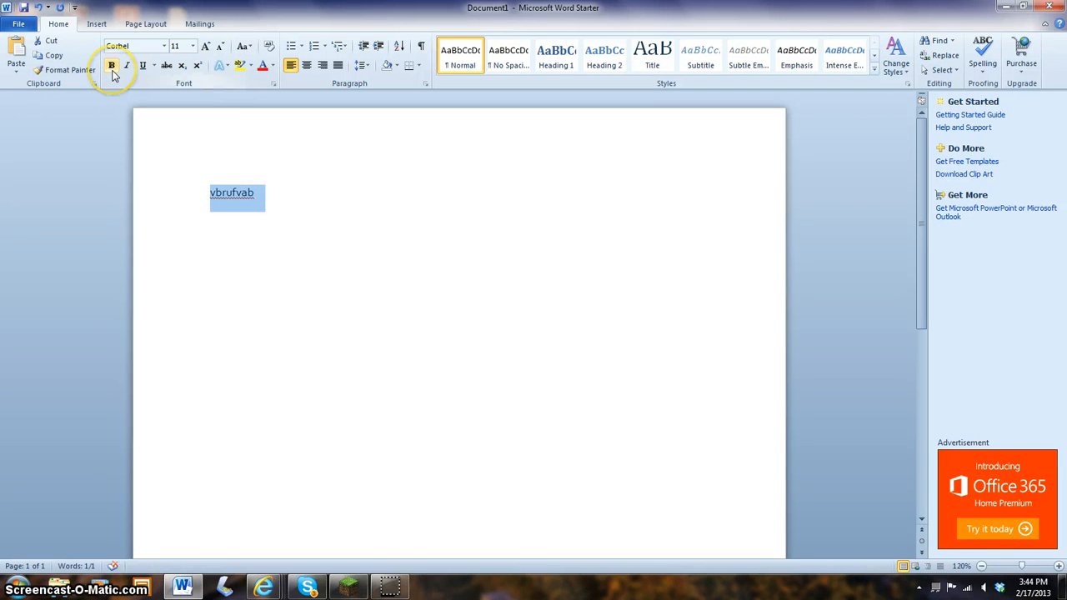
pyautogui.moveTo(112, 65)
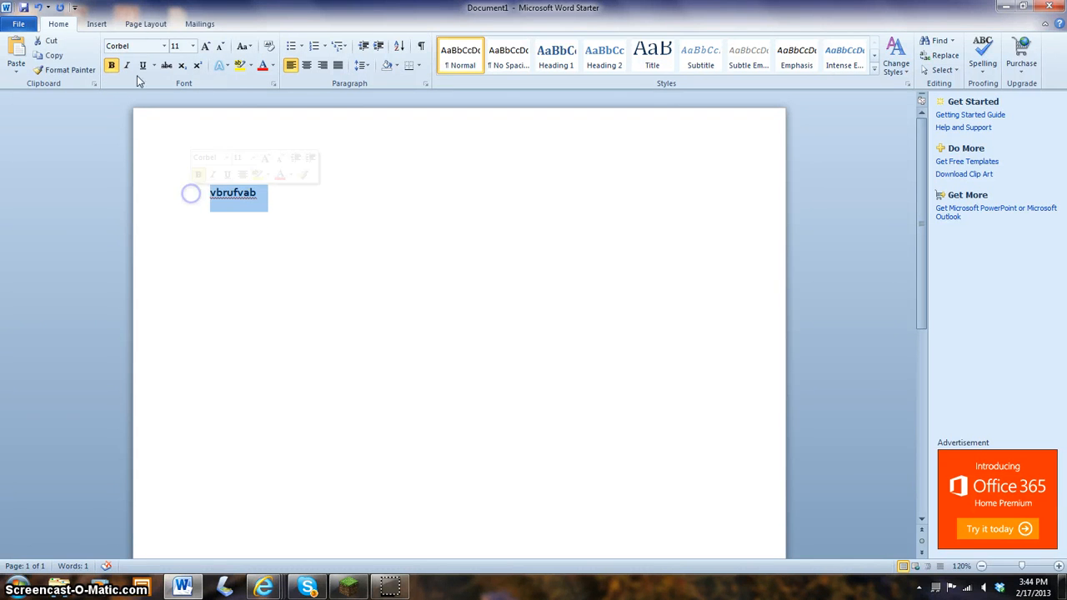
pyautogui.moveTo(127, 65)
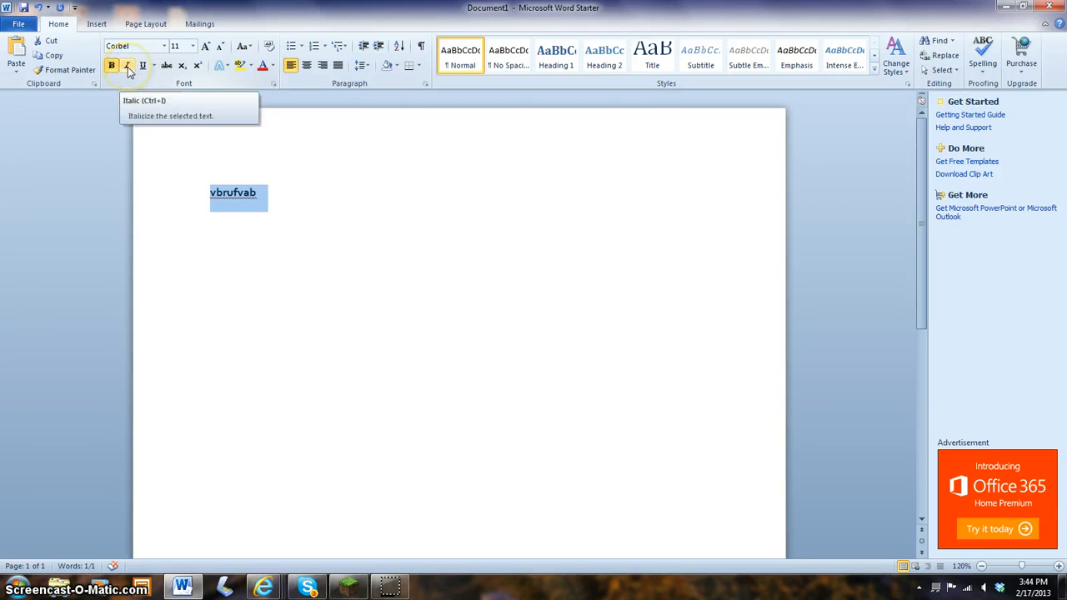
pyautogui.click(127, 65)
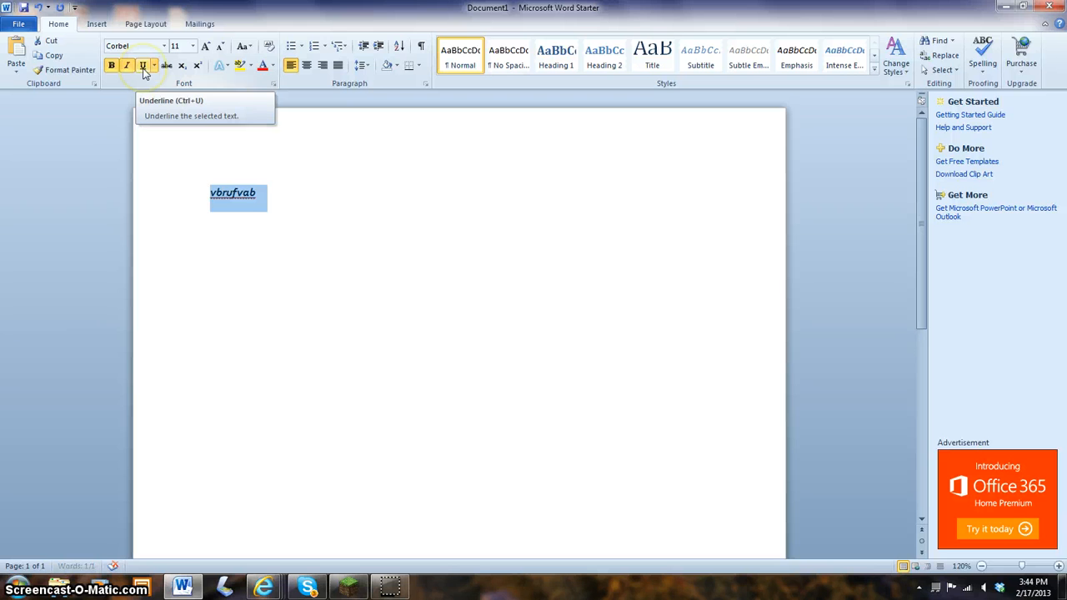
pyautogui.click(142, 65)
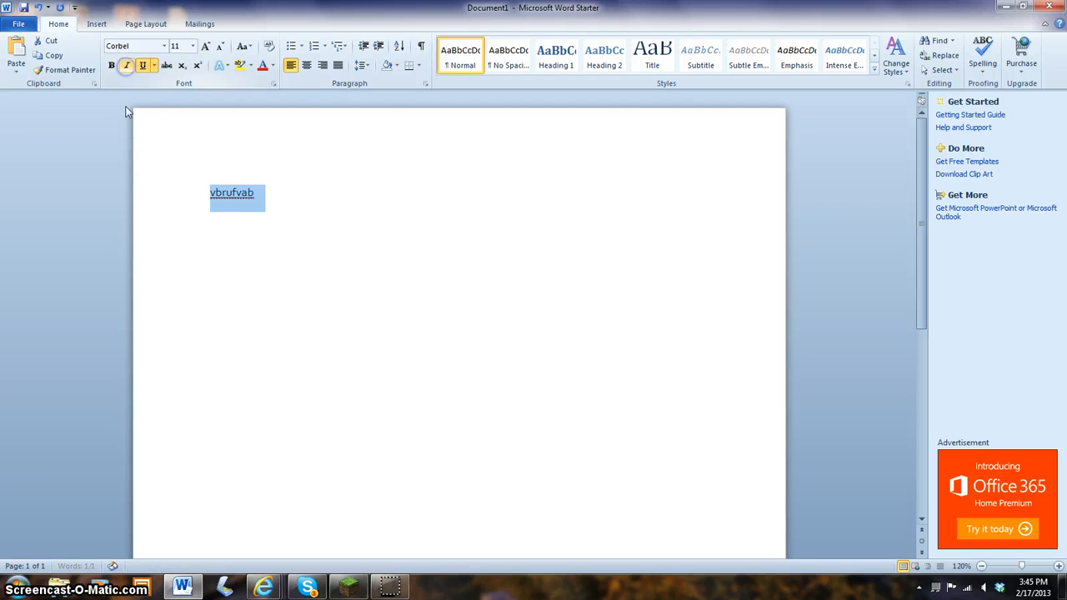
pyautogui.click(144, 65)
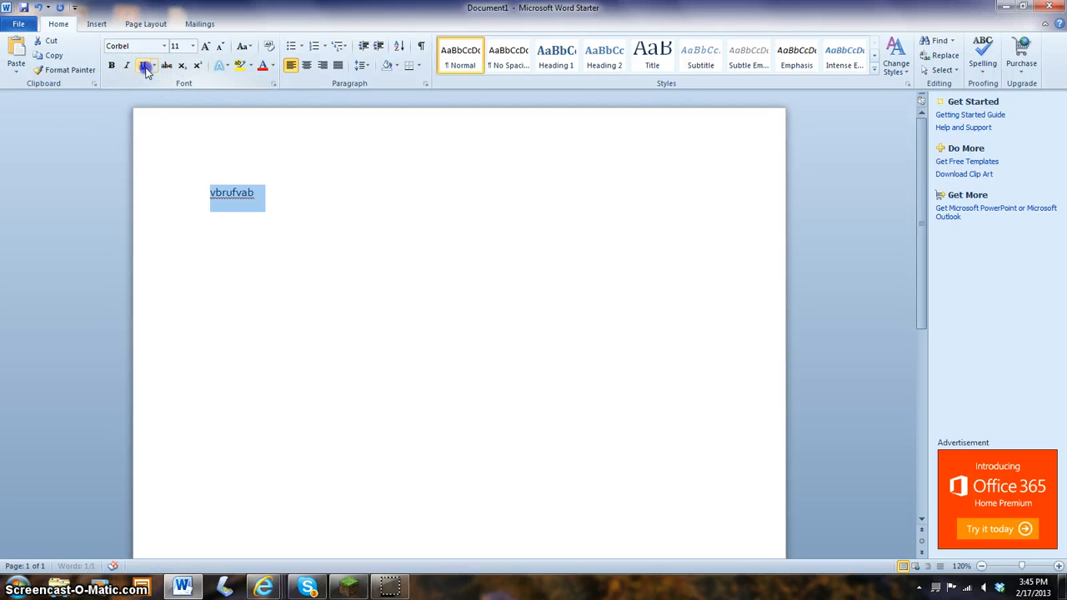
pyautogui.moveTo(144, 65)
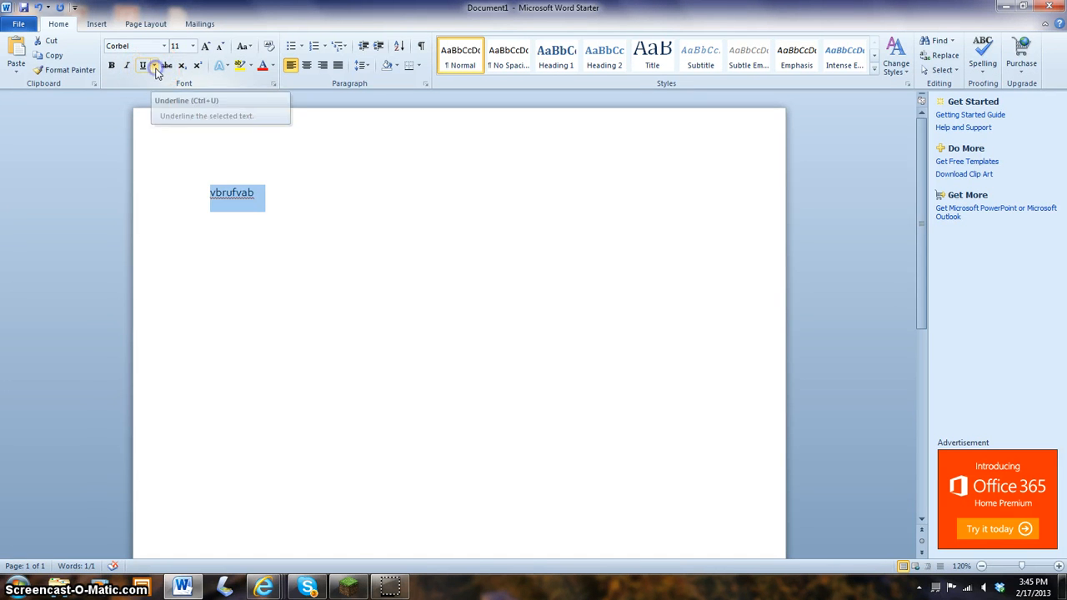
# Step: Browse underline styles and colours without choosing, then apply the grey text effect
pyautogui.click(155, 65)
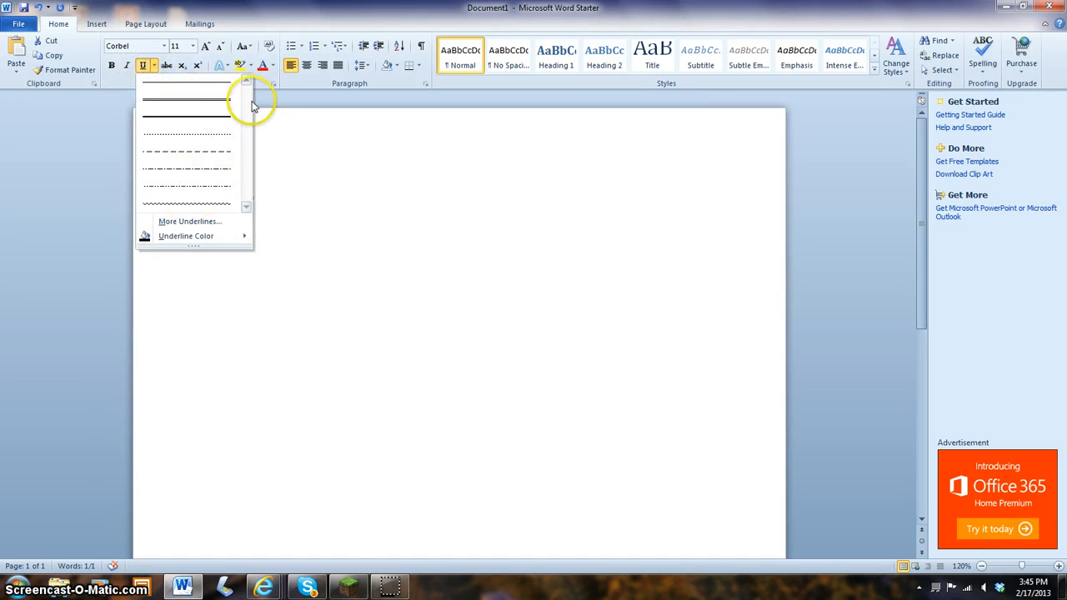
pyautogui.click(186, 236)
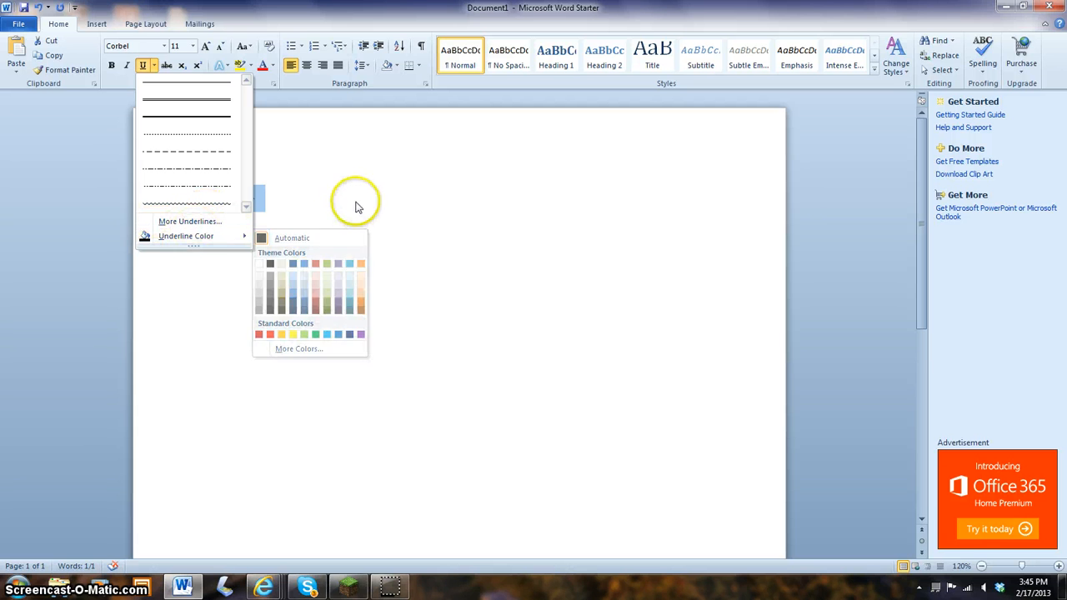
pyautogui.moveTo(185, 236)
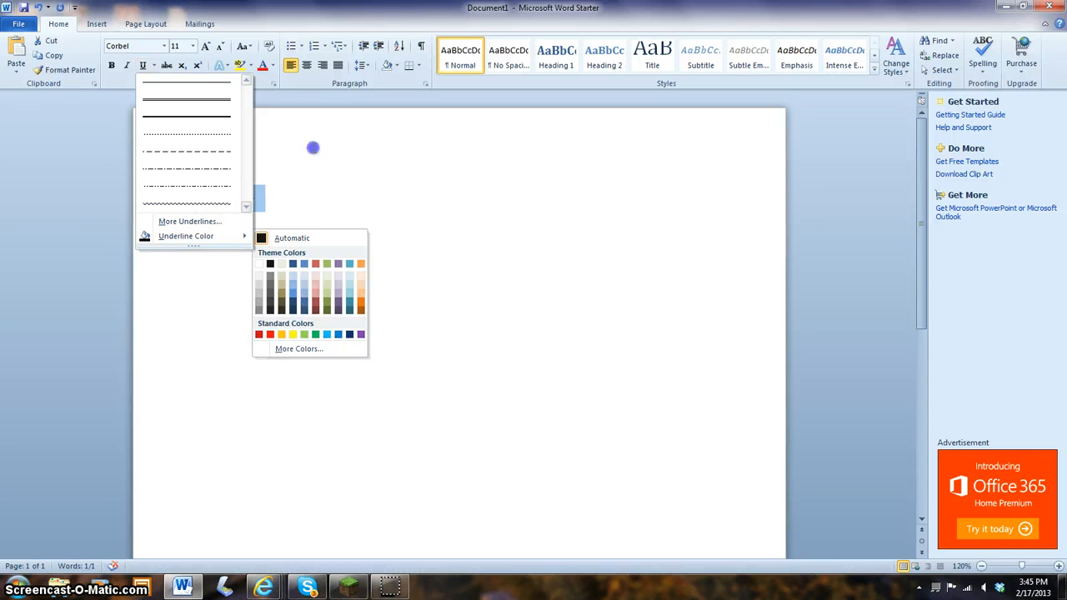
pyautogui.click(225, 65)
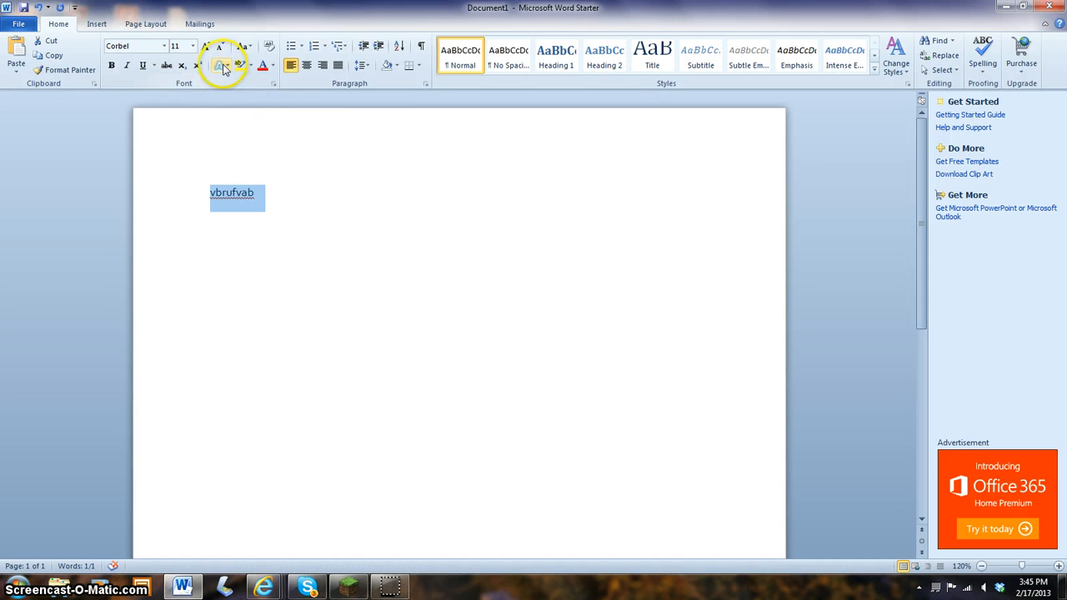
pyautogui.moveTo(220, 66)
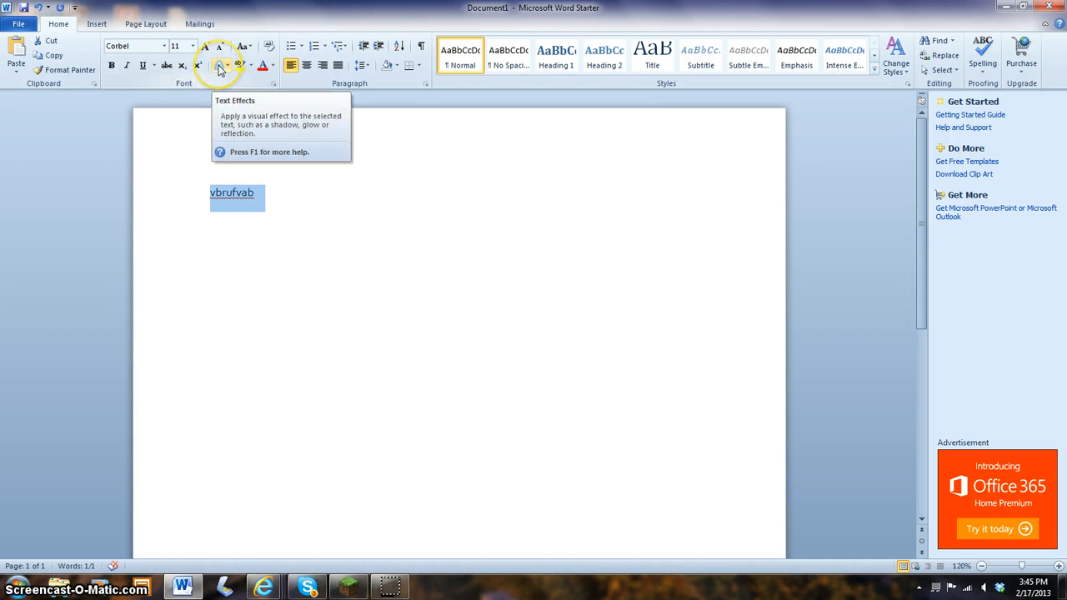
pyautogui.click(220, 65)
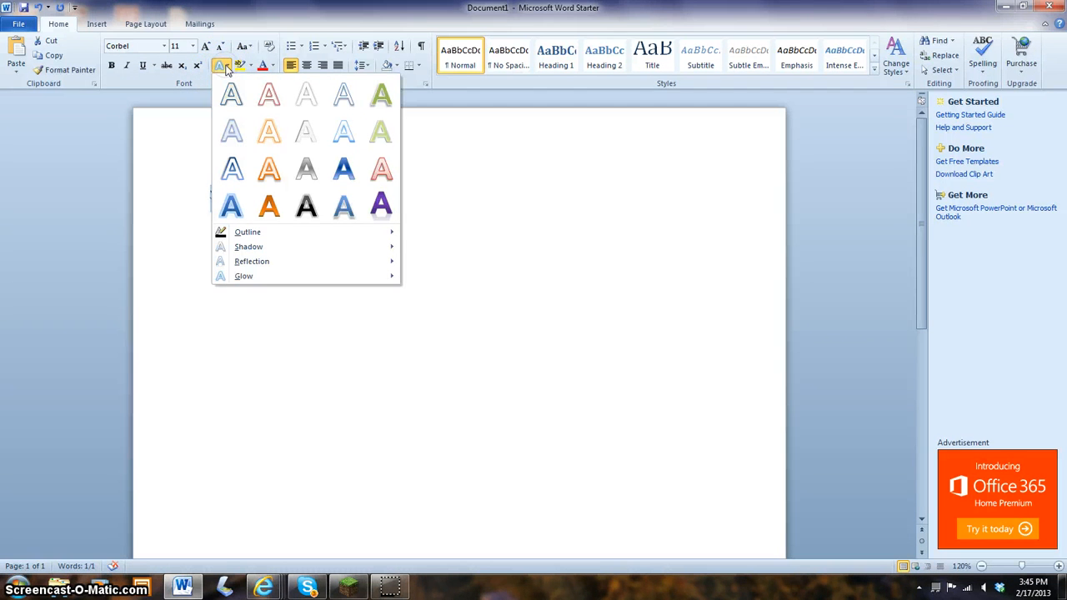
pyautogui.moveTo(380, 98)
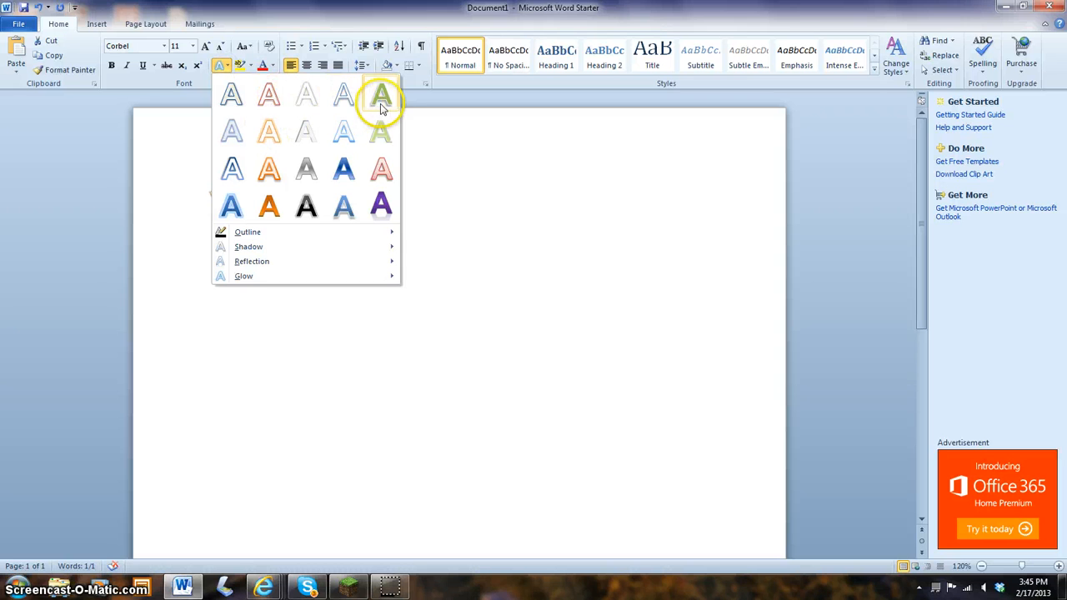
pyautogui.moveTo(306, 168)
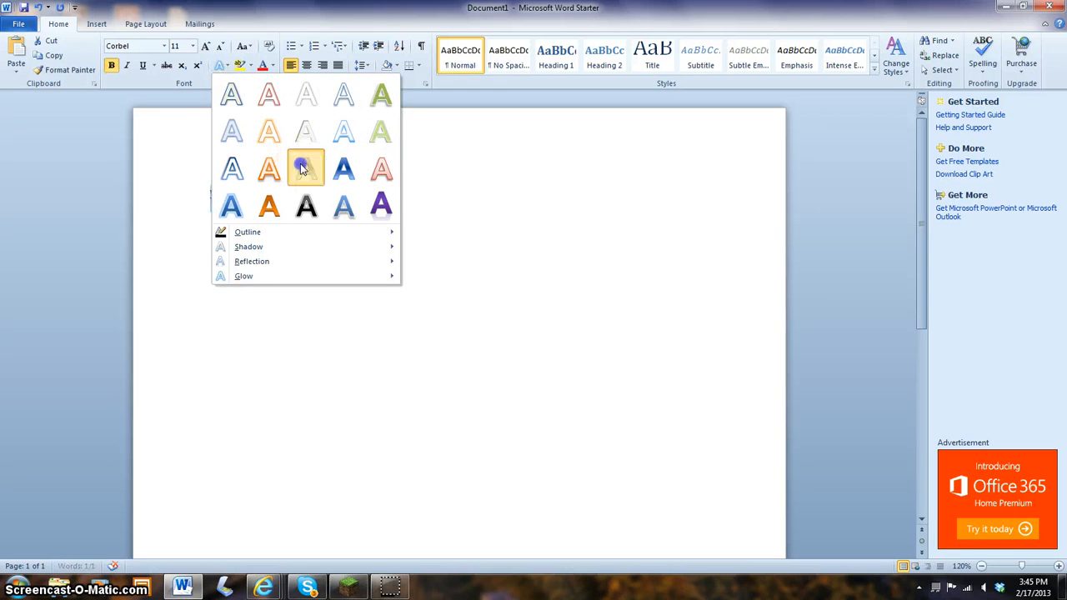
pyautogui.click(305, 169)
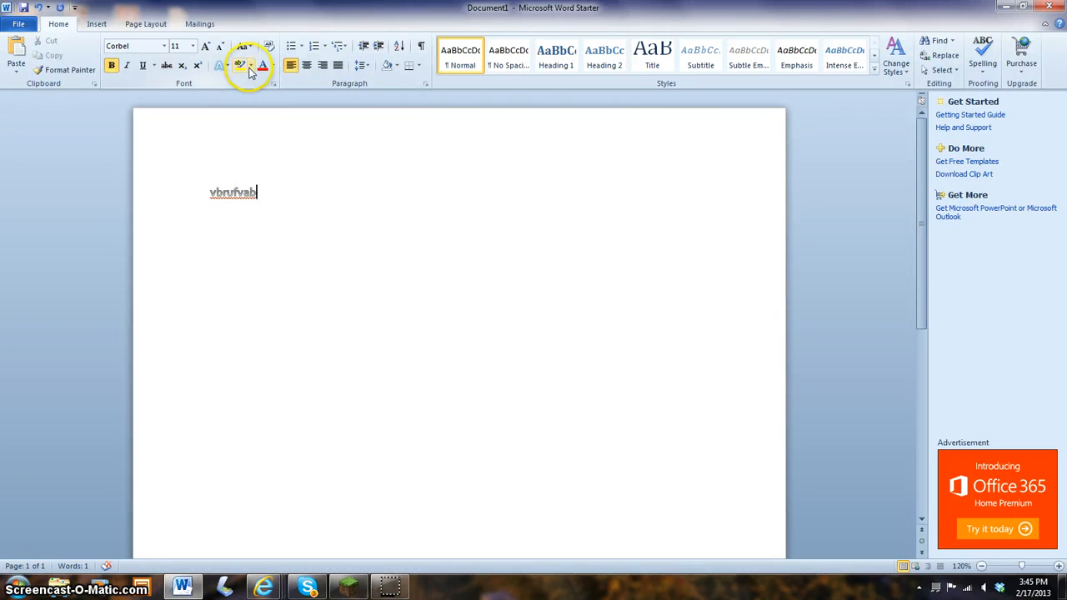
# Step: Highlight the word in yellow, then remove the highlight and reselect the word
pyautogui.click(243, 65)
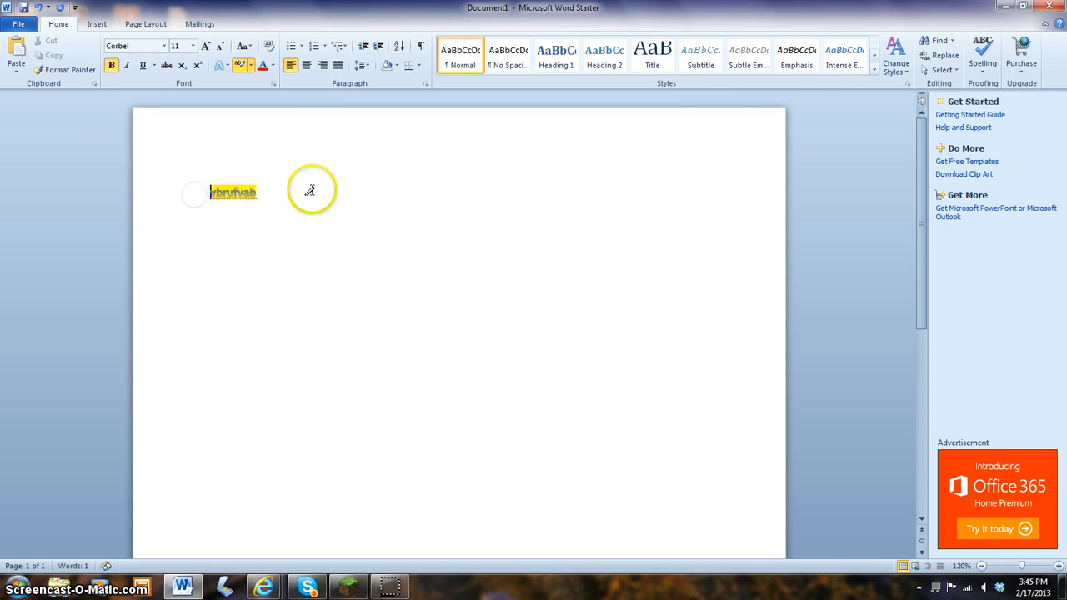
pyautogui.click(262, 65)
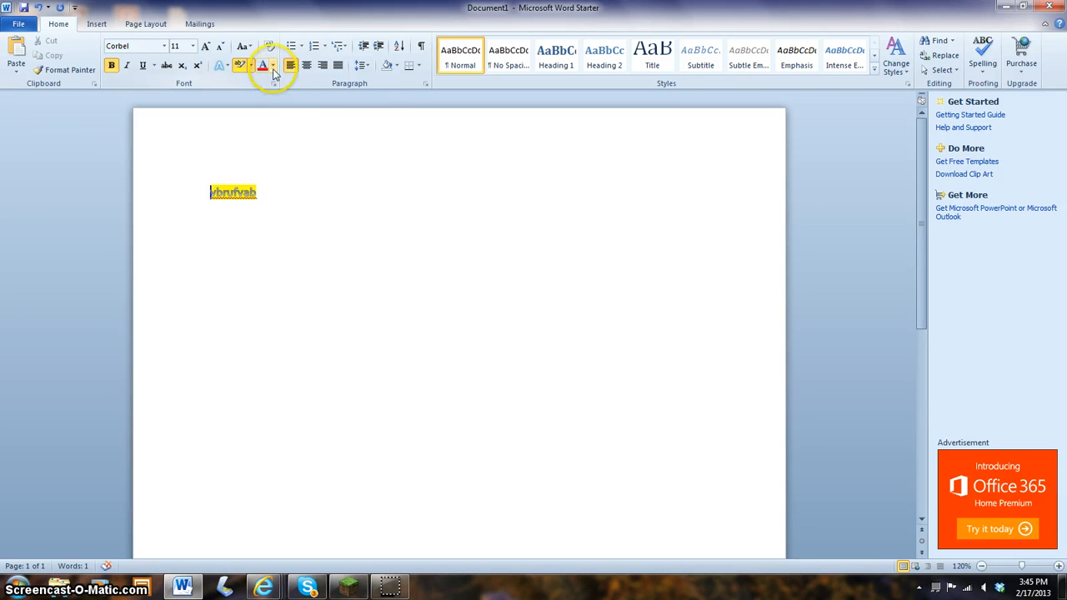
pyautogui.click(263, 65)
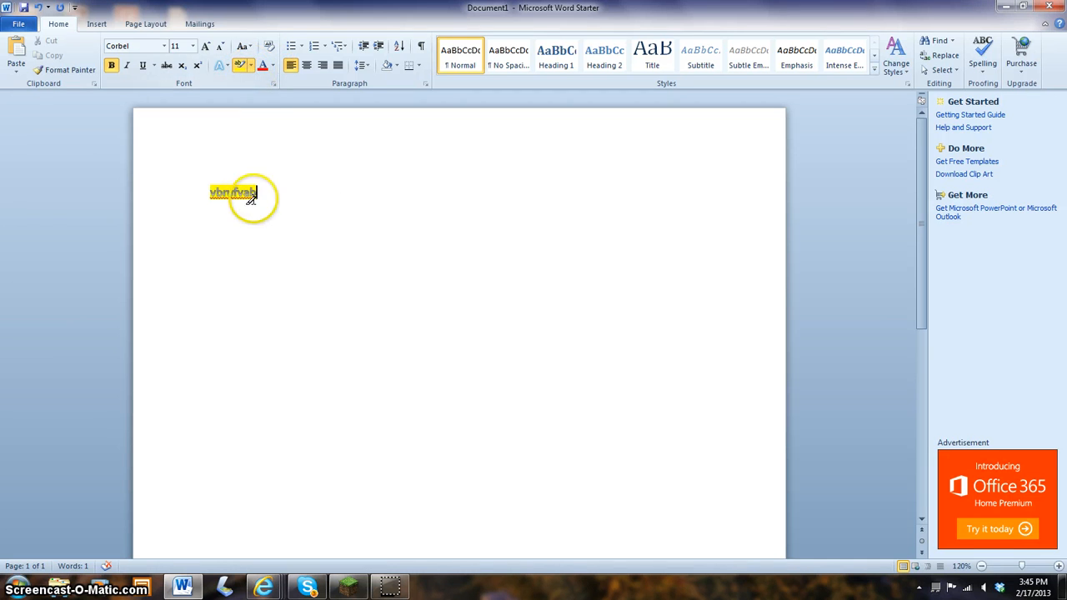
pyautogui.click(242, 65)
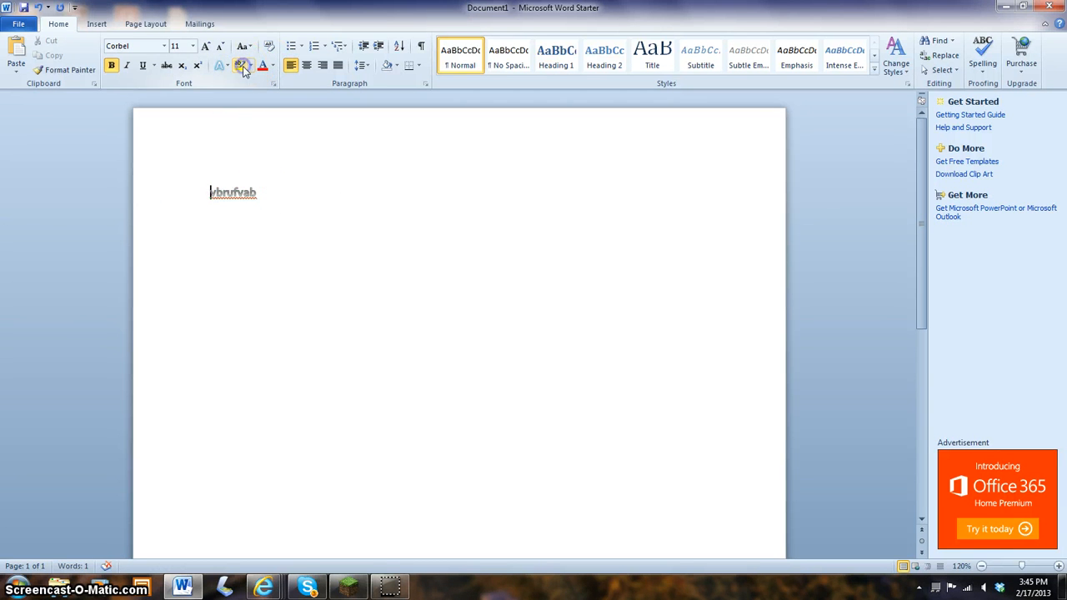
pyautogui.click(241, 65)
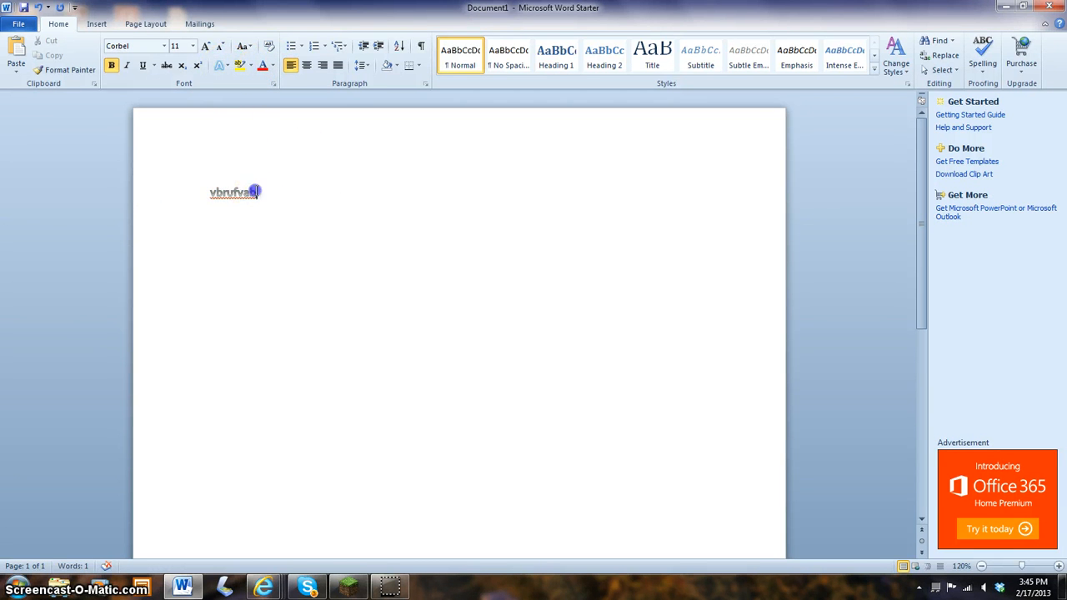
pyautogui.click(219, 65)
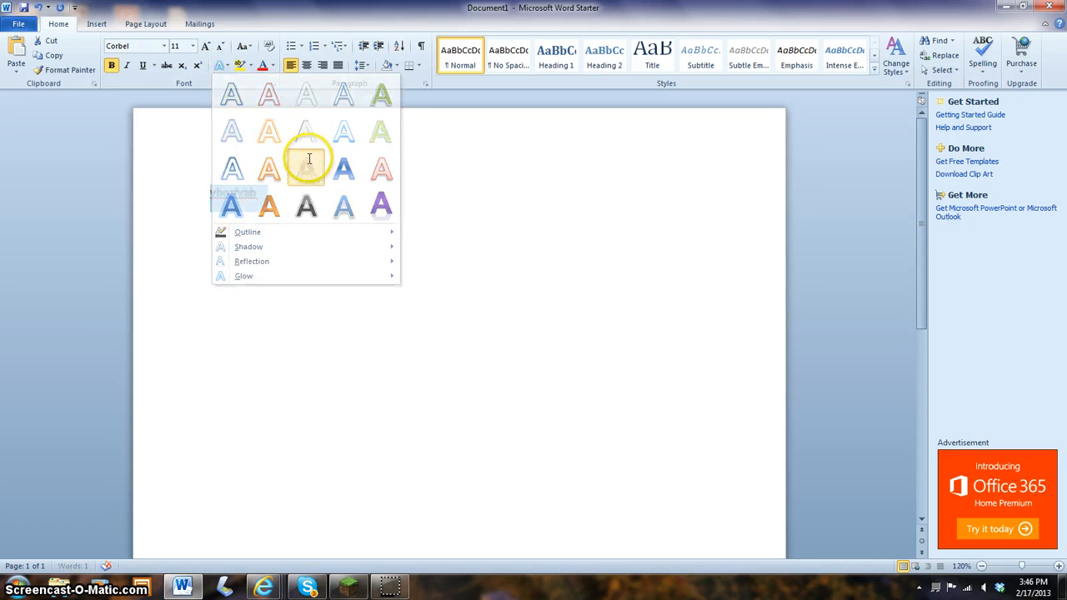
pyautogui.click(308, 158)
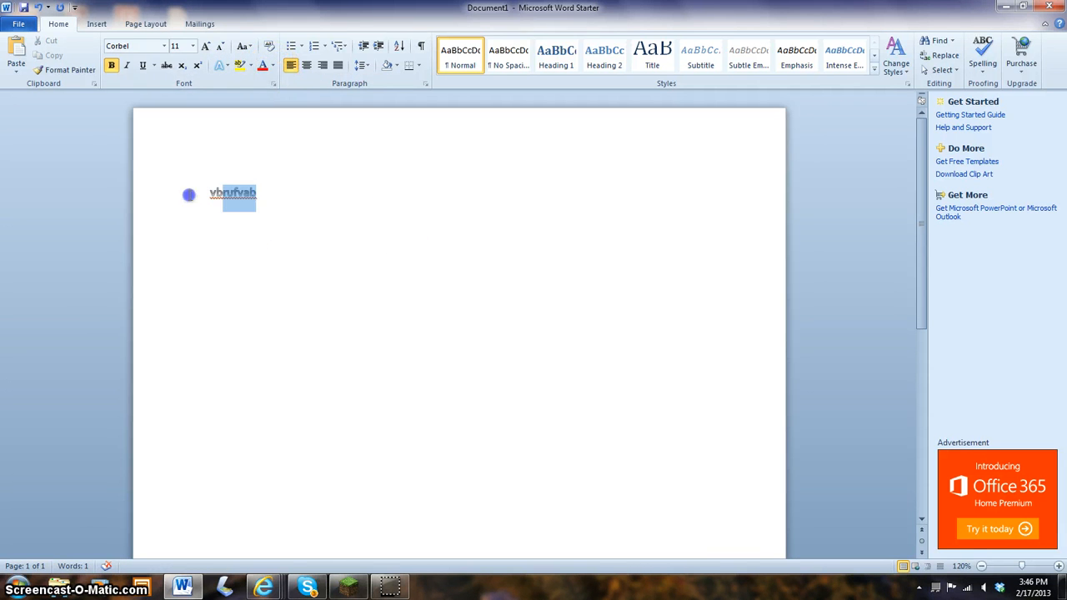
# Step: Make the word 'vbrufvab' dark red using Font Color
pyautogui.click(274, 65)
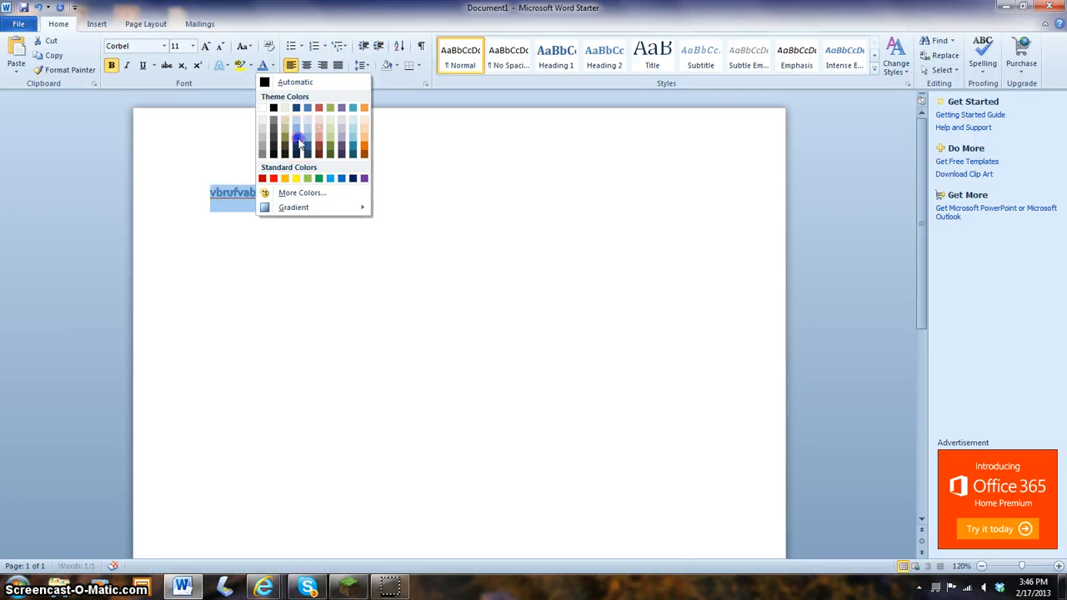
pyautogui.click(297, 140)
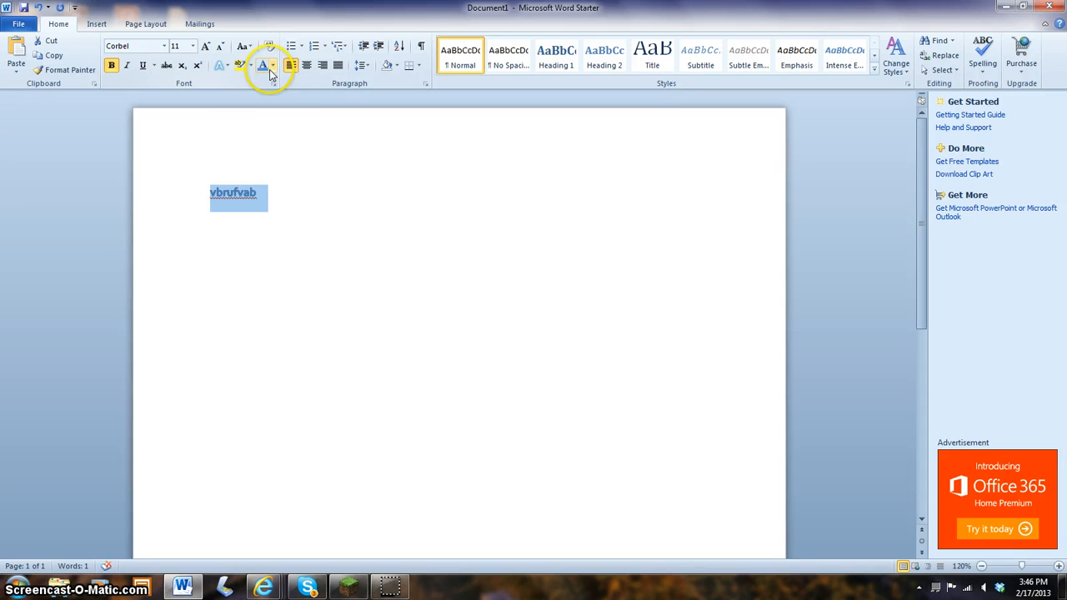
pyautogui.click(271, 65)
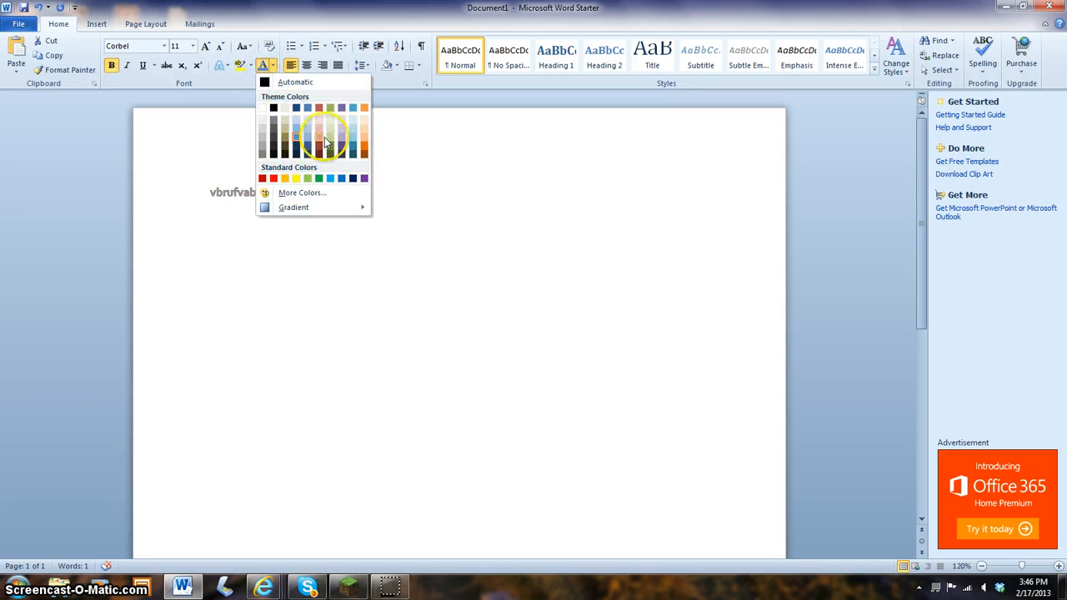
pyautogui.click(319, 137)
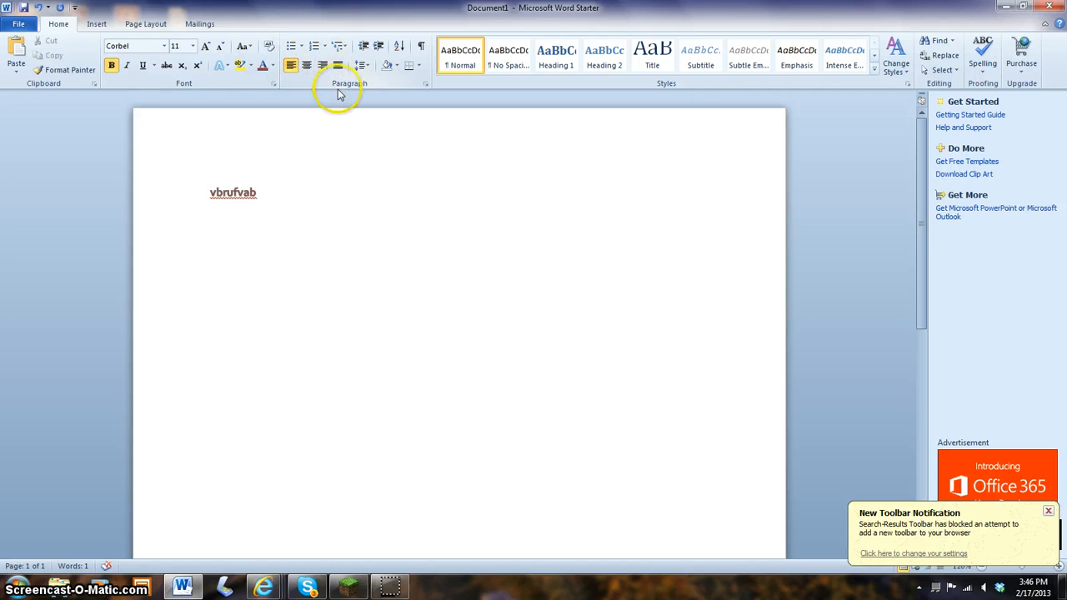
pyautogui.moveTo(354, 98)
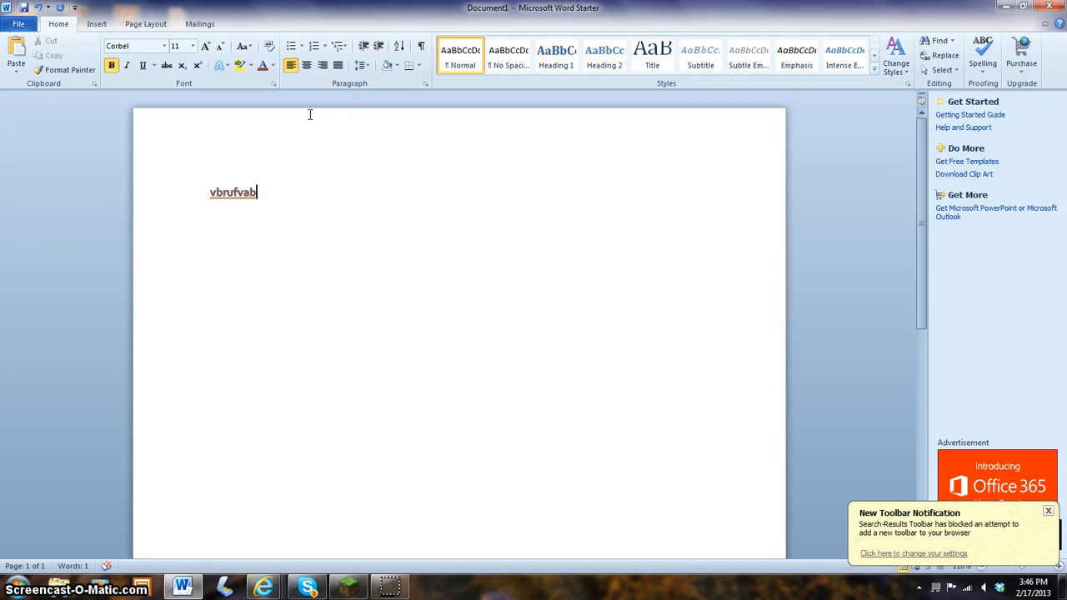
pyautogui.moveTo(309, 75)
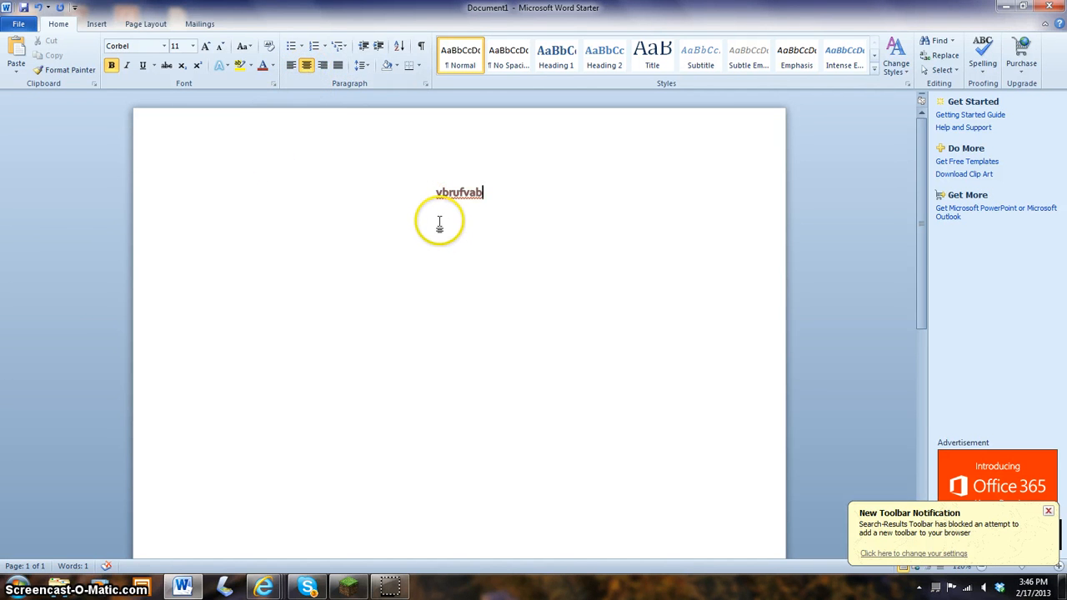
# Step: Type a second word 'vnfjbvnno' and erase it with Backspace
pyautogui.write('vnfjbvnn')
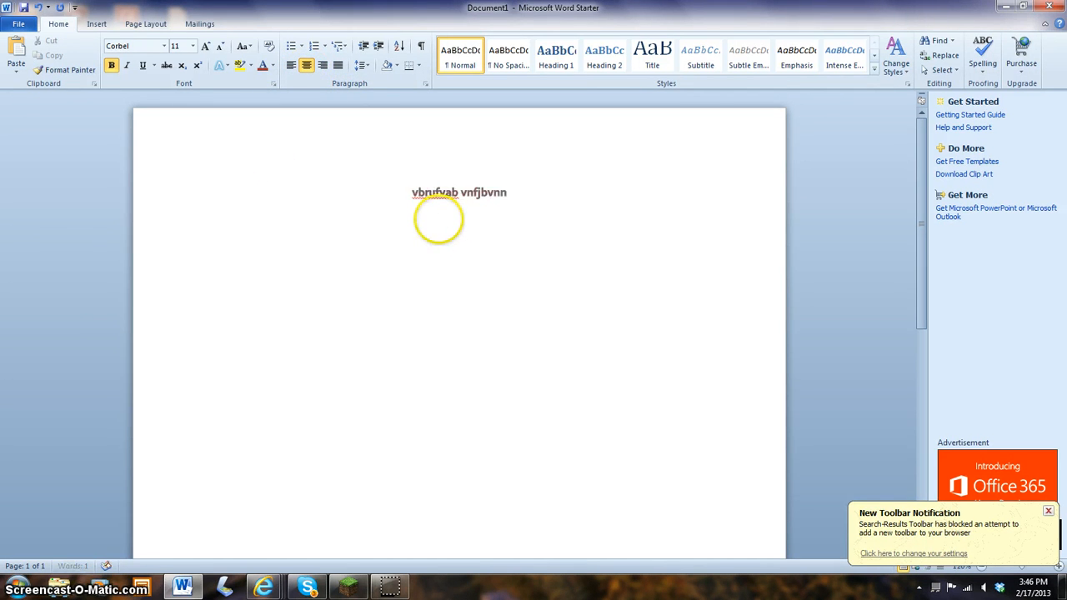
pyautogui.write('o')
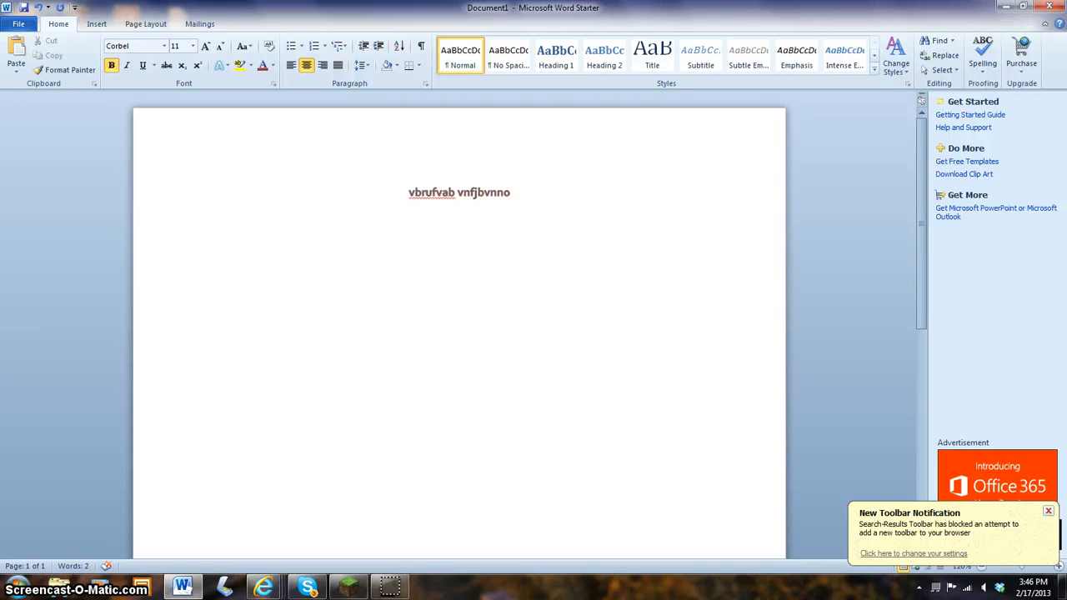
pyautogui.press('Backspace')
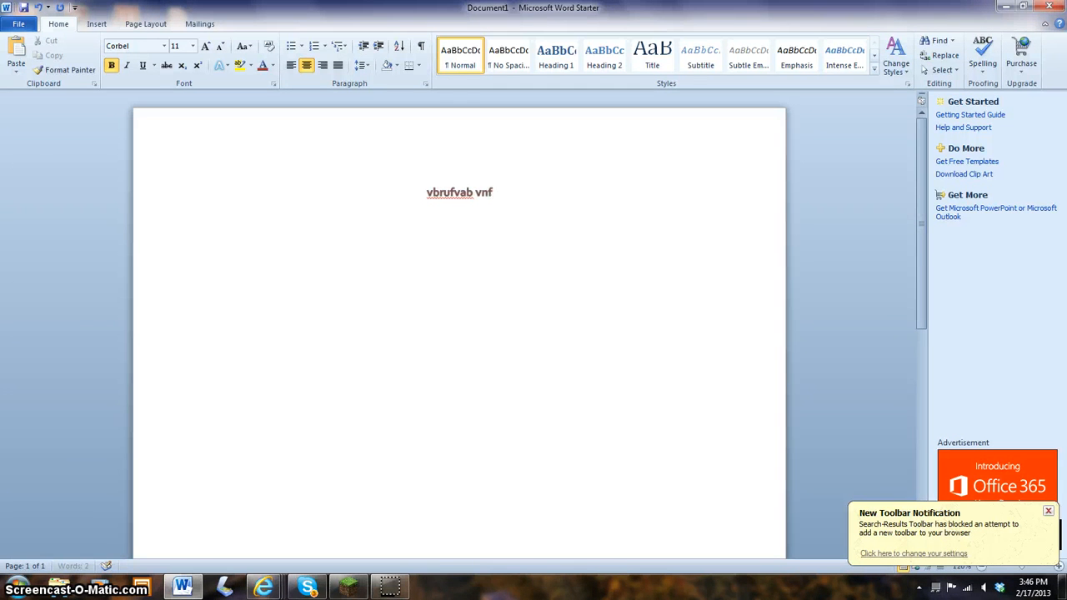
pyautogui.press('BackSpace')
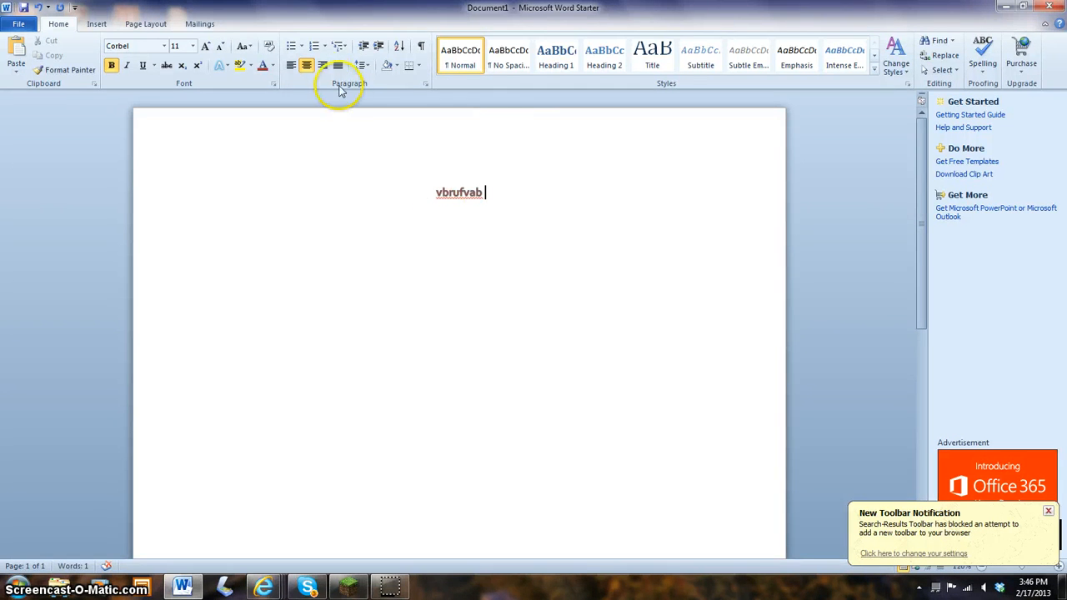
# Step: Right-align the paragraph, type 'vf', then justify the paragraph
pyautogui.click(322, 65)
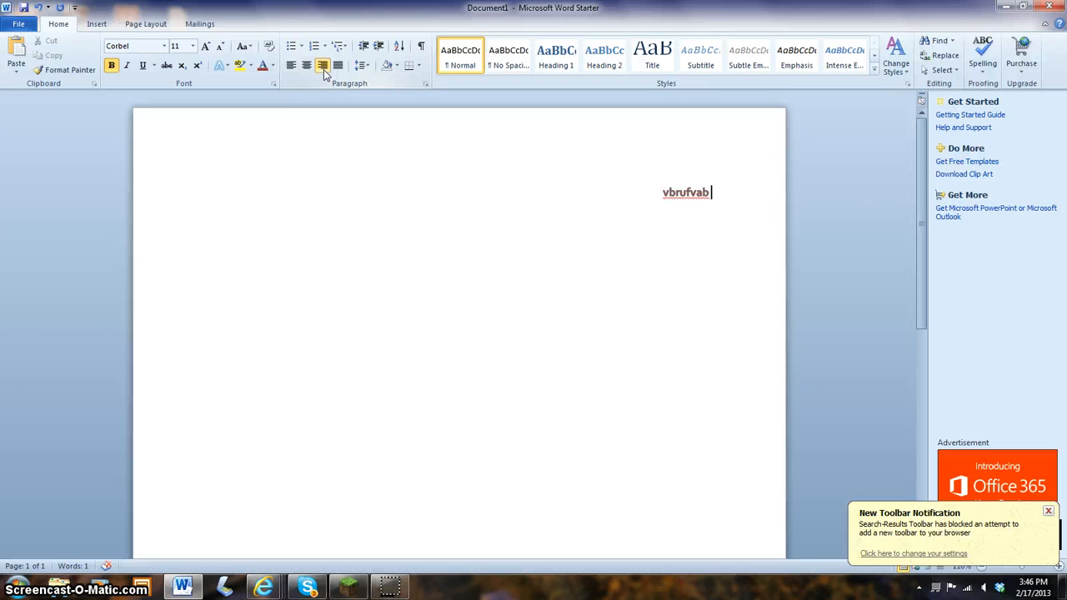
pyautogui.write('vf')
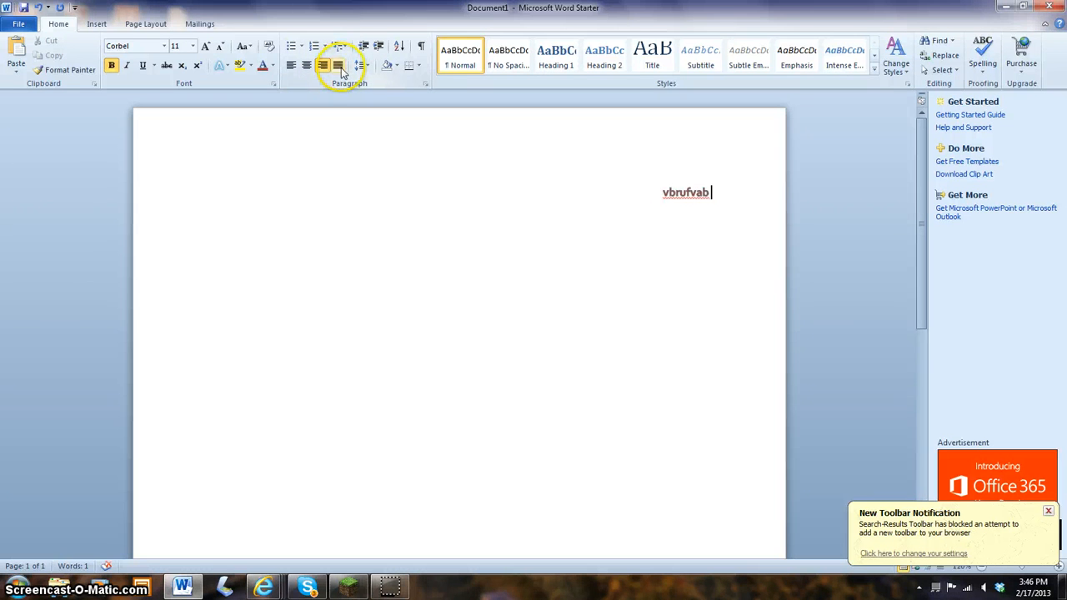
pyautogui.click(338, 65)
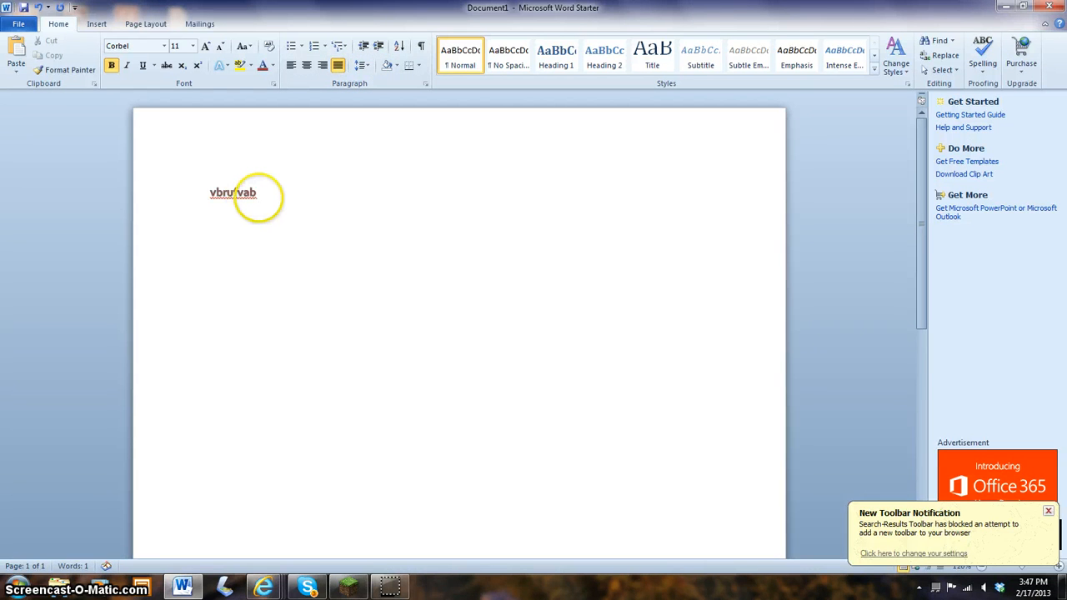
pyautogui.write('cbdjscbsj')
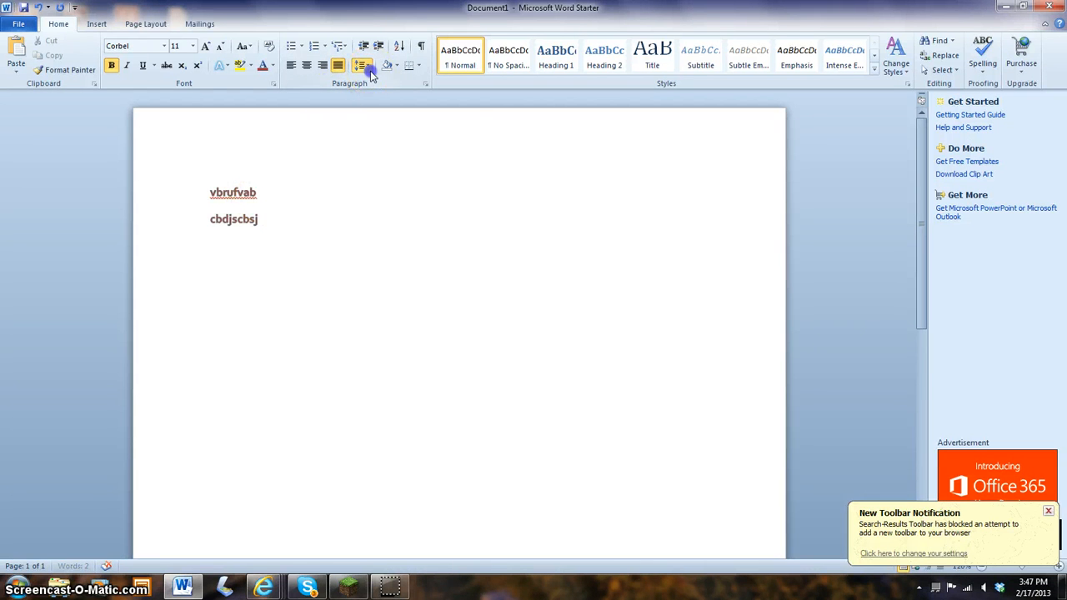
pyautogui.click(362, 65)
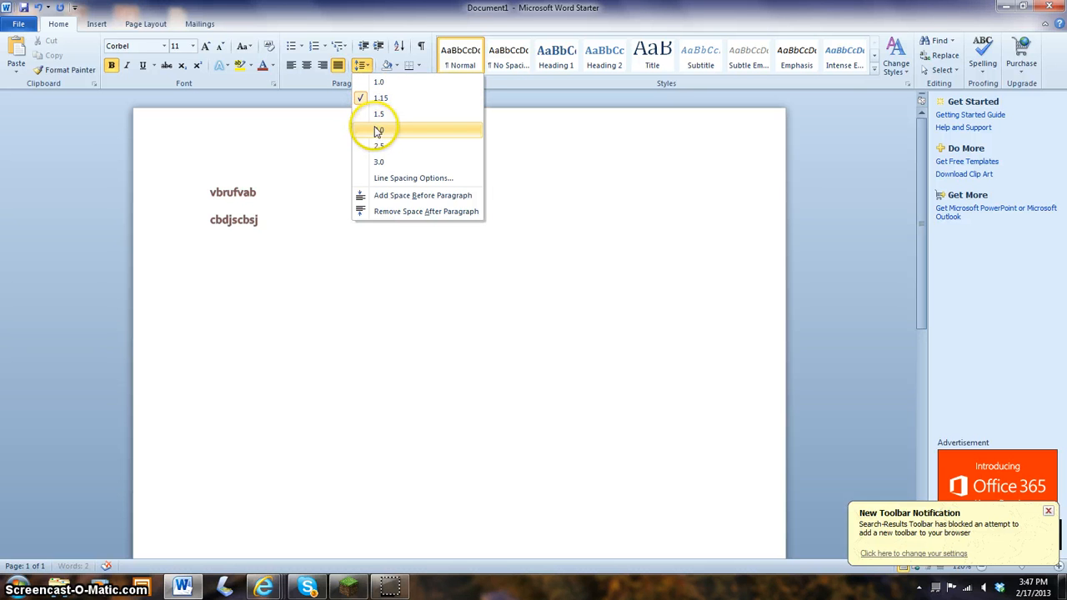
pyautogui.click(378, 130)
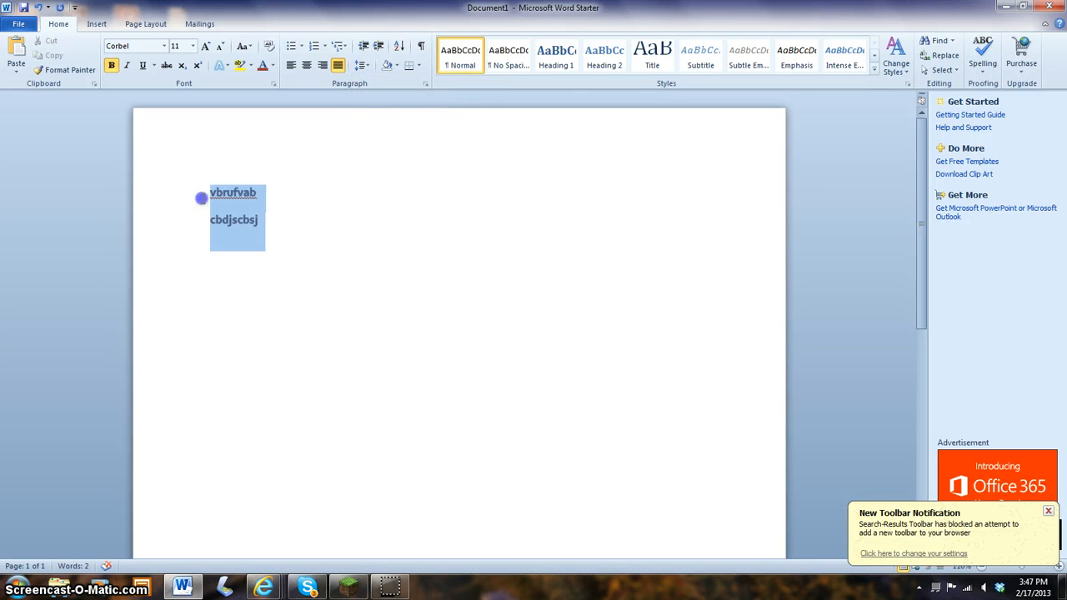
pyautogui.click(362, 65)
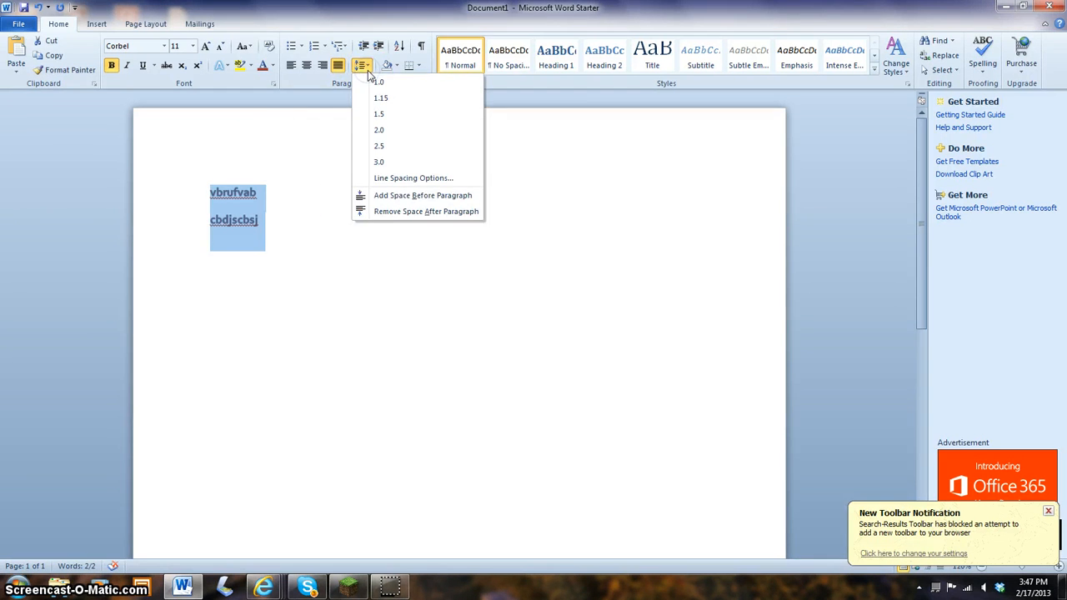
pyautogui.click(379, 97)
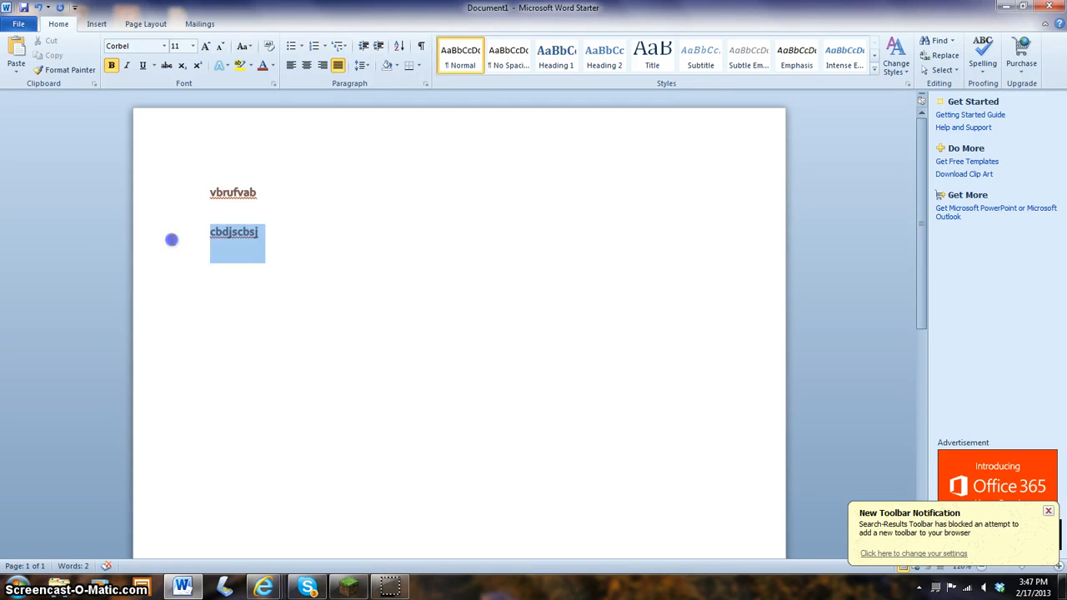
pyautogui.press('Delete')
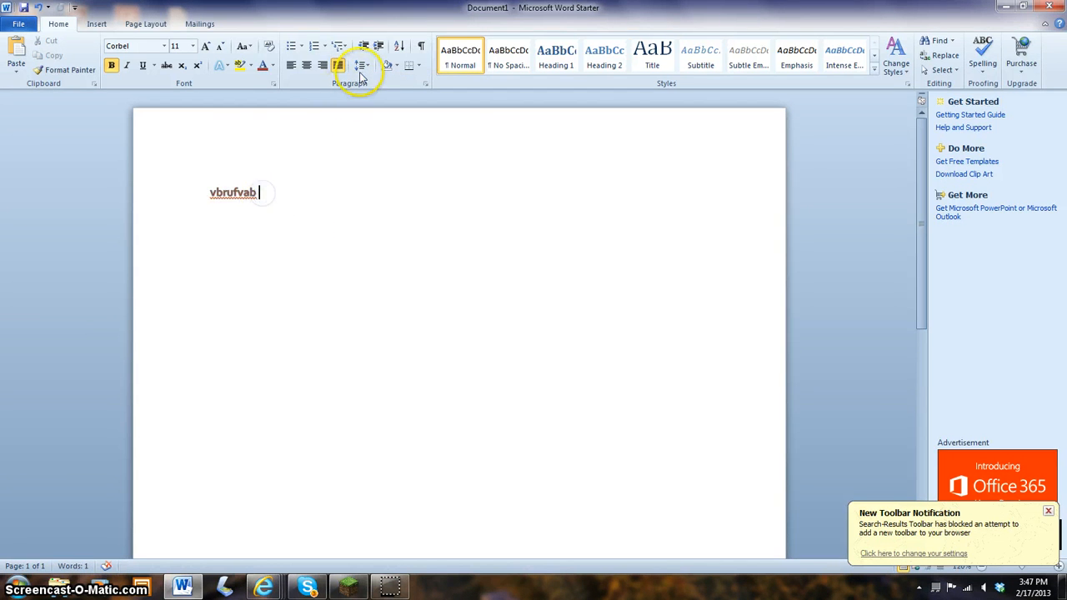
pyautogui.click(361, 65)
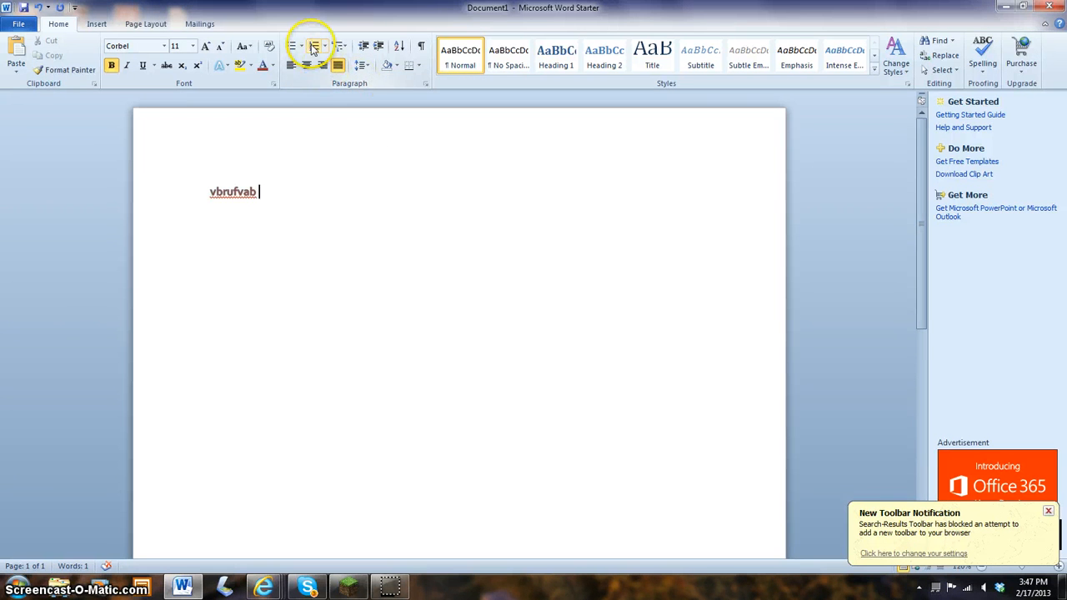
pyautogui.moveTo(315, 46)
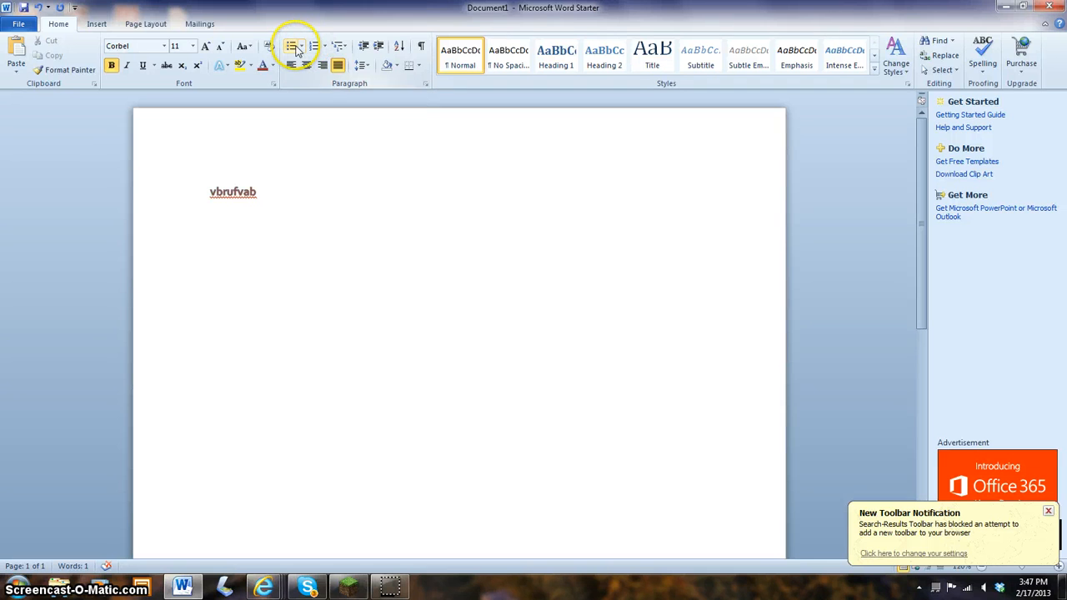
pyautogui.moveTo(292, 46)
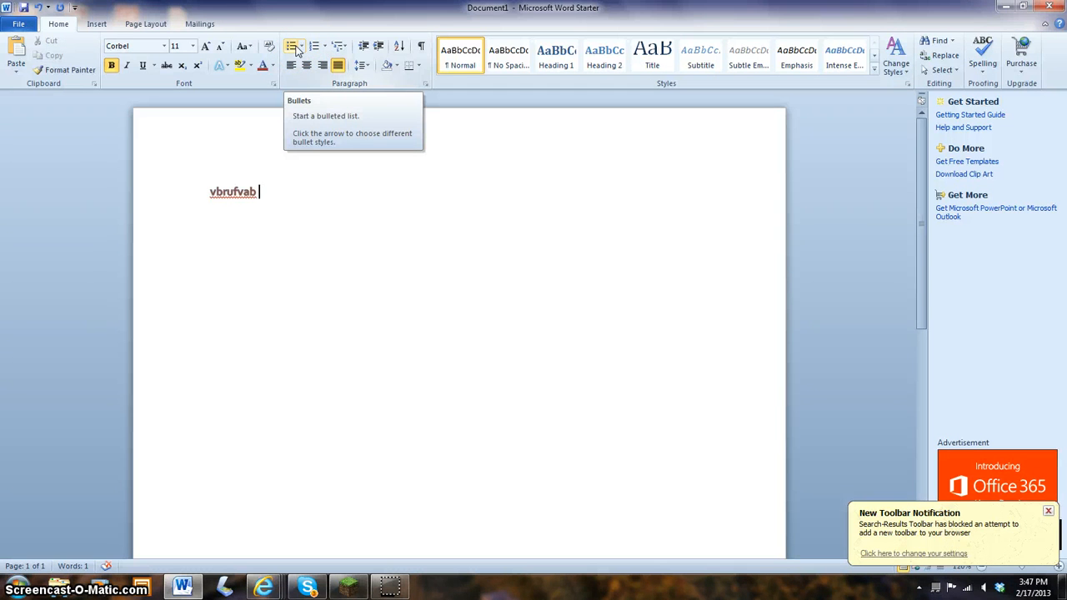
pyautogui.moveTo(337, 45)
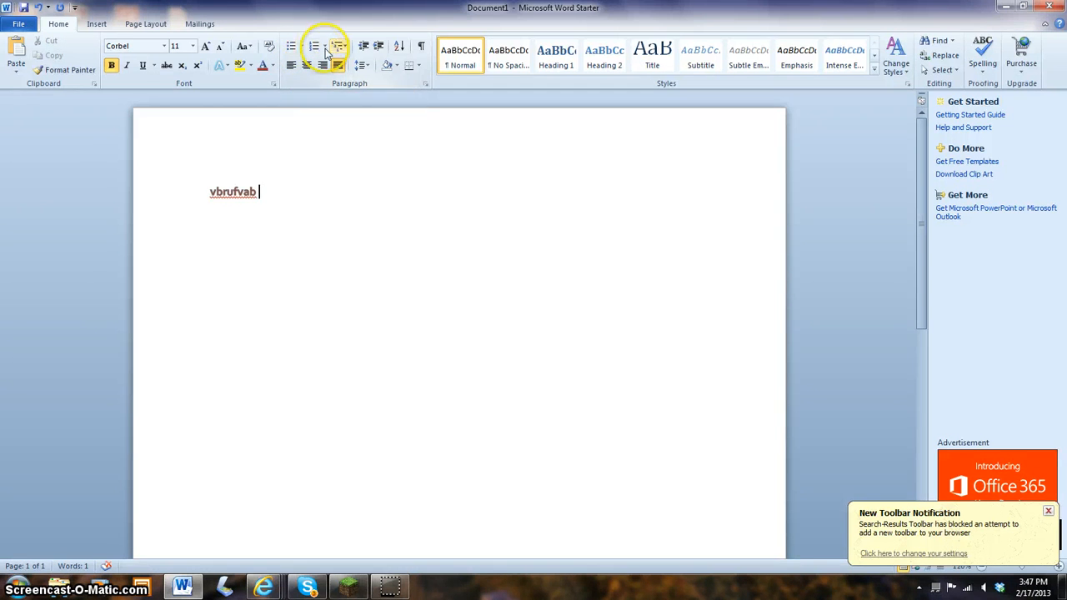
pyautogui.moveTo(338, 45)
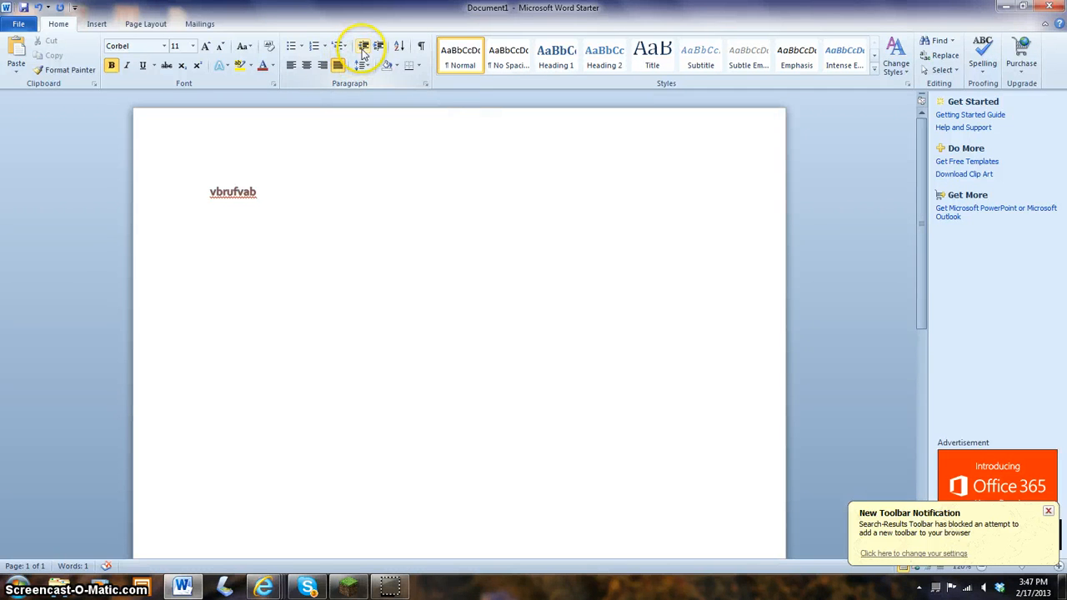
pyautogui.moveTo(364, 46)
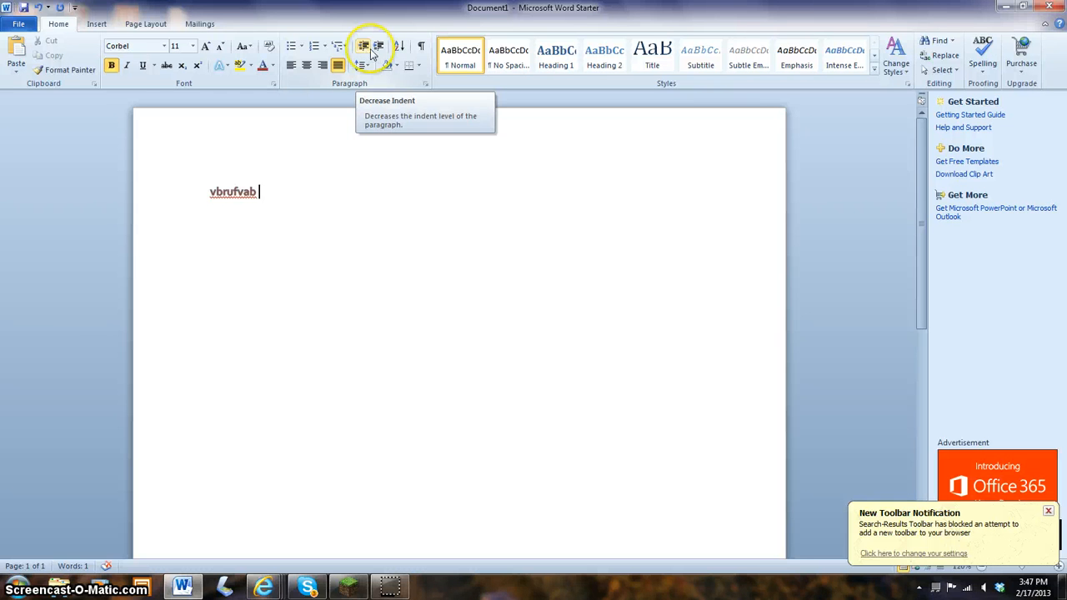
pyautogui.moveTo(379, 46)
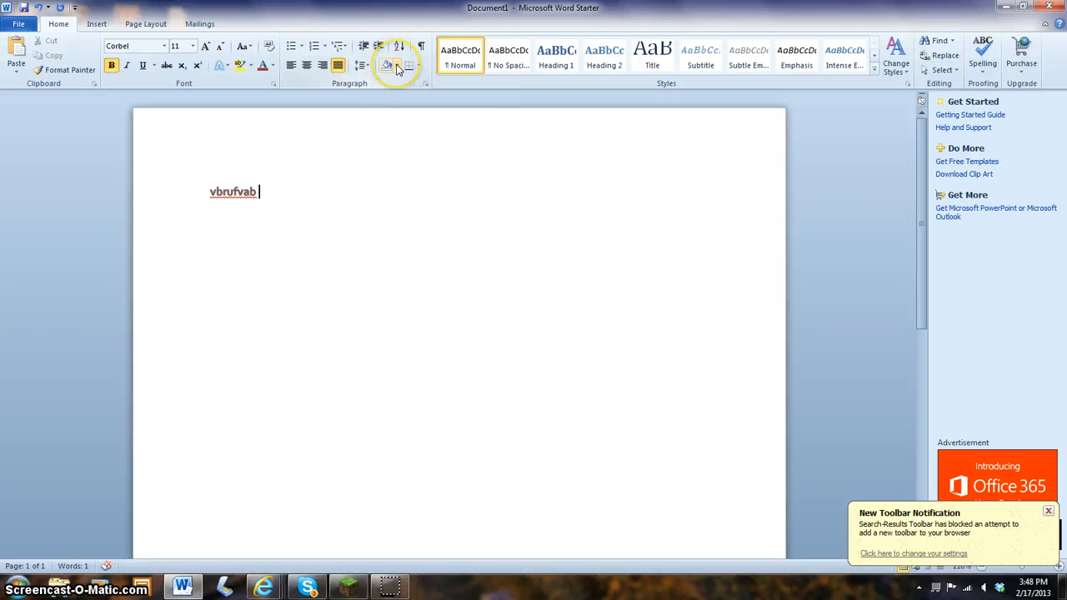
pyautogui.moveTo(386, 65)
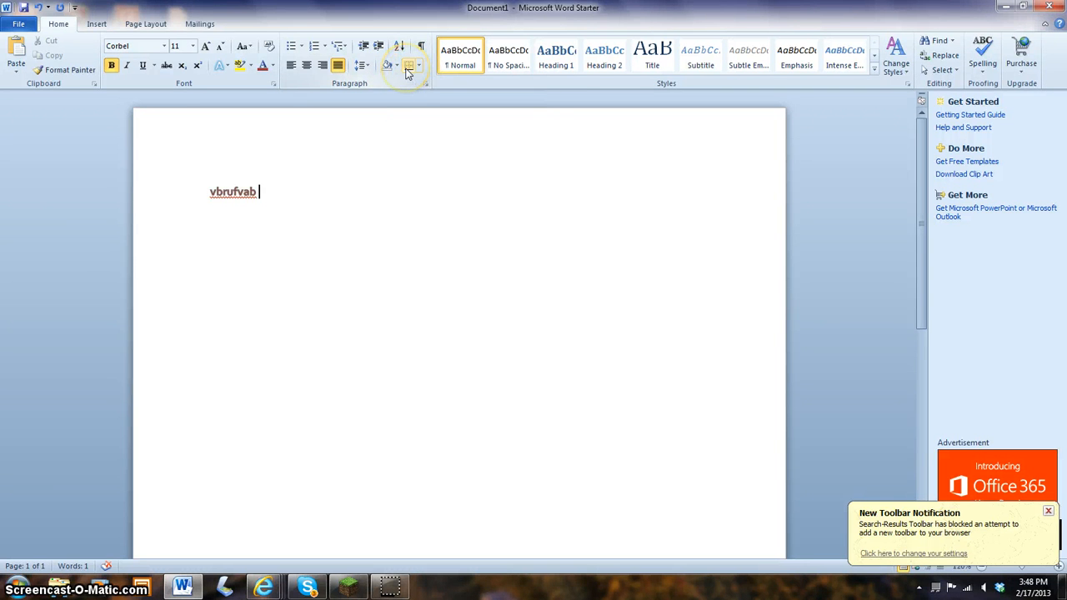
pyautogui.moveTo(407, 65)
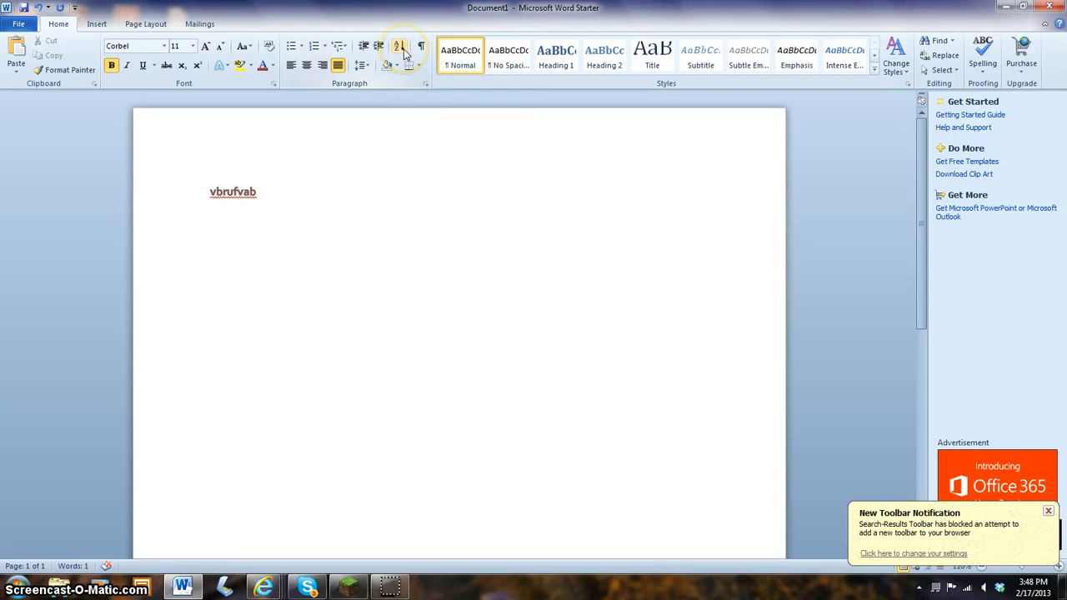
pyautogui.moveTo(422, 46)
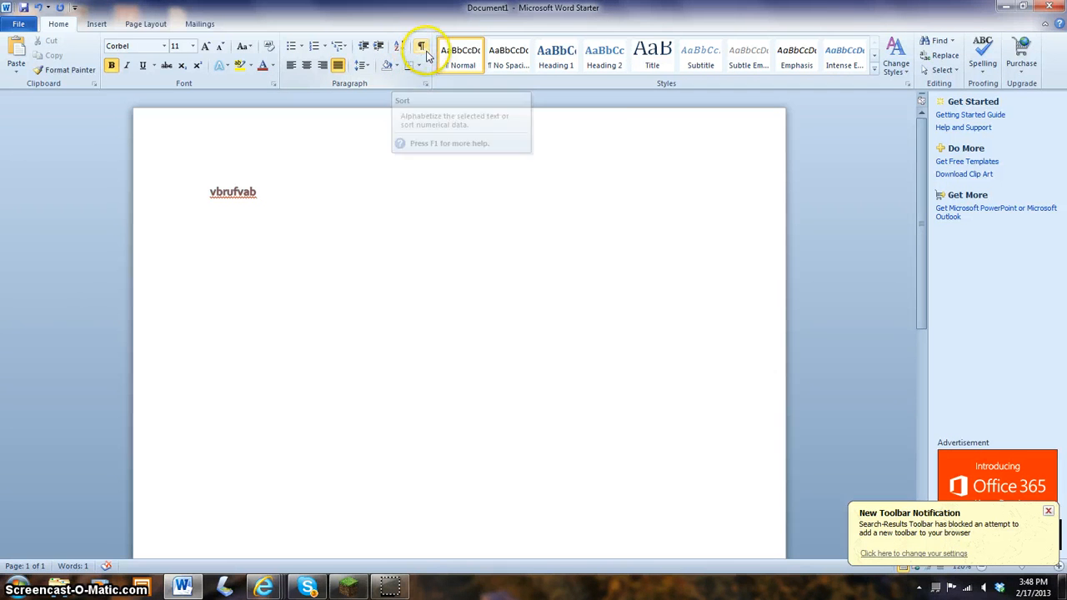
pyautogui.moveTo(421, 46)
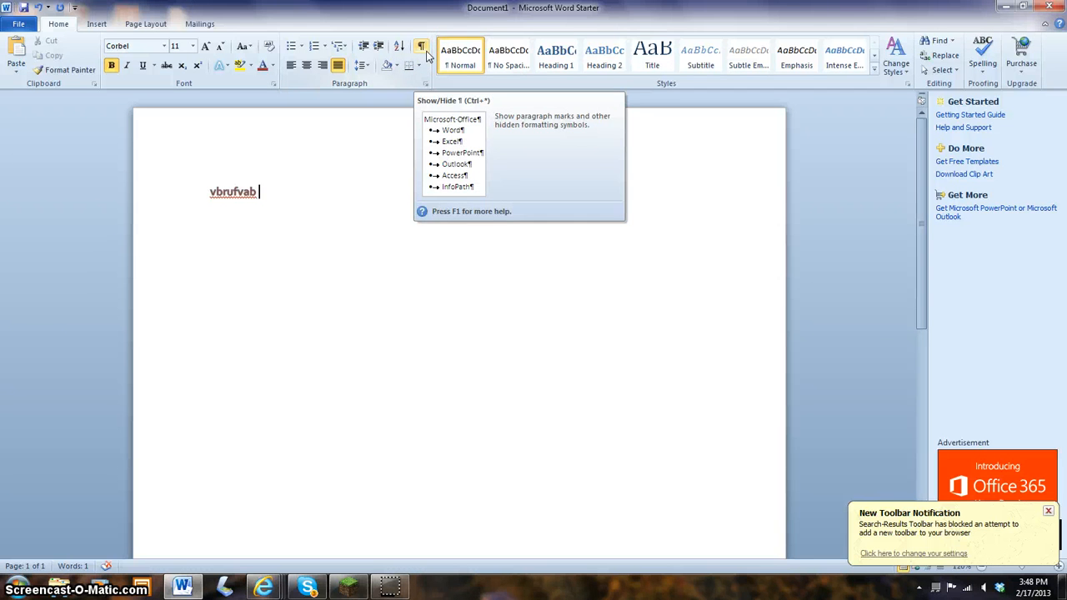
pyautogui.moveTo(509, 54)
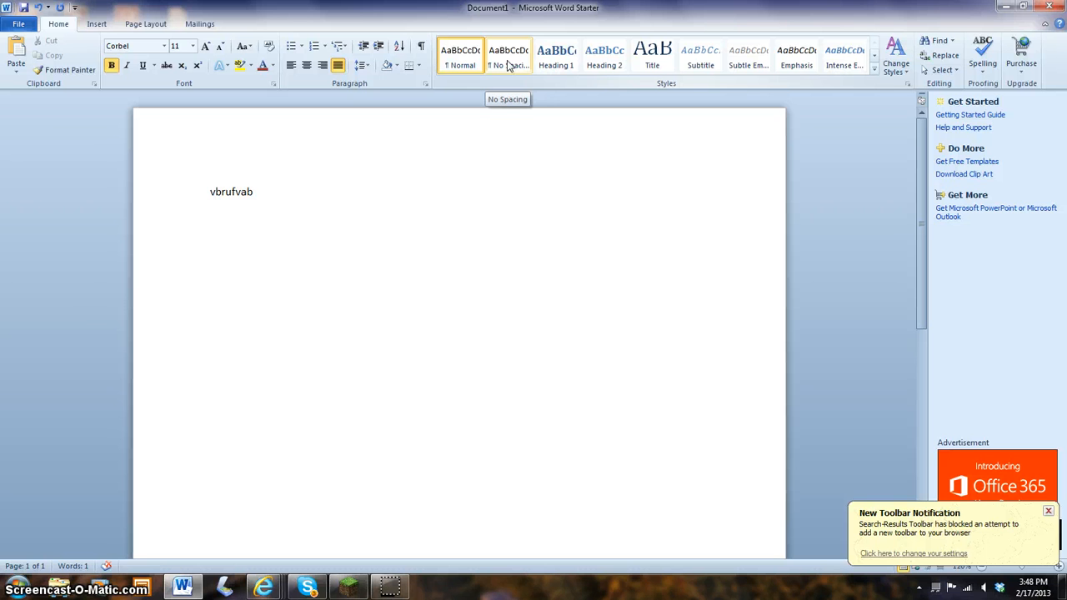
pyautogui.click(556, 56)
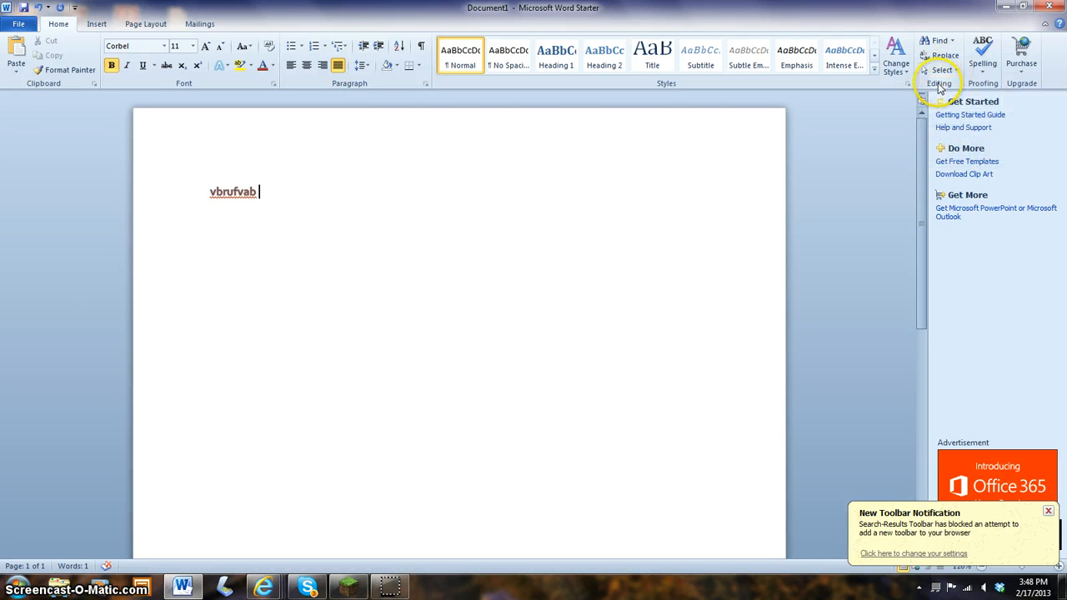
pyautogui.moveTo(982, 45)
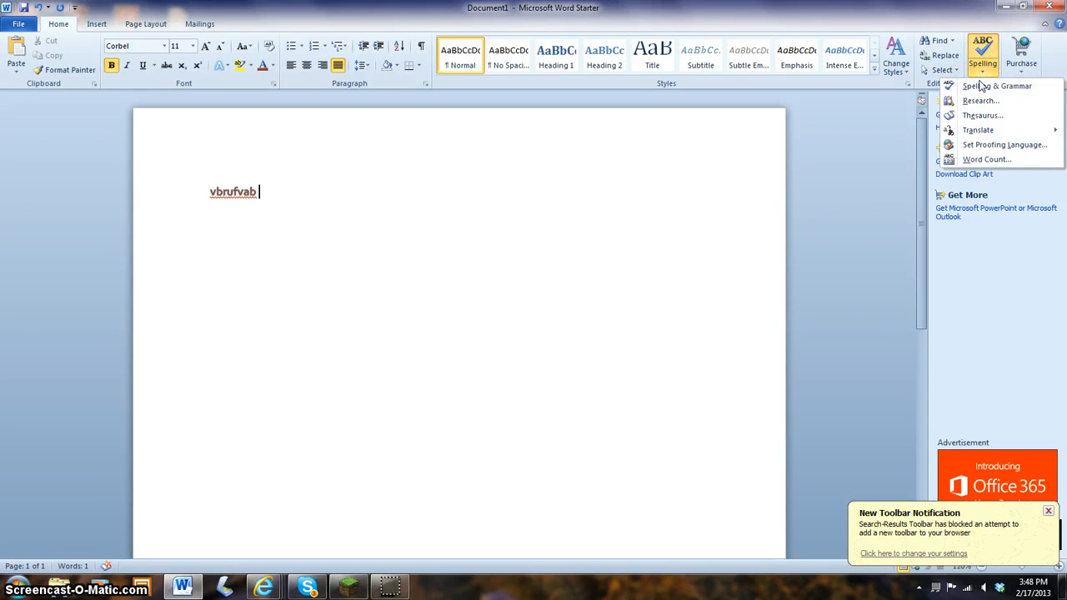
pyautogui.moveTo(982, 115)
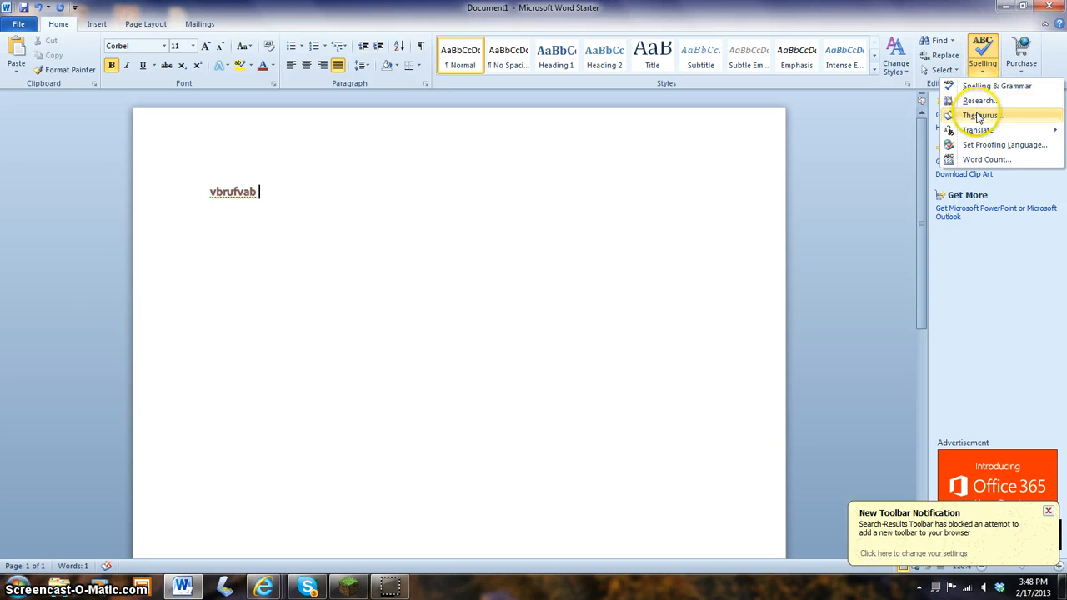
pyautogui.moveTo(977, 130)
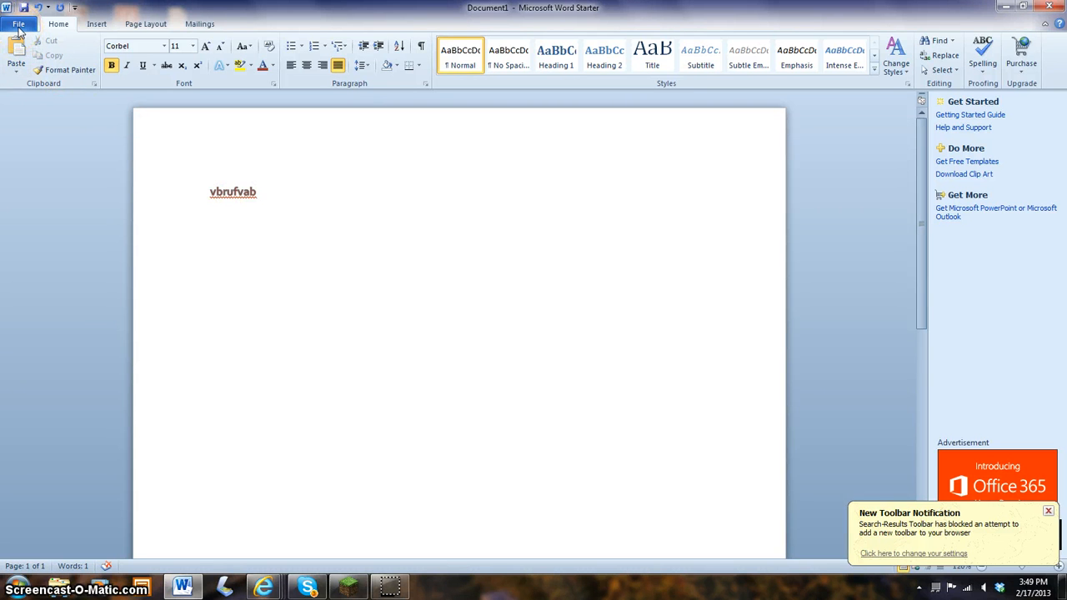
pyautogui.click(19, 23)
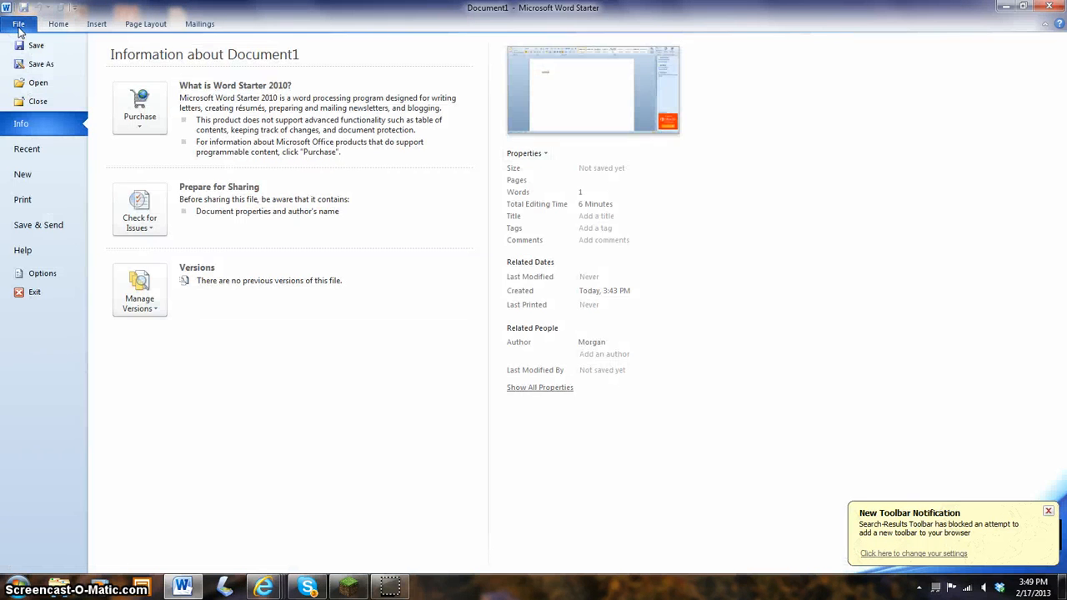
pyautogui.click(58, 24)
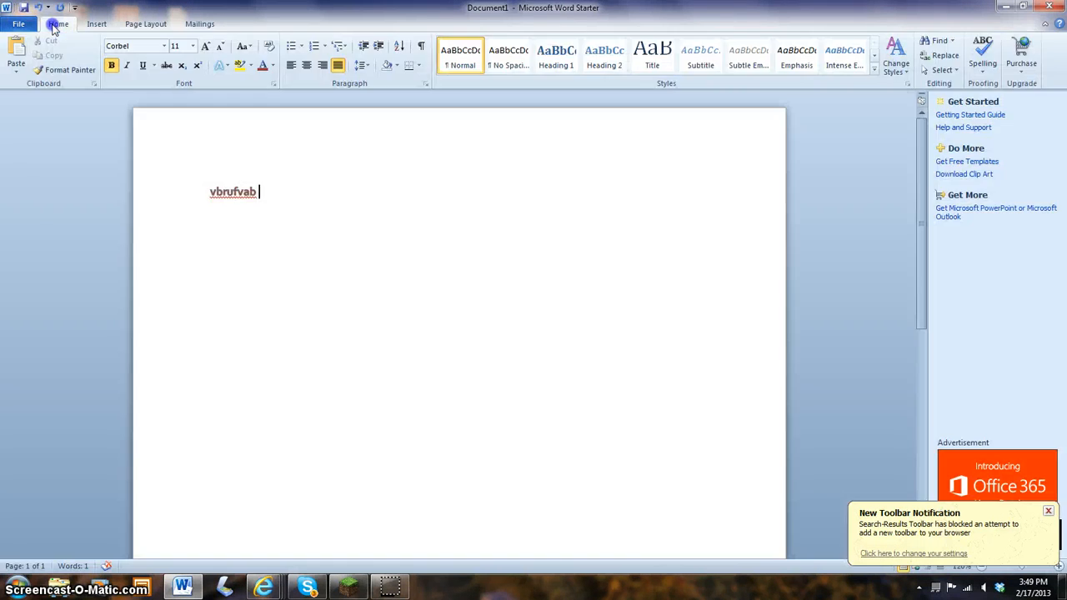
# Step: Review the Insert tab commands, briefly returning to Home, then move to Page Layout
pyautogui.click(96, 23)
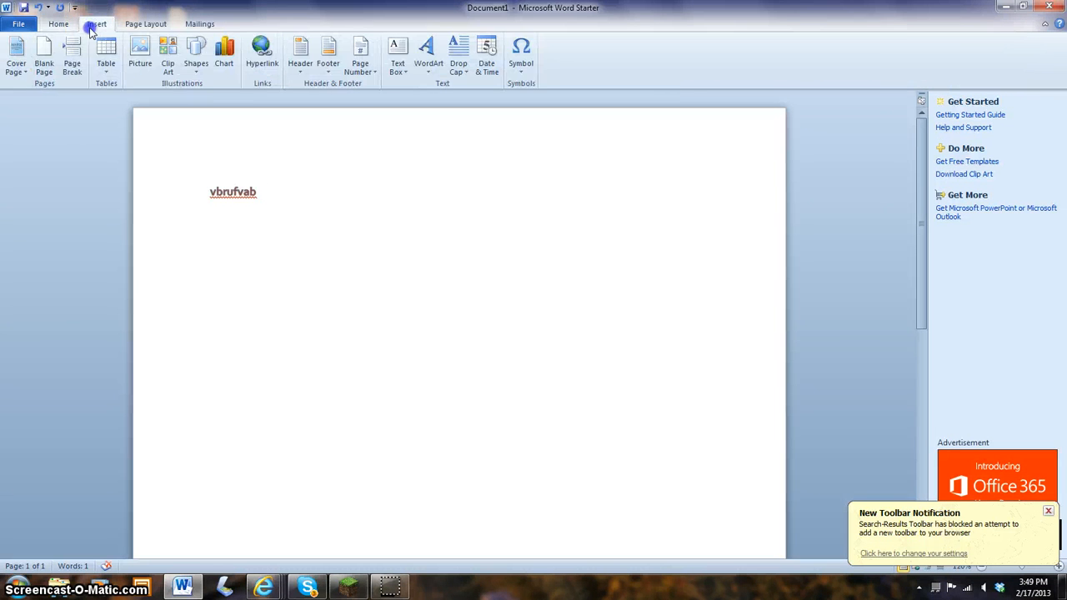
pyautogui.click(58, 24)
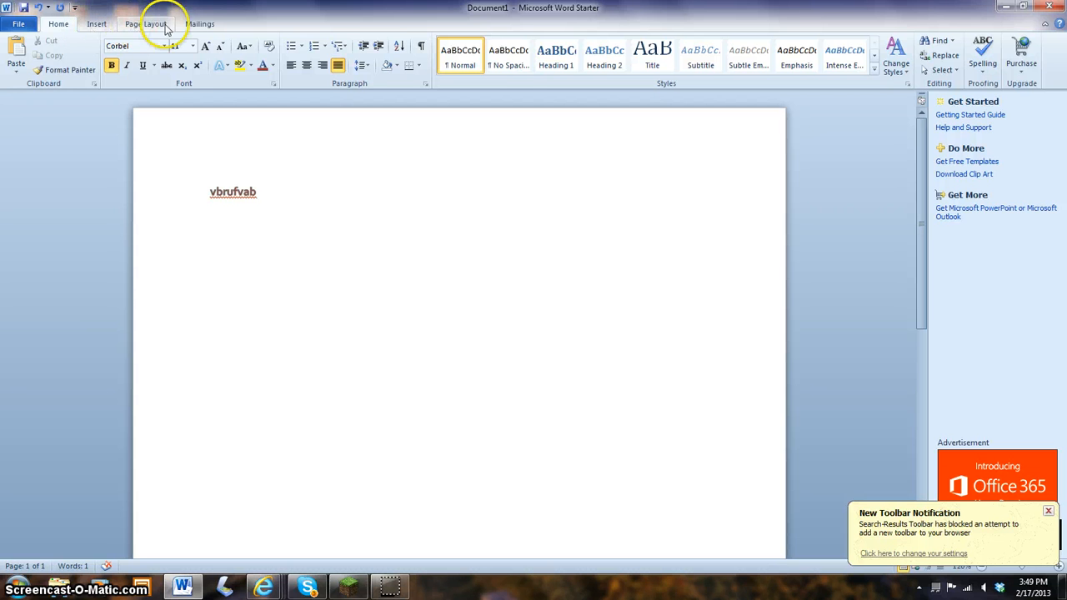
pyautogui.click(96, 23)
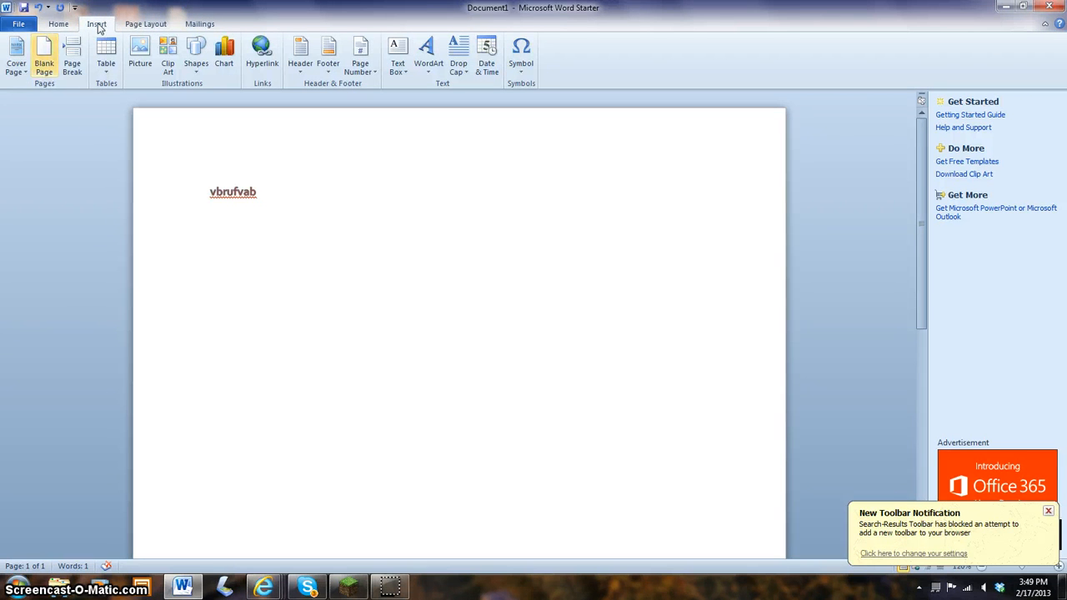
pyautogui.moveTo(16, 57)
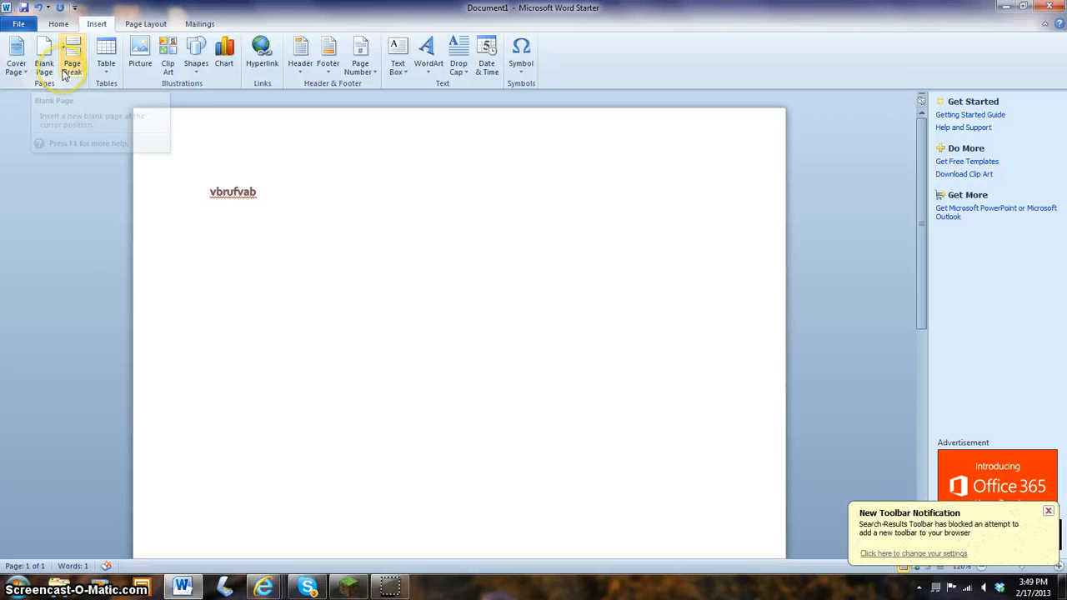
pyautogui.moveTo(72, 59)
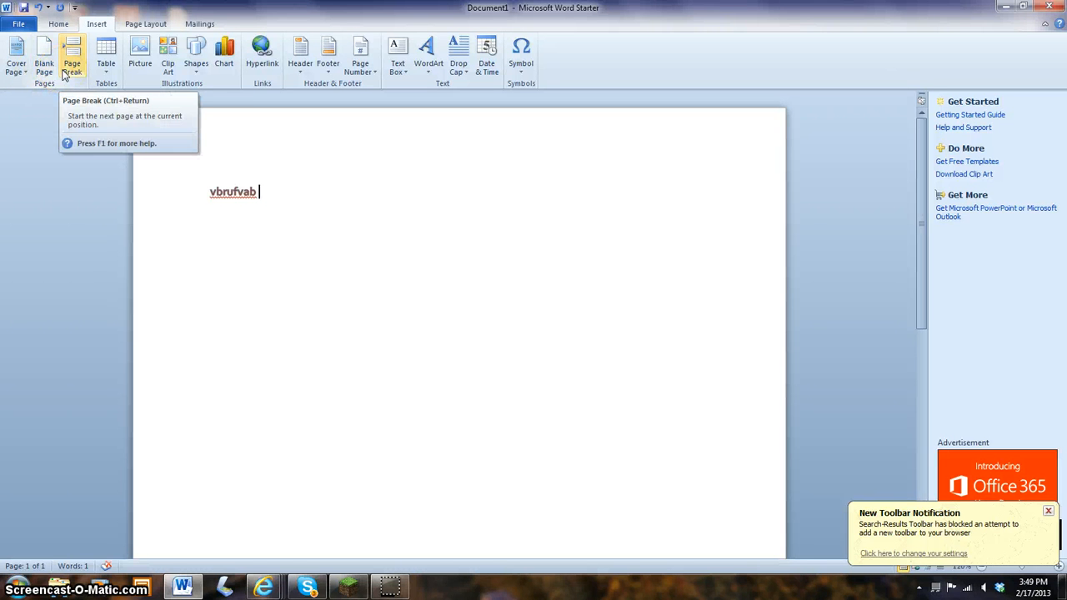
pyautogui.moveTo(106, 57)
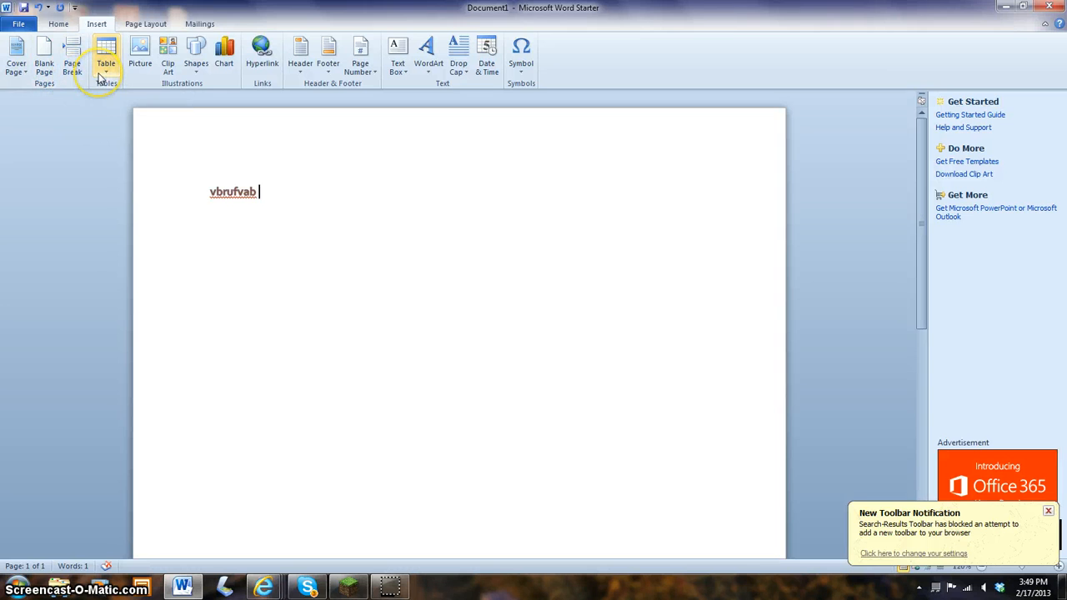
pyautogui.moveTo(106, 54)
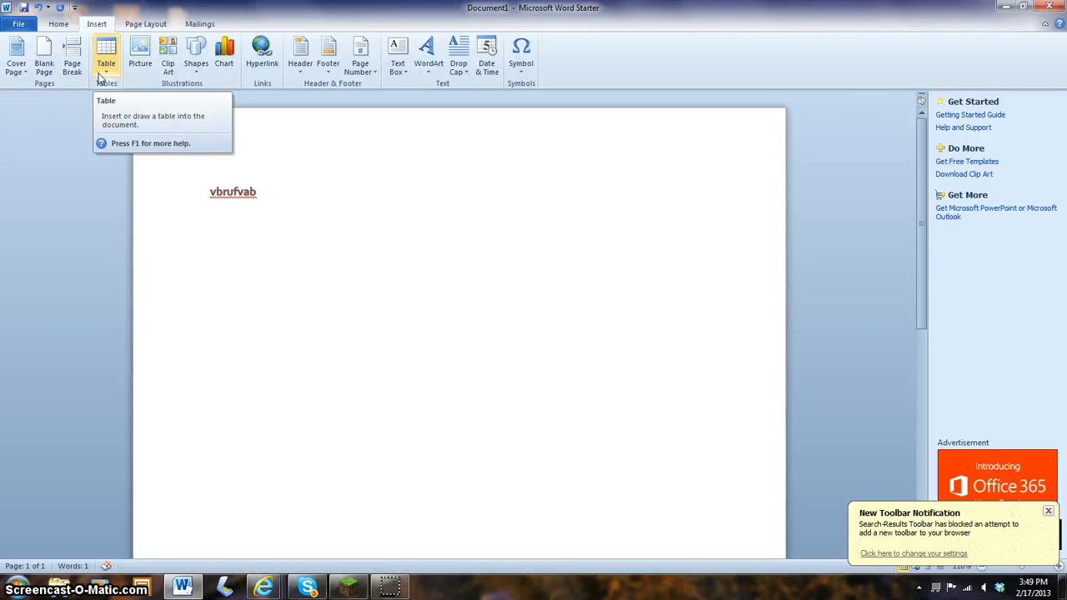
pyautogui.moveTo(139, 50)
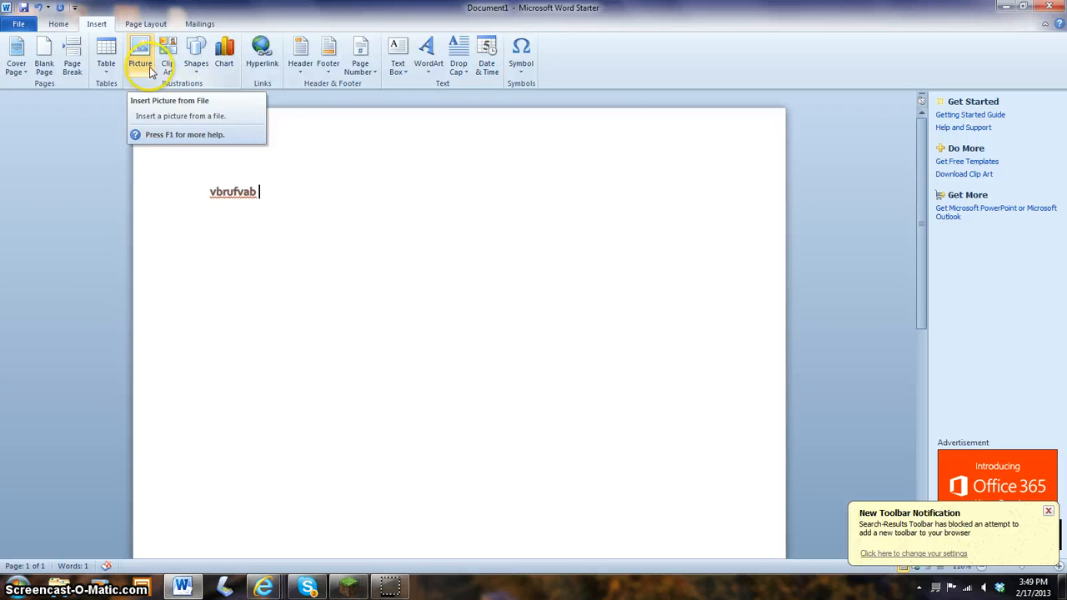
pyautogui.moveTo(168, 54)
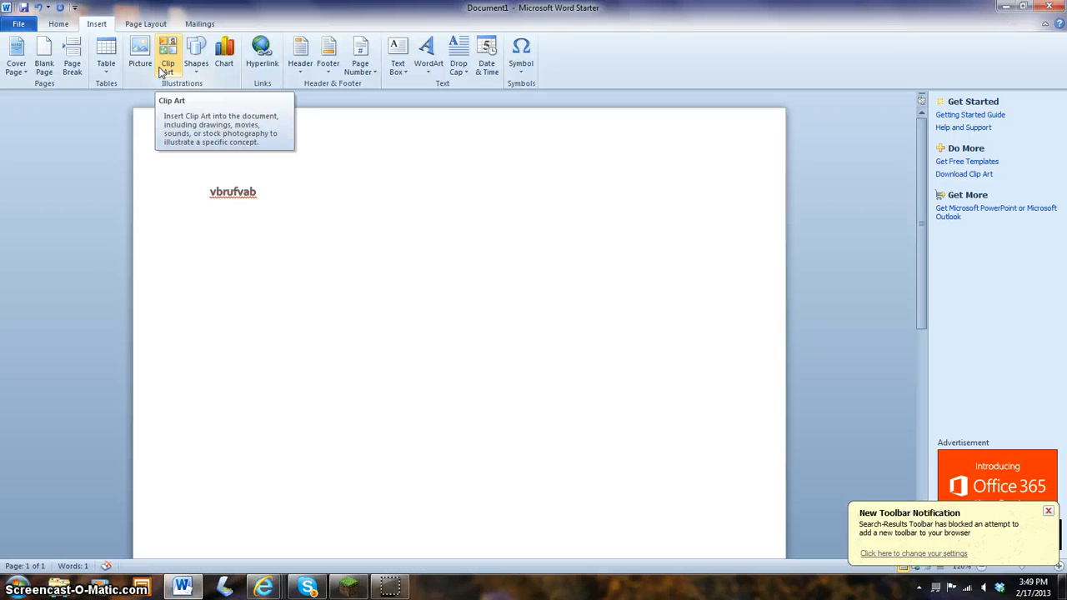
pyautogui.moveTo(195, 54)
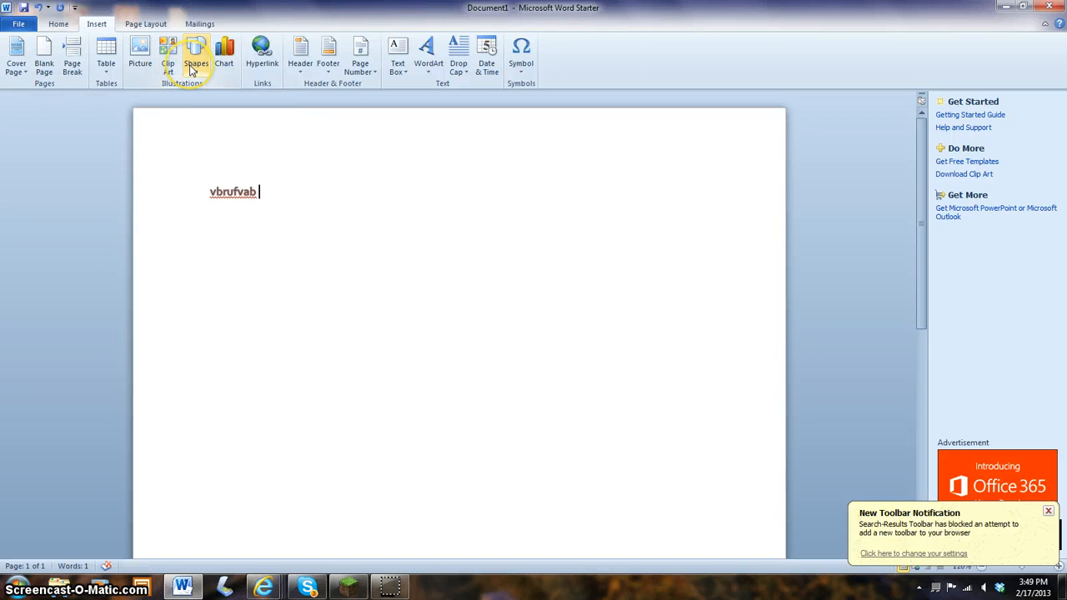
pyautogui.moveTo(196, 54)
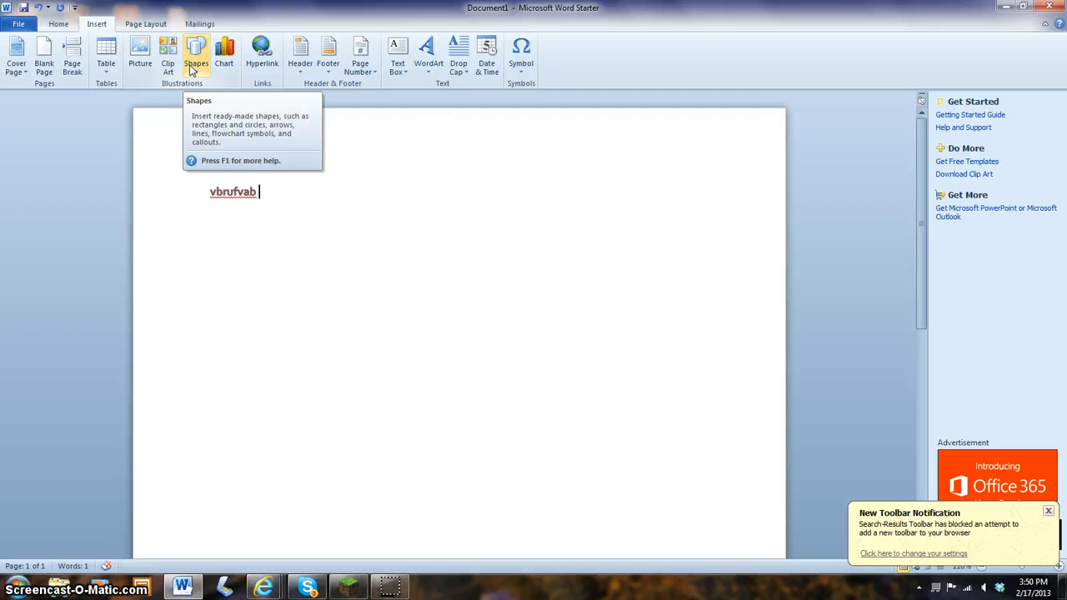
pyautogui.moveTo(223, 54)
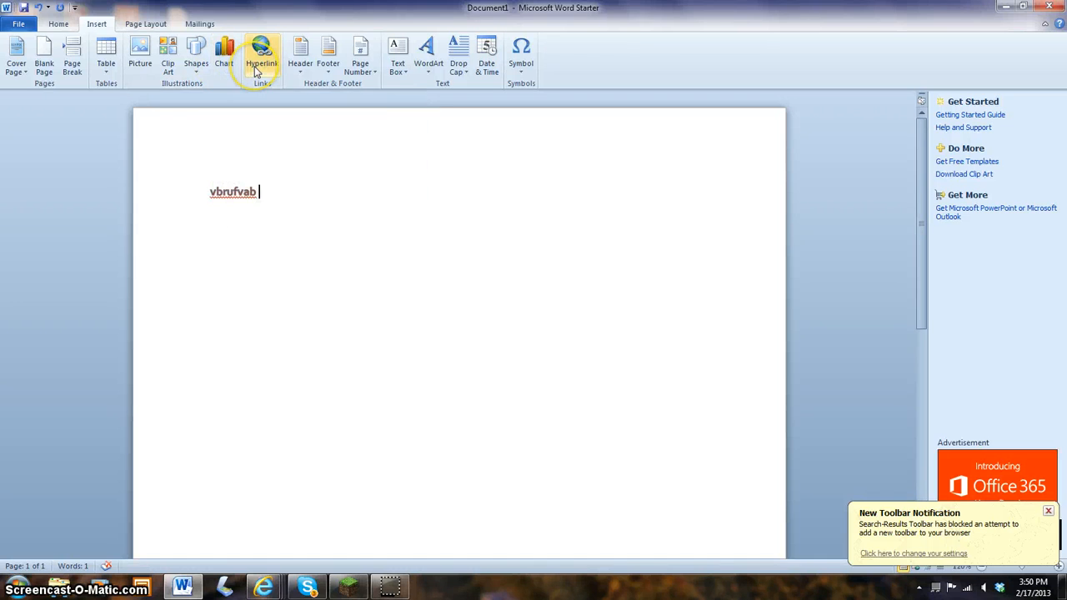
pyautogui.moveTo(262, 59)
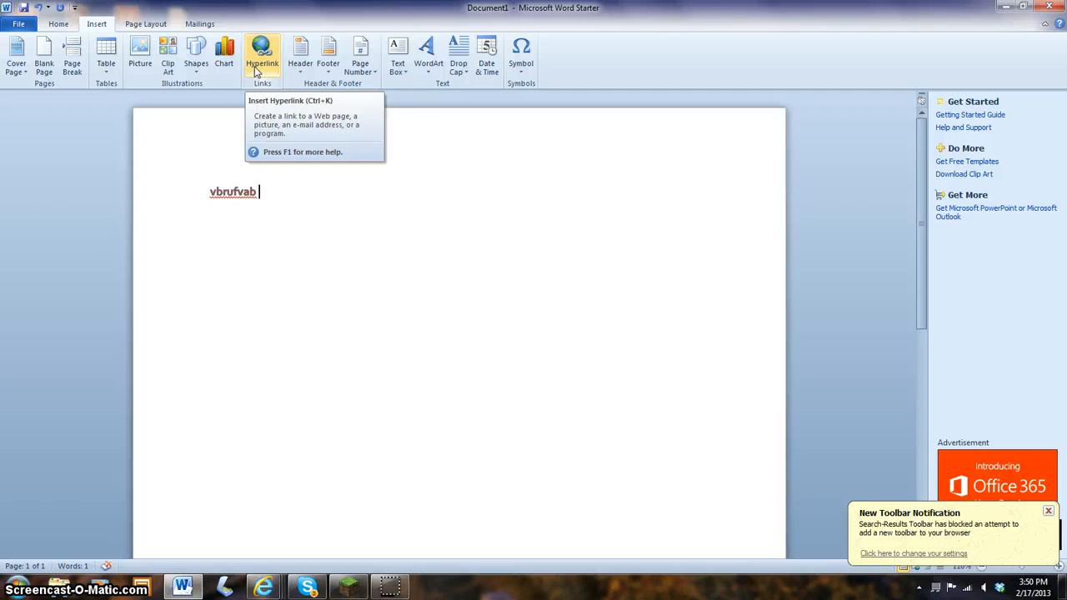
pyautogui.moveTo(300, 54)
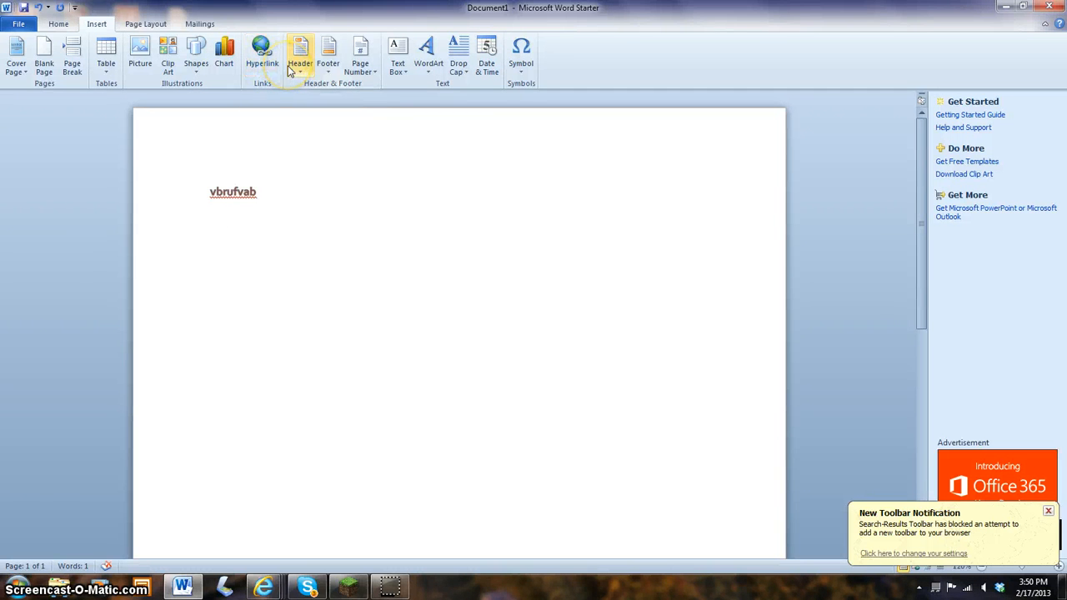
pyautogui.moveTo(300, 58)
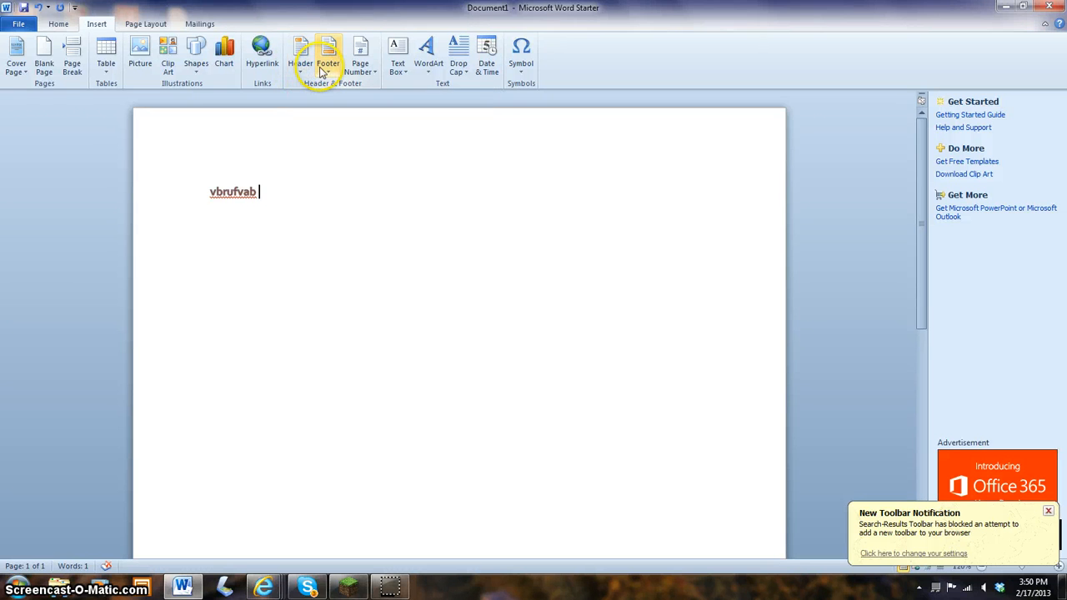
pyautogui.moveTo(327, 54)
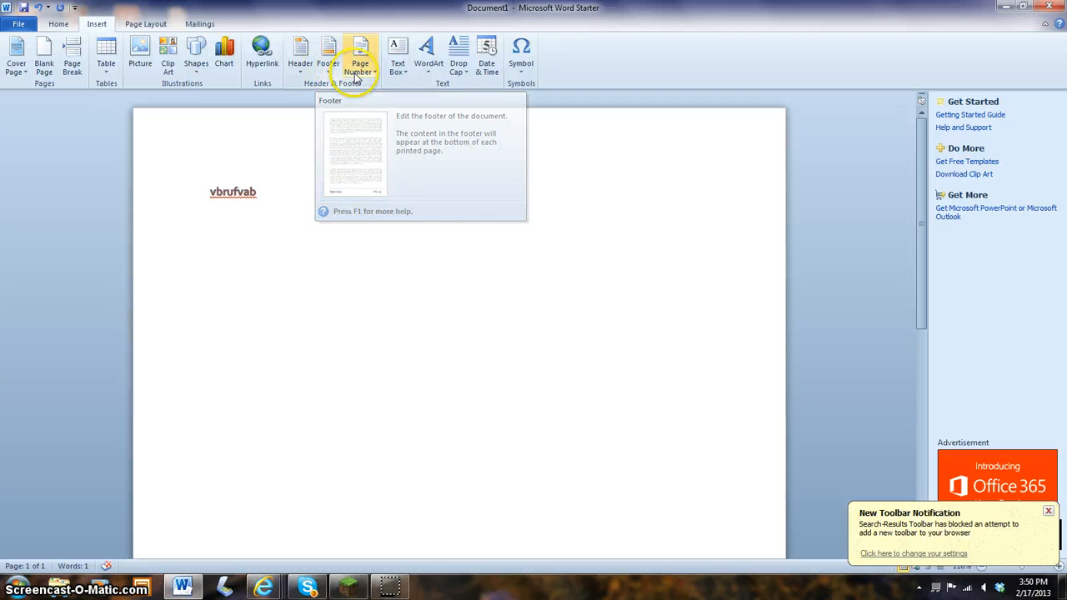
pyautogui.moveTo(360, 63)
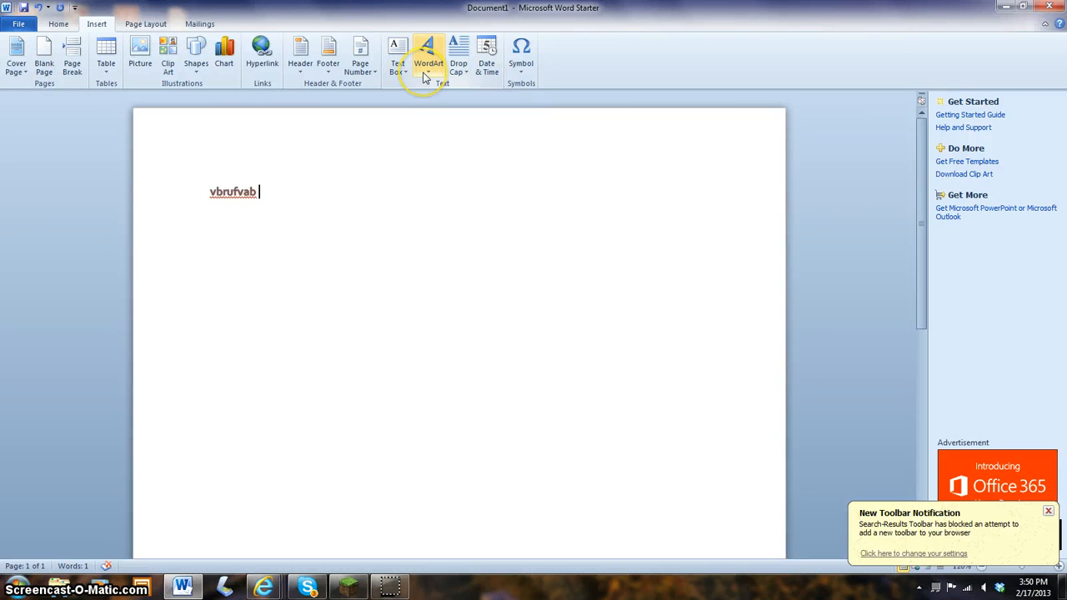
pyautogui.moveTo(428, 58)
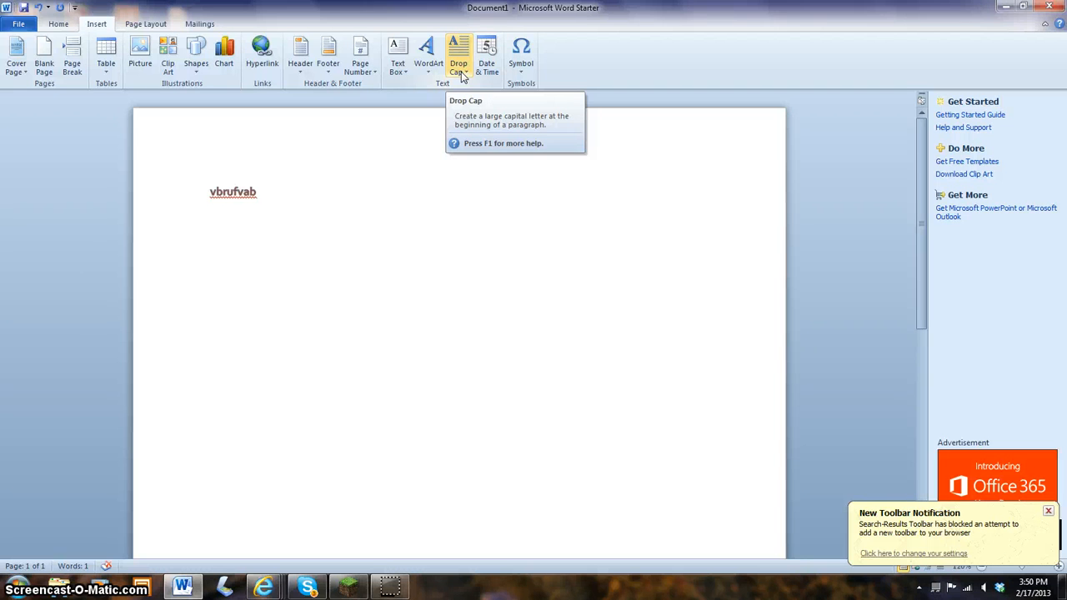
pyautogui.moveTo(487, 54)
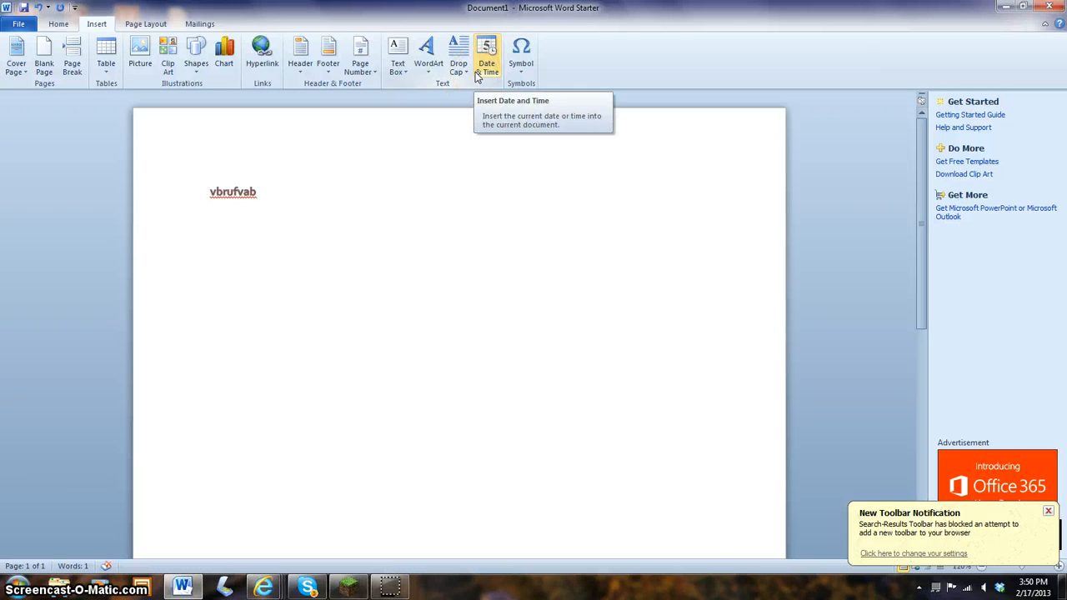
pyautogui.moveTo(521, 50)
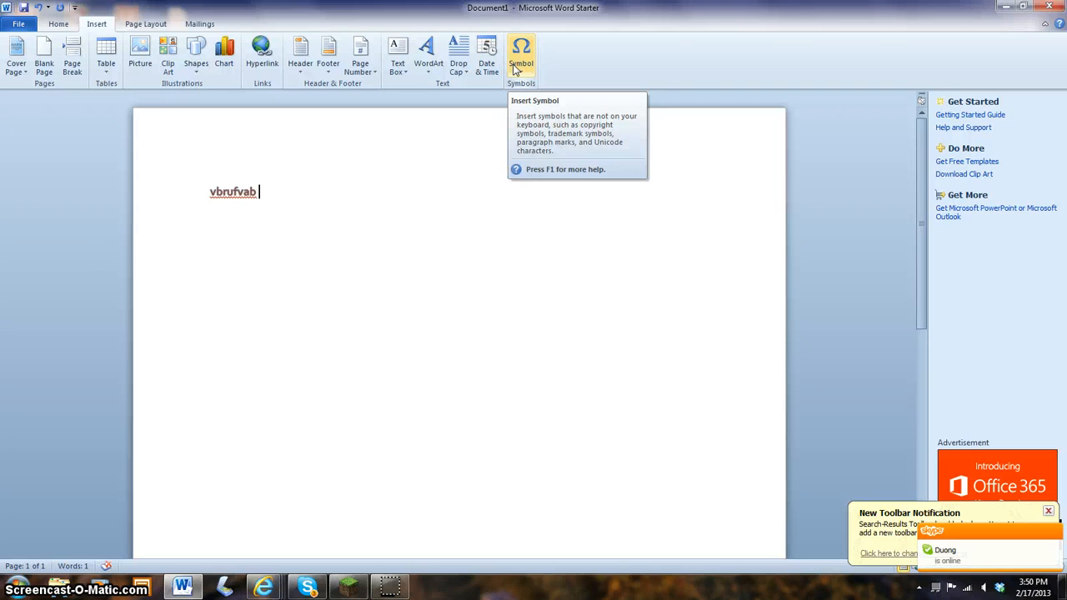
pyautogui.click(145, 23)
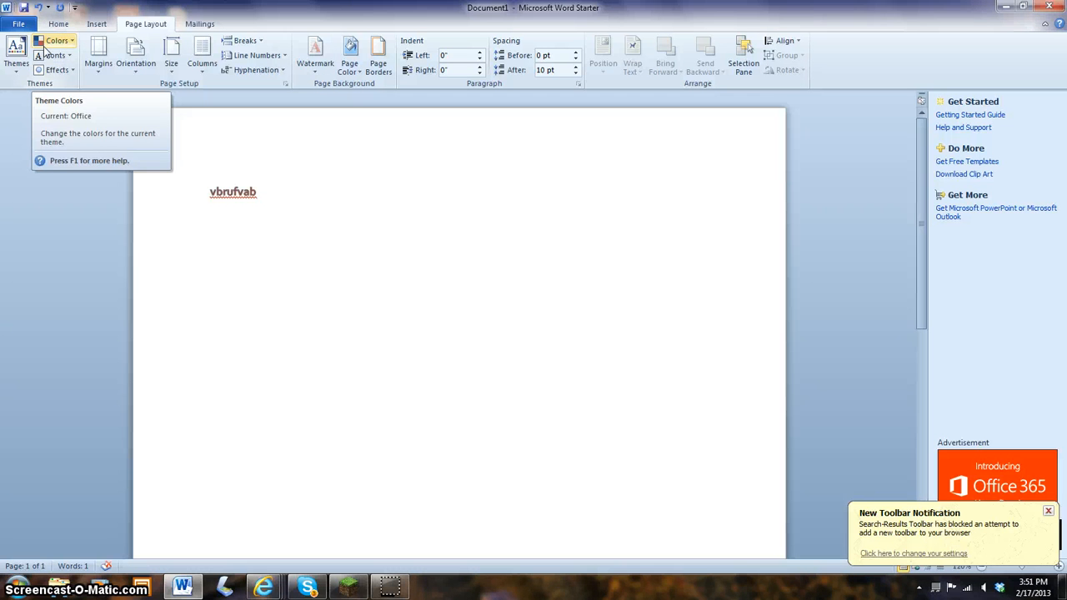
pyautogui.moveTo(55, 55)
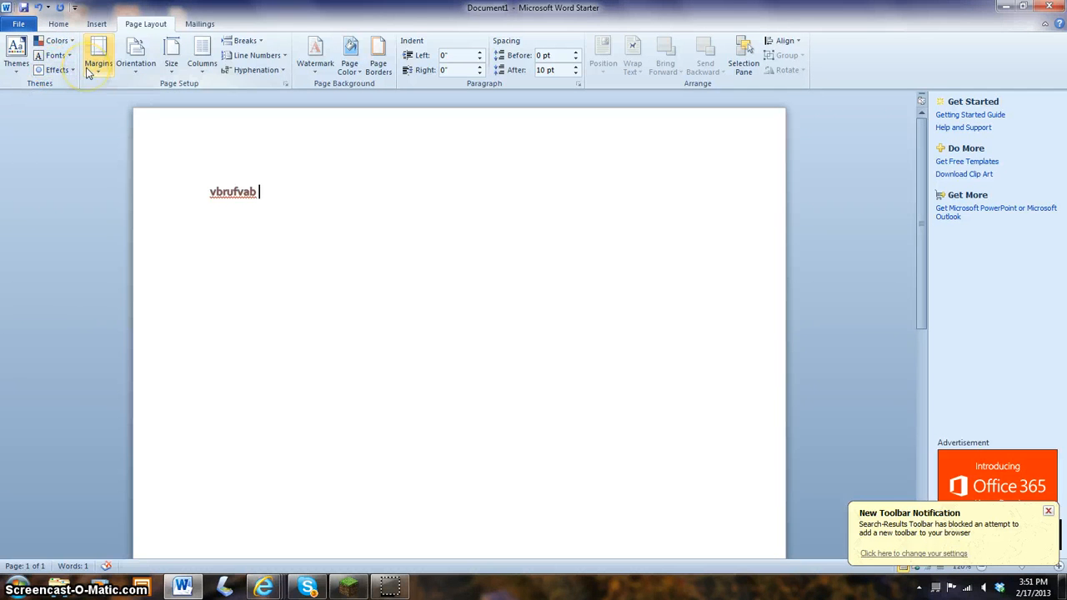
pyautogui.moveTo(99, 55)
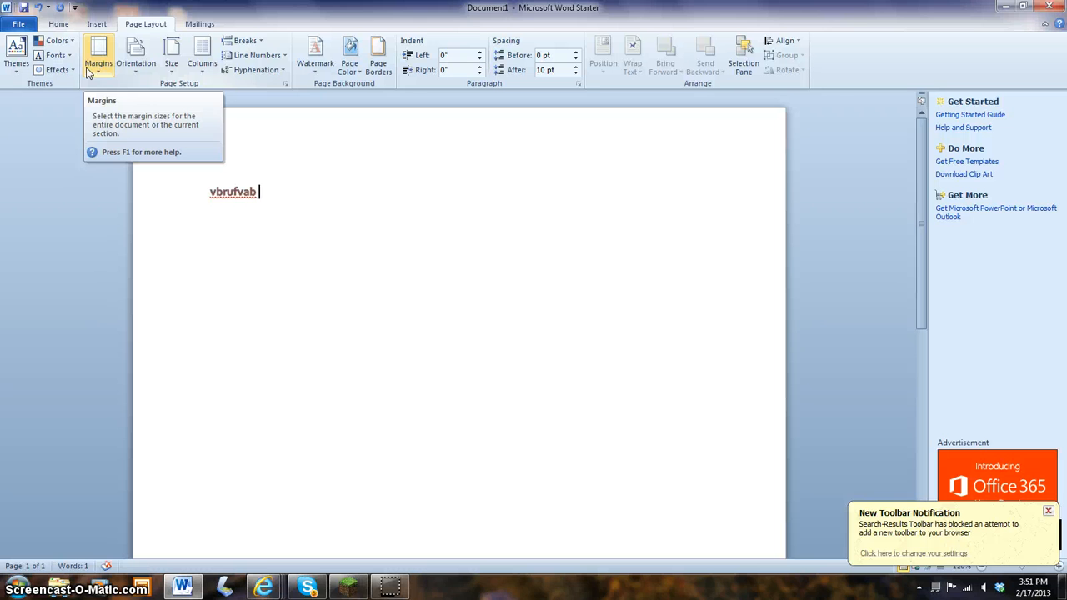
pyautogui.moveTo(136, 54)
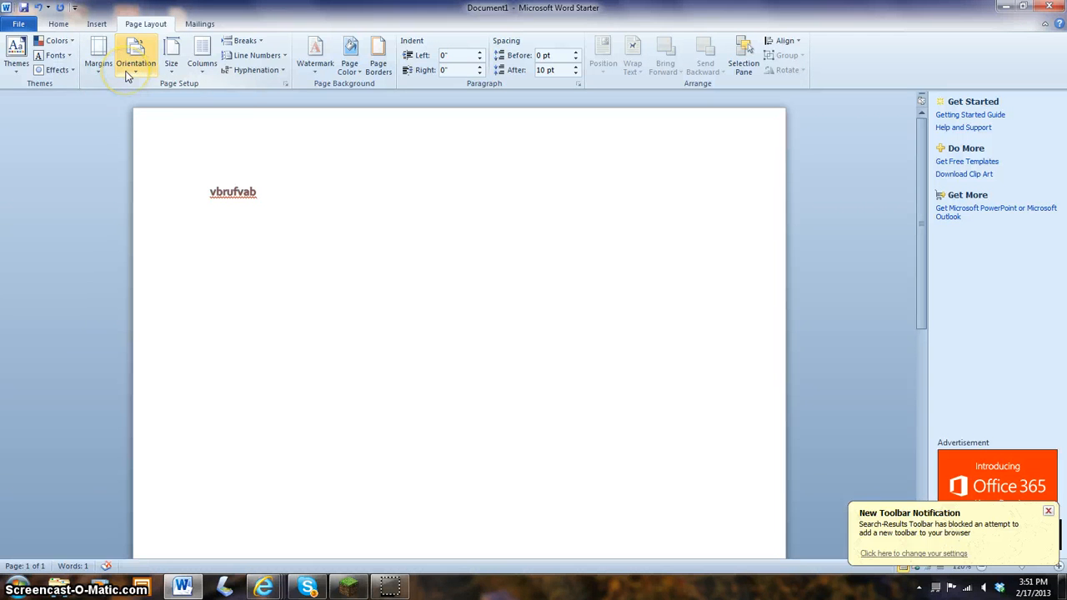
pyautogui.moveTo(136, 63)
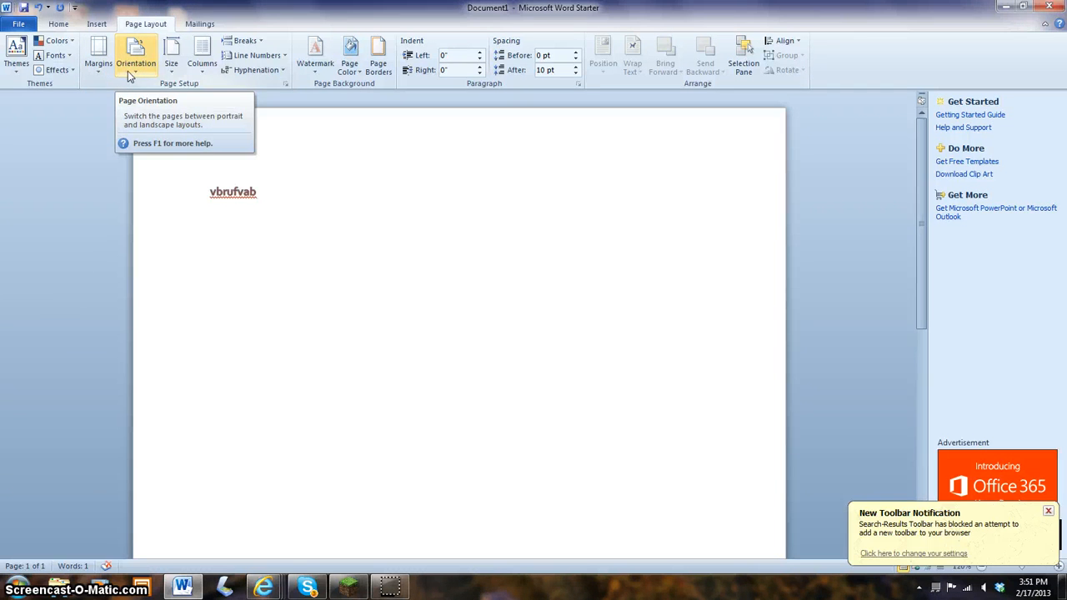
pyautogui.moveTo(171, 54)
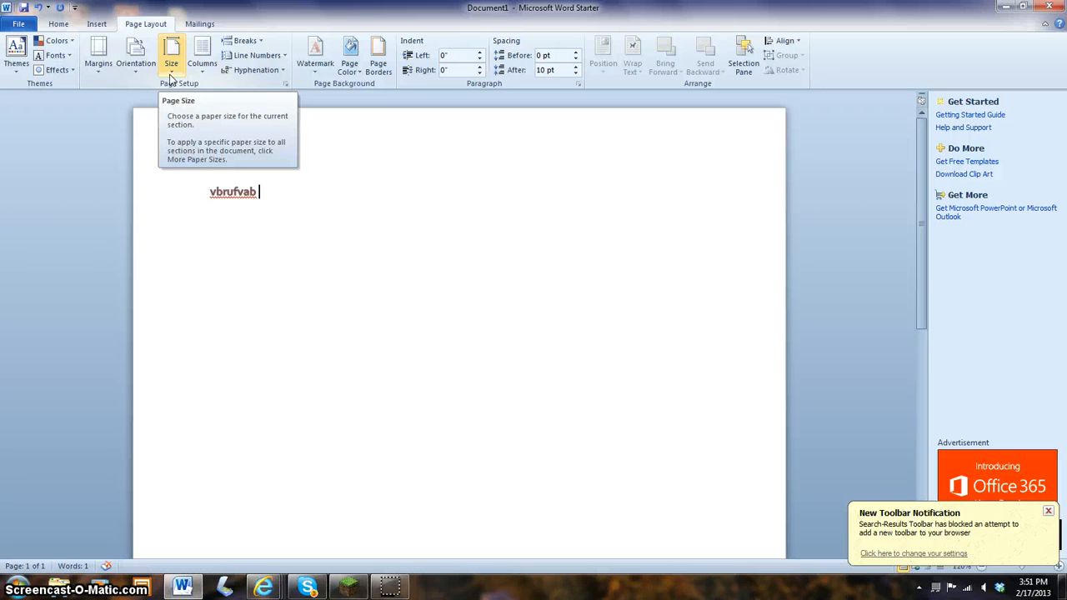
pyautogui.moveTo(202, 56)
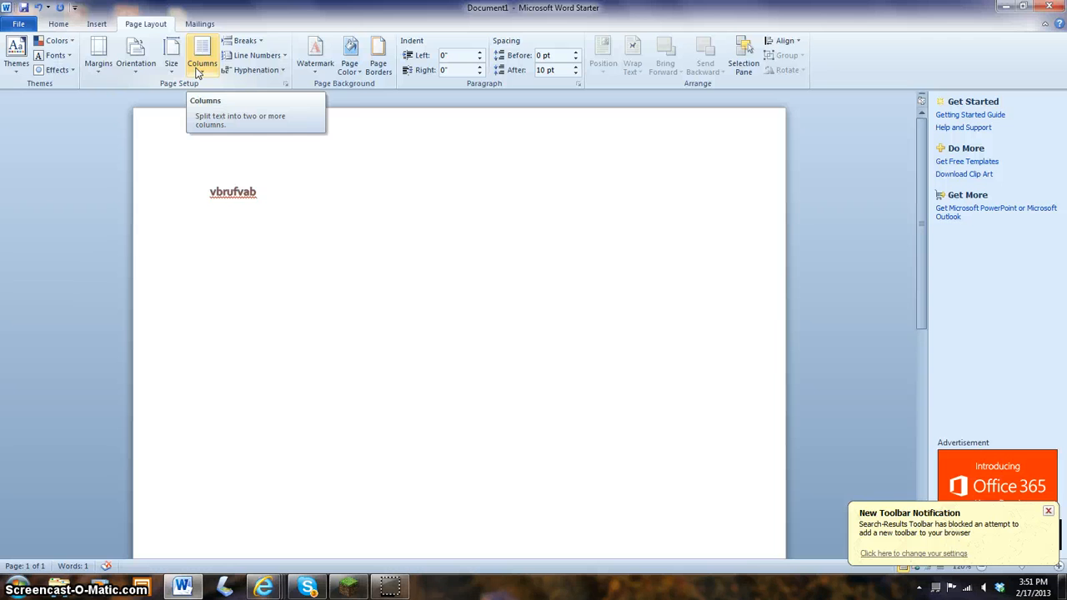
pyautogui.moveTo(256, 55)
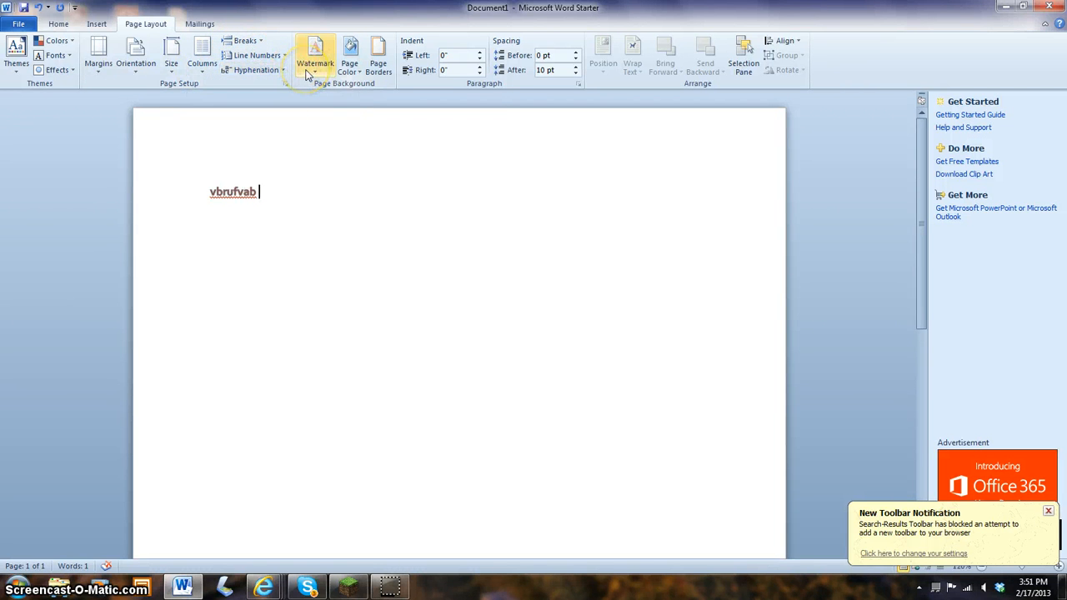
pyautogui.moveTo(315, 58)
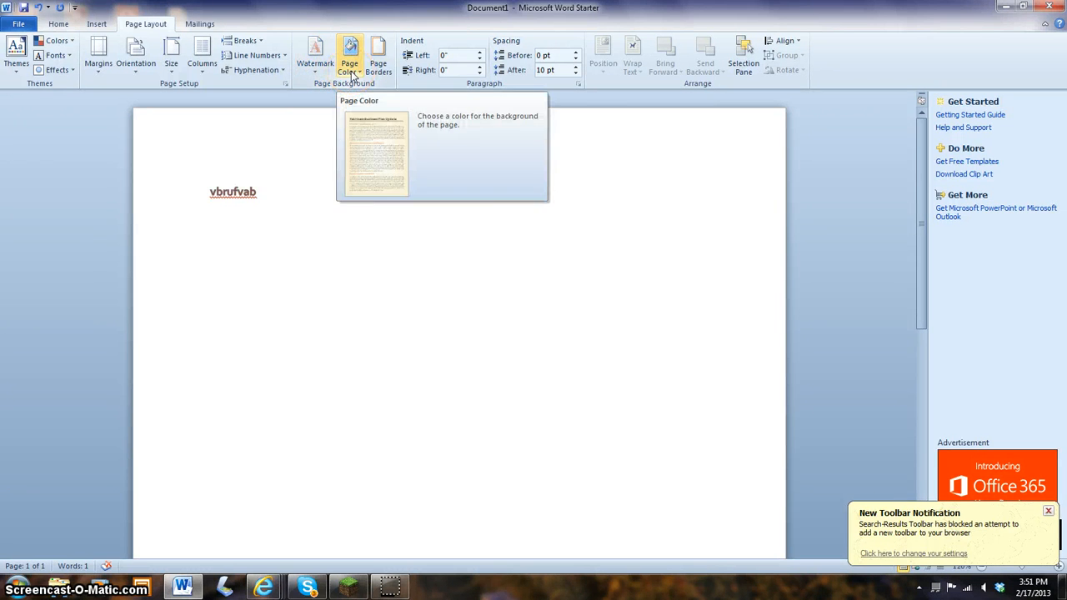
pyautogui.moveTo(379, 63)
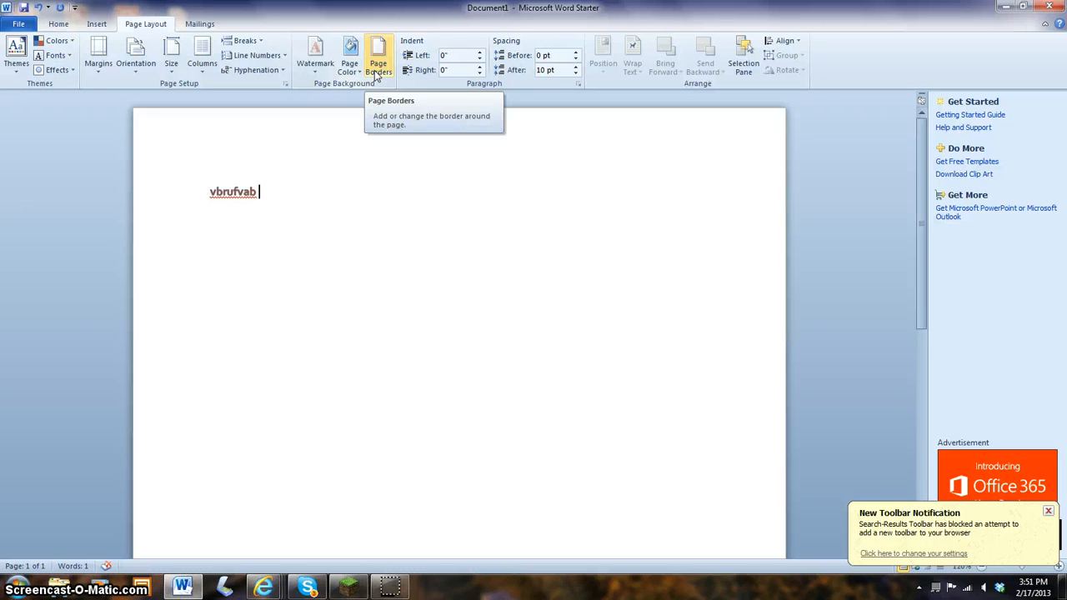
pyautogui.moveTo(435, 63)
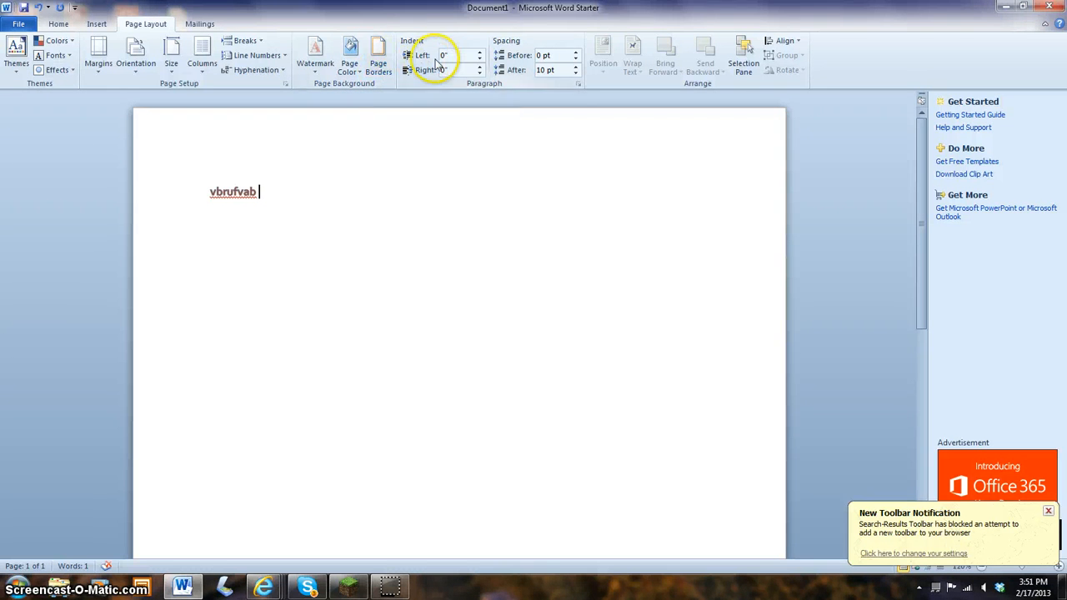
pyautogui.moveTo(441, 55)
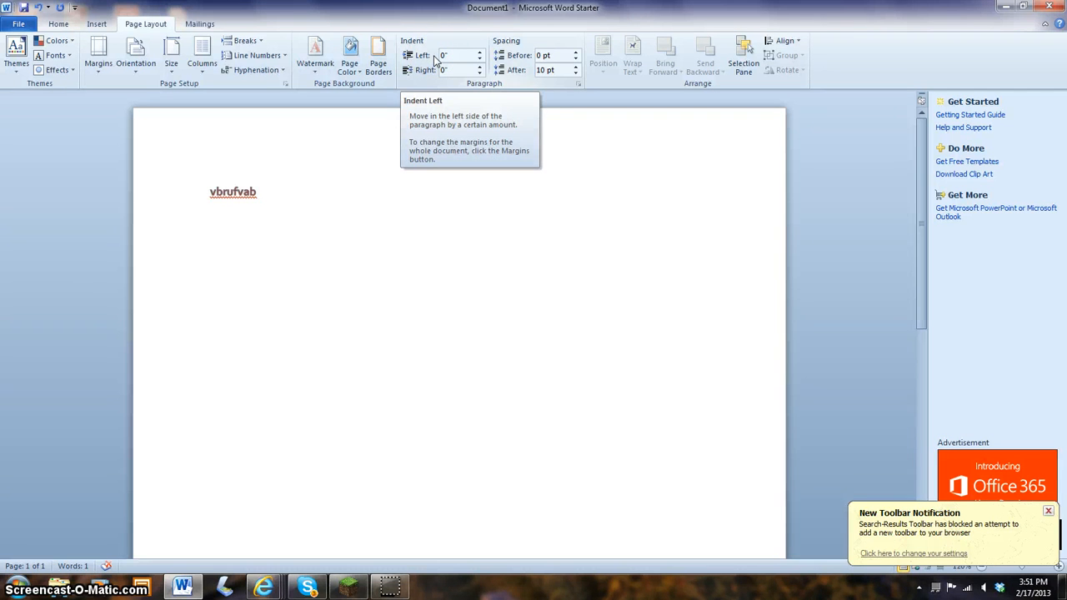
pyautogui.moveTo(499, 68)
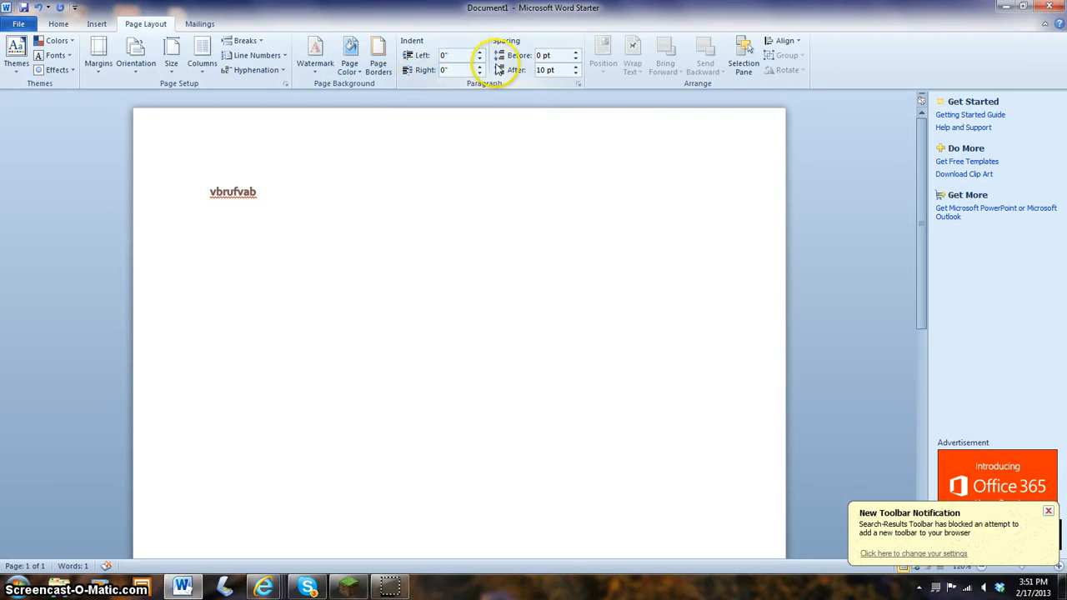
pyautogui.moveTo(574, 70)
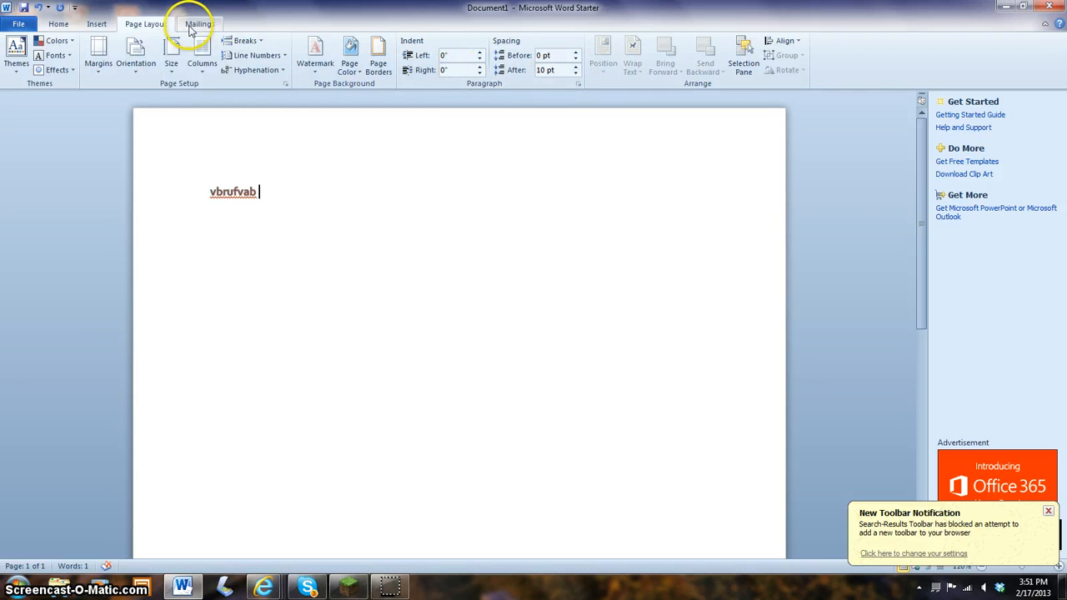
# Step: View the Mailings tab commands, then return to the Home tab
pyautogui.click(198, 24)
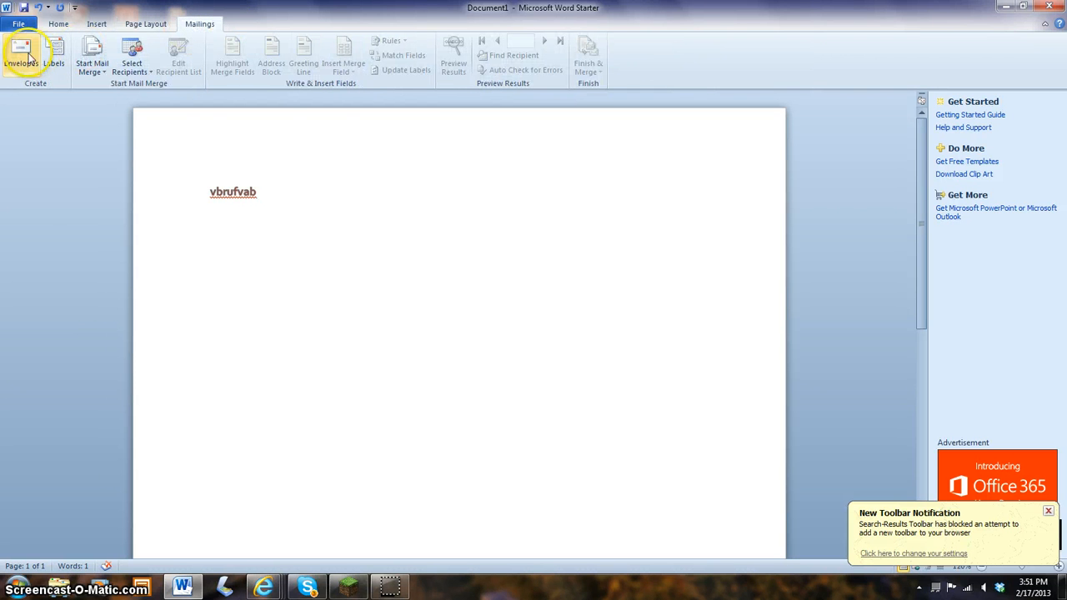
pyautogui.moveTo(232, 62)
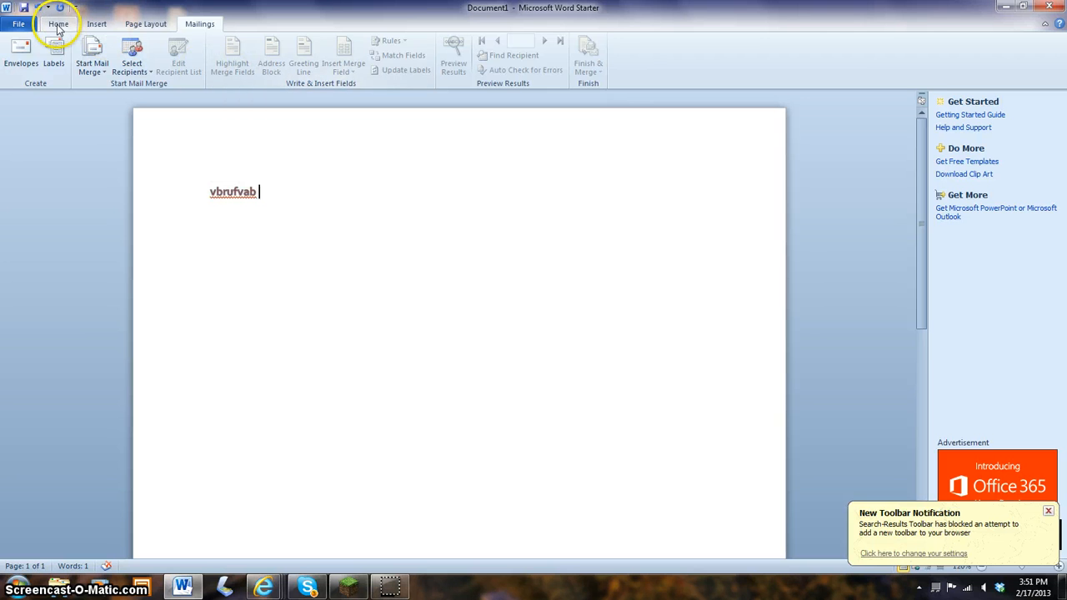
pyautogui.click(58, 24)
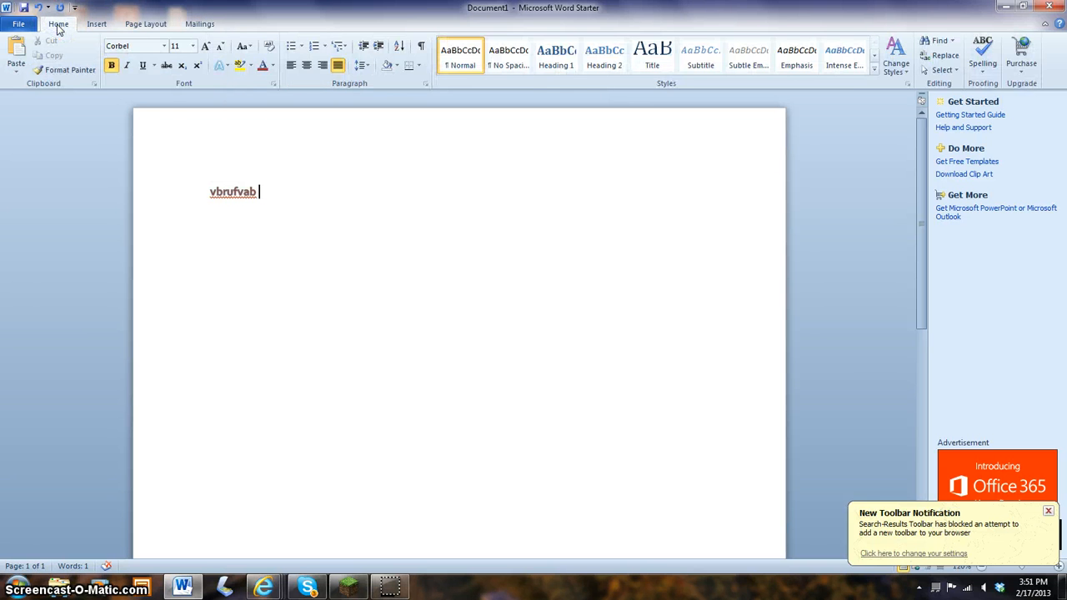
pyautogui.moveTo(116, 109)
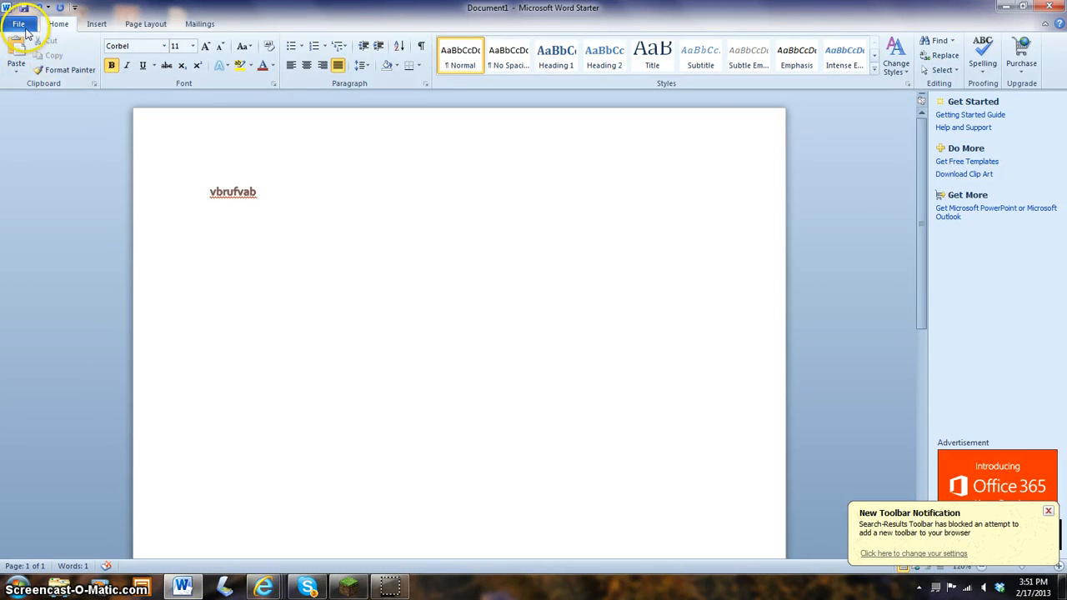
# Step: Open the File tab's Backstage information page for Document1
pyautogui.click(19, 23)
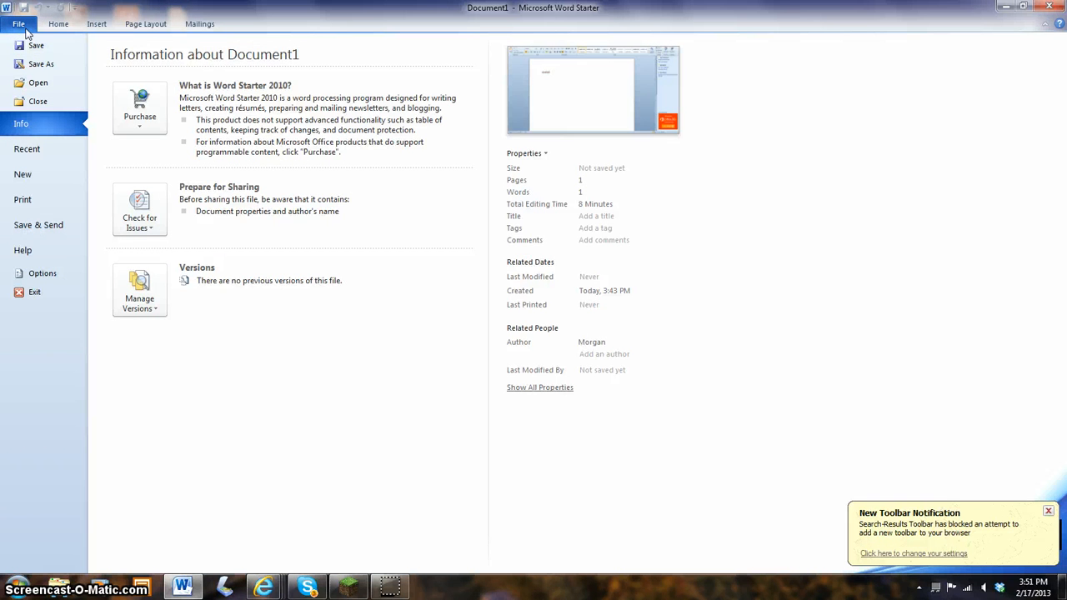
pyautogui.moveTo(57, 23)
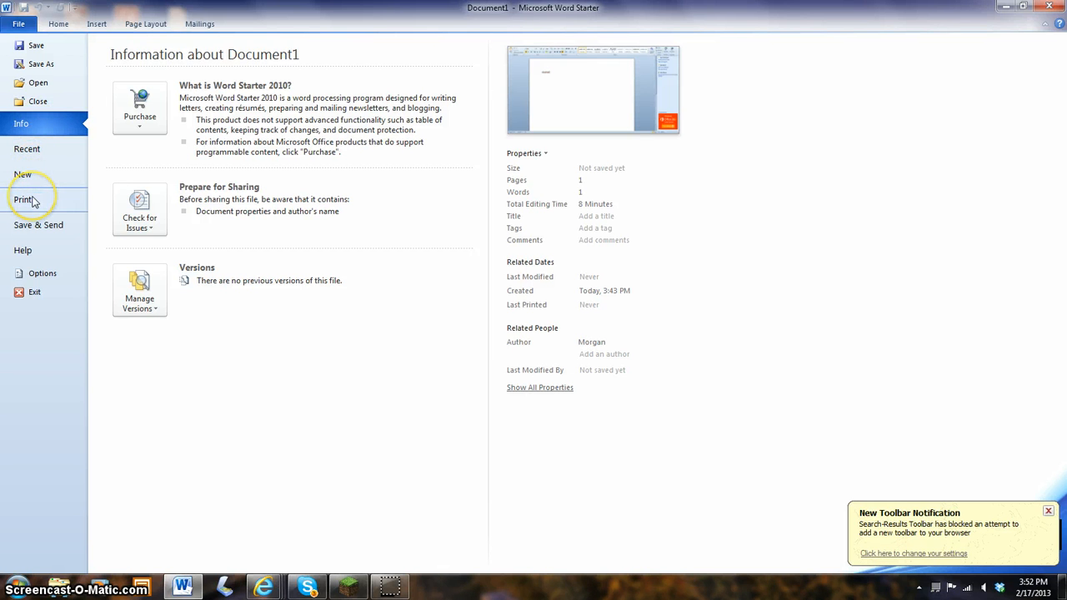
pyautogui.moveTo(38, 225)
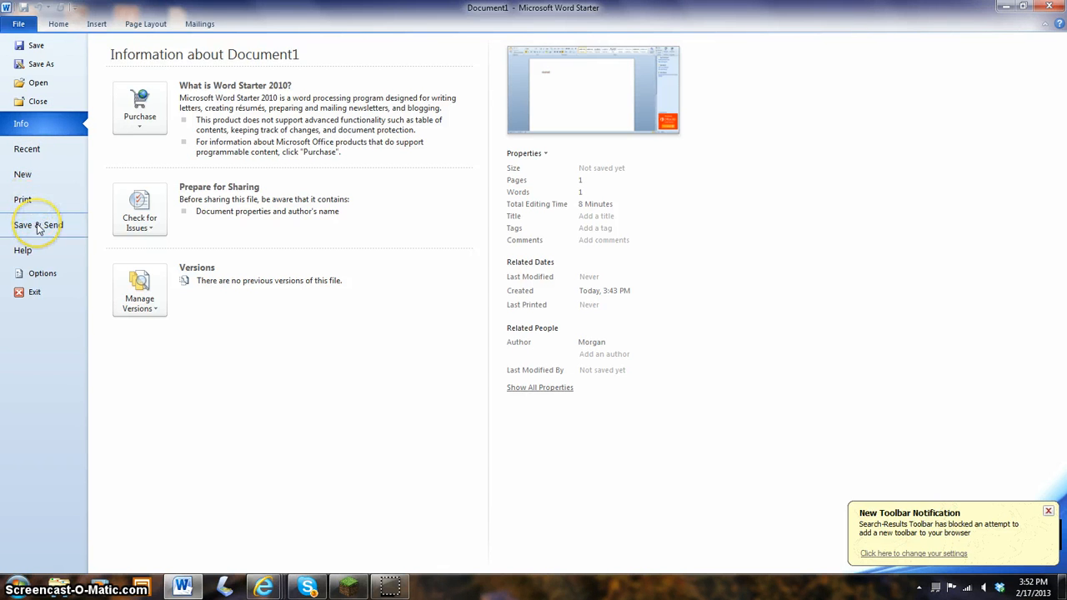
pyautogui.moveTo(42, 274)
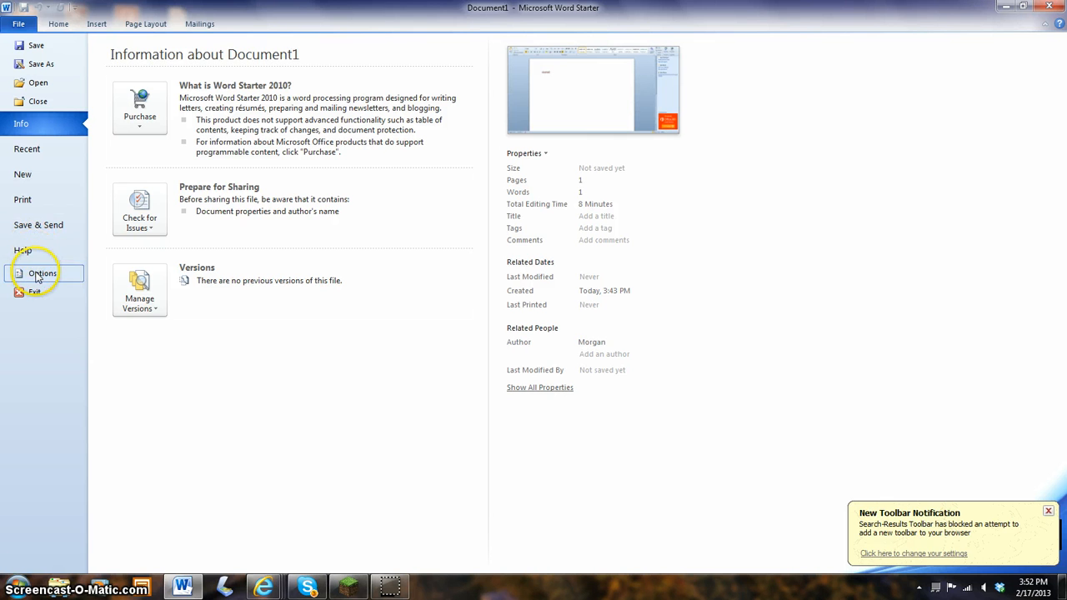
pyautogui.moveTo(37, 232)
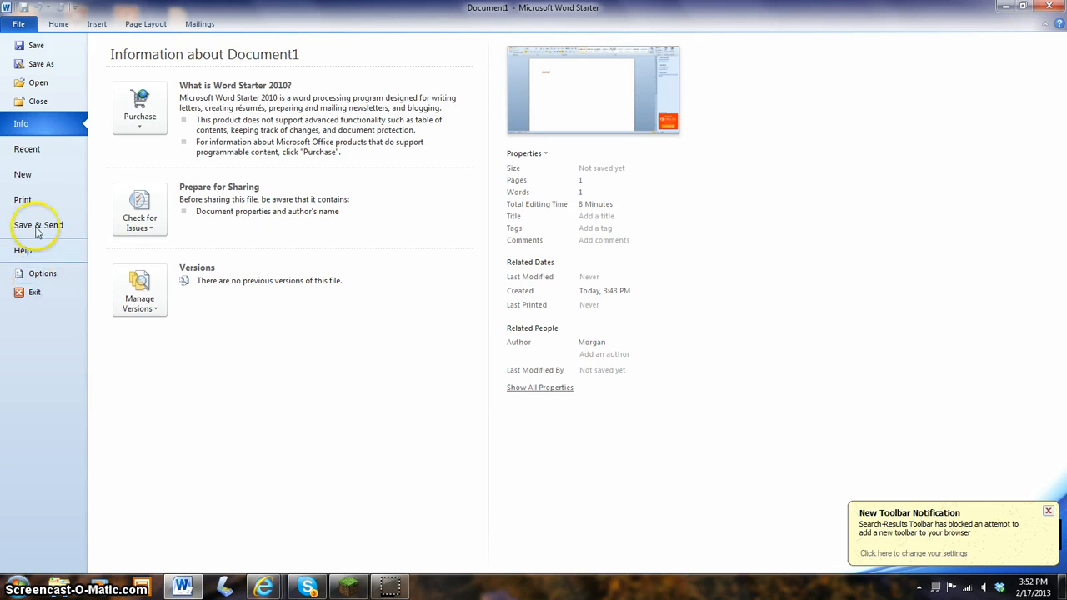
pyautogui.moveTo(38, 199)
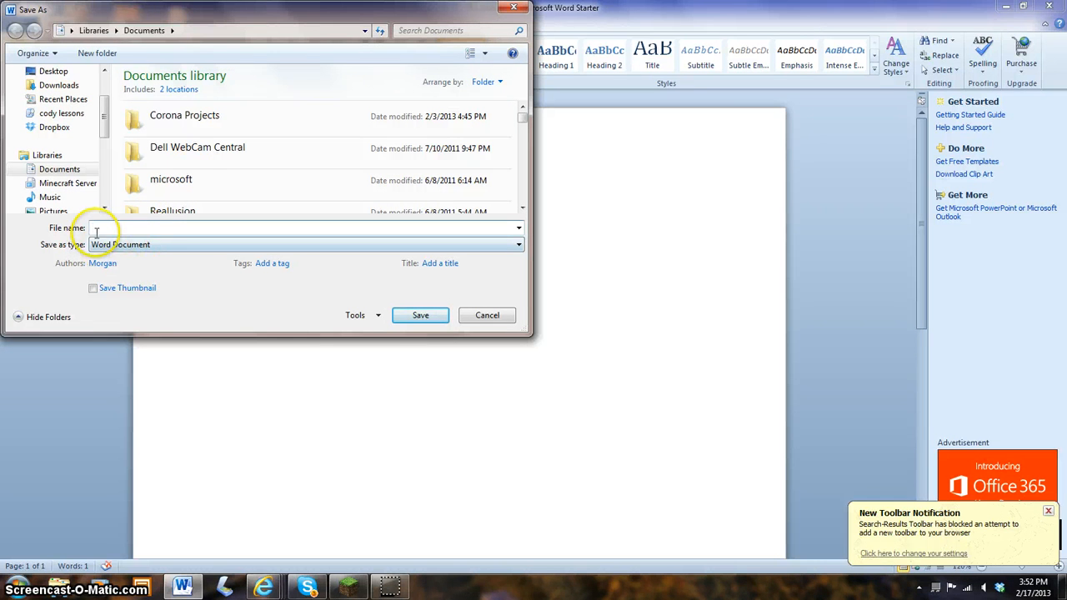
# Step: Enter 'demo word doc' as the file name and save the document
pyautogui.click(305, 244)
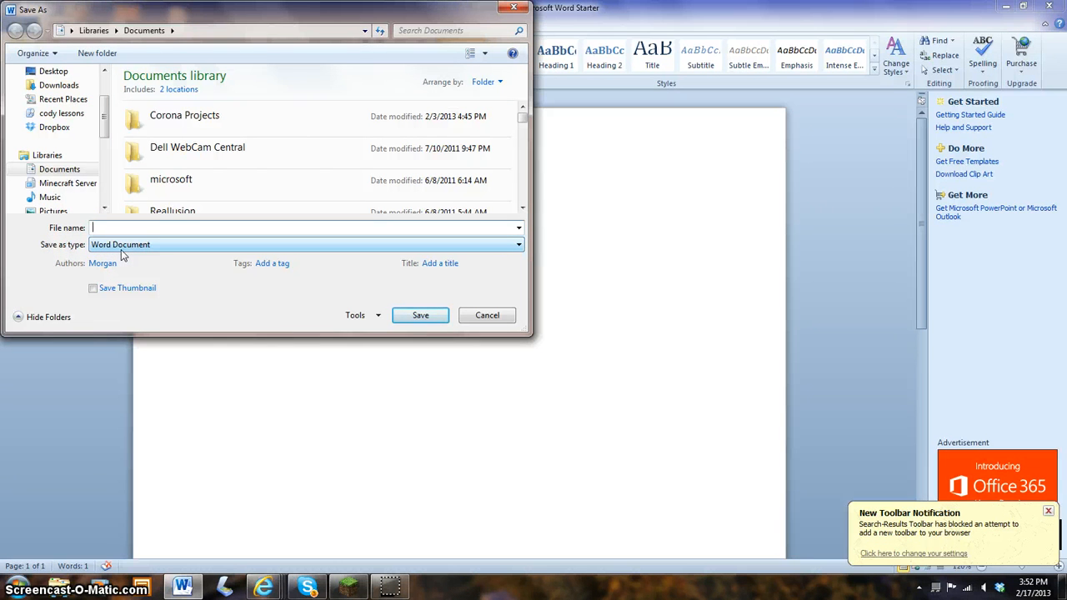
pyautogui.write('demo wo')
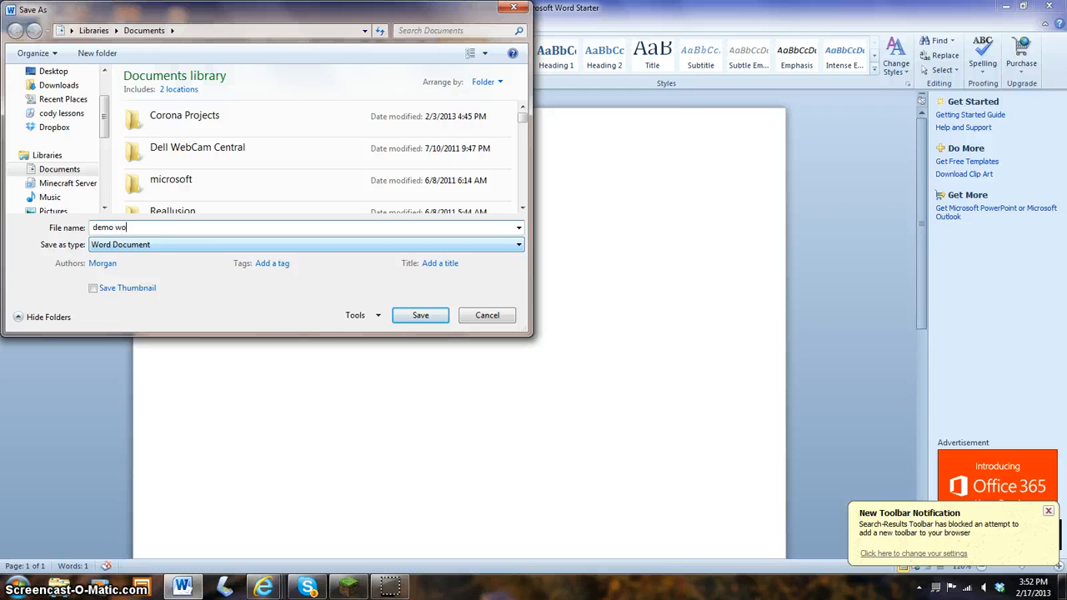
pyautogui.write('rd doc')
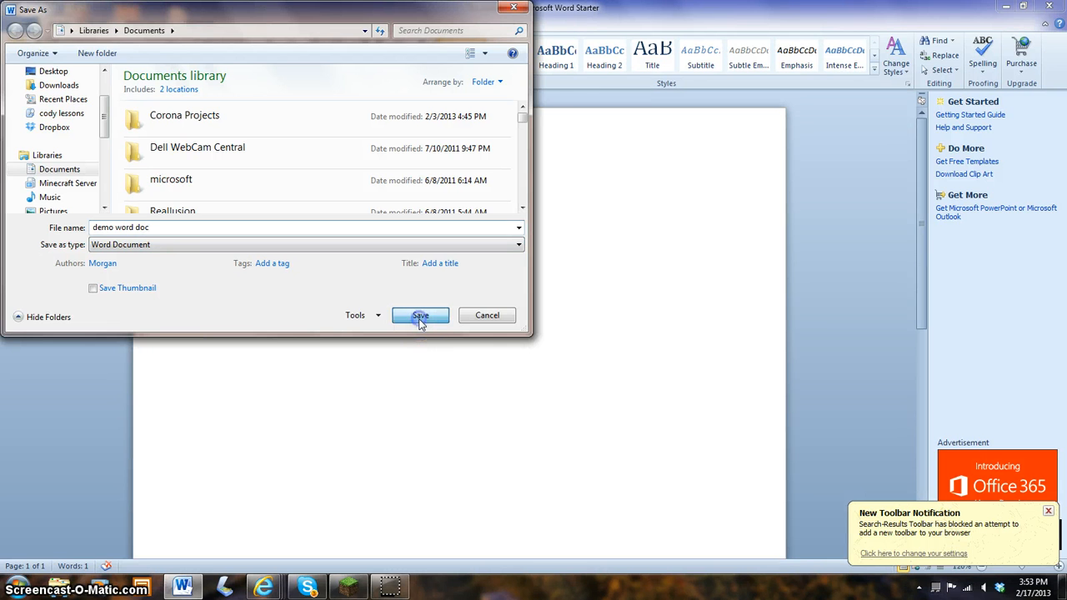
pyautogui.click(420, 315)
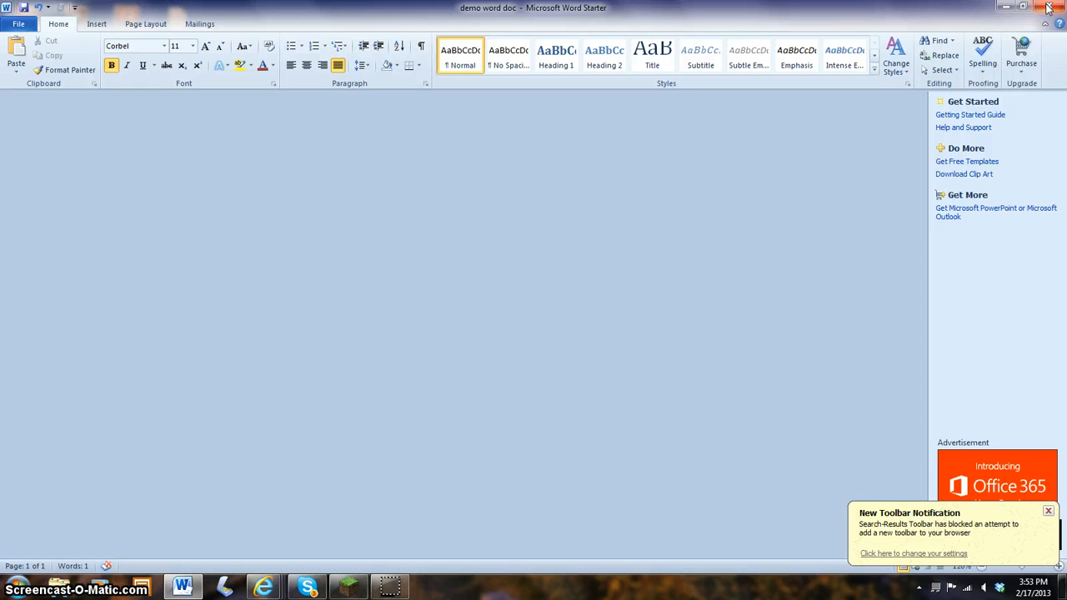
# Step: Close Word Starter with the 'demo word doc' document saved, returning to the desktop
pyautogui.click(1023, 7)
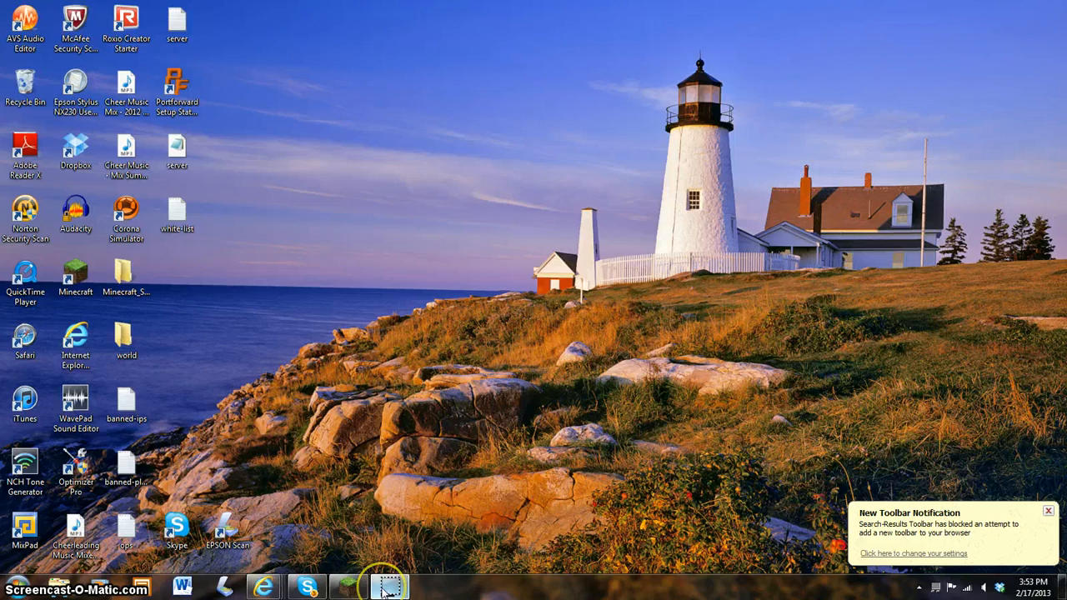